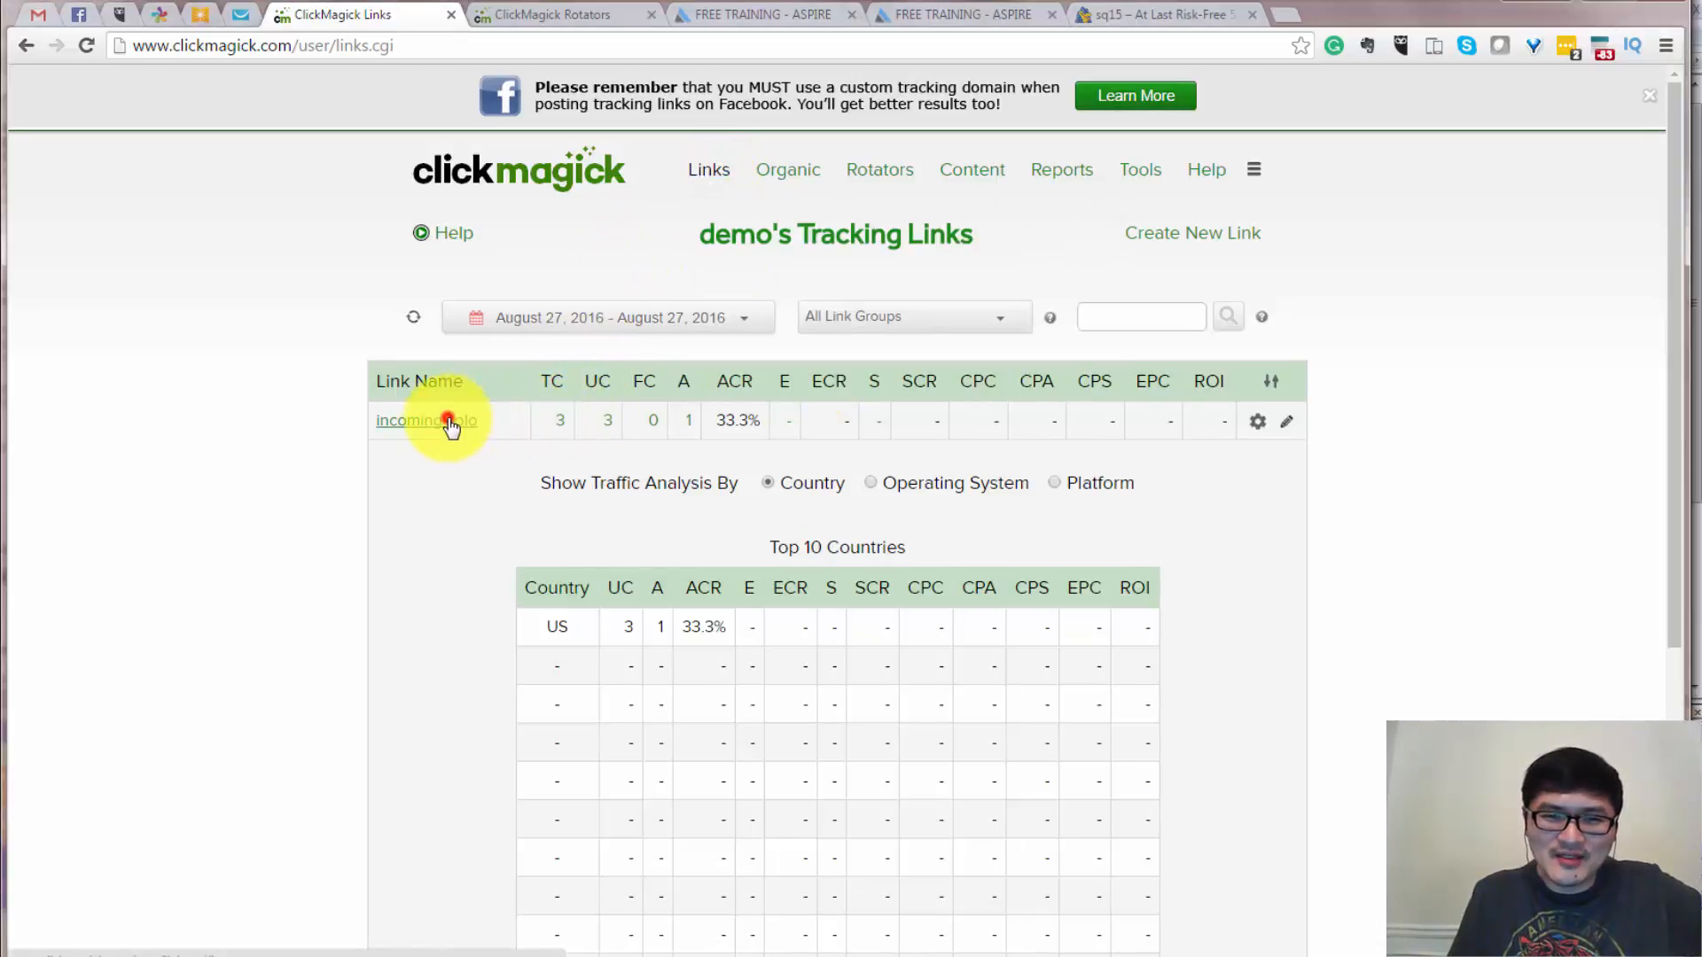
# Expand the 'incoming solo' link's details and open its gear actions menu.
pyautogui.click(425, 420)
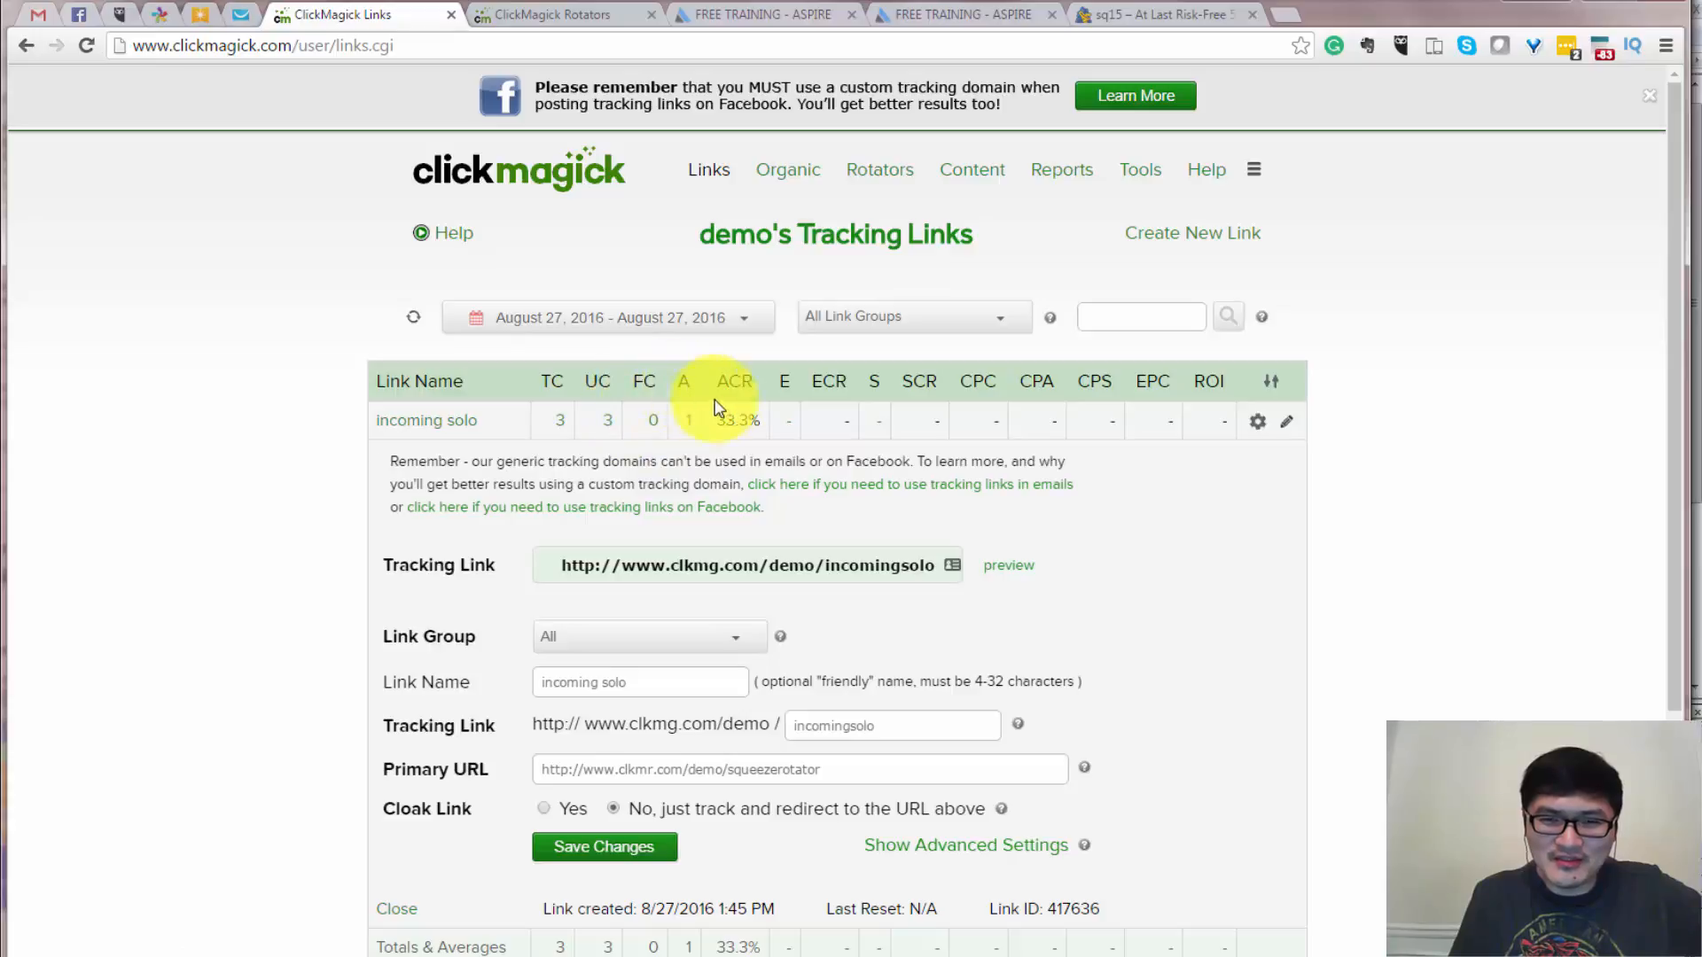
pyautogui.moveTo(986, 447)
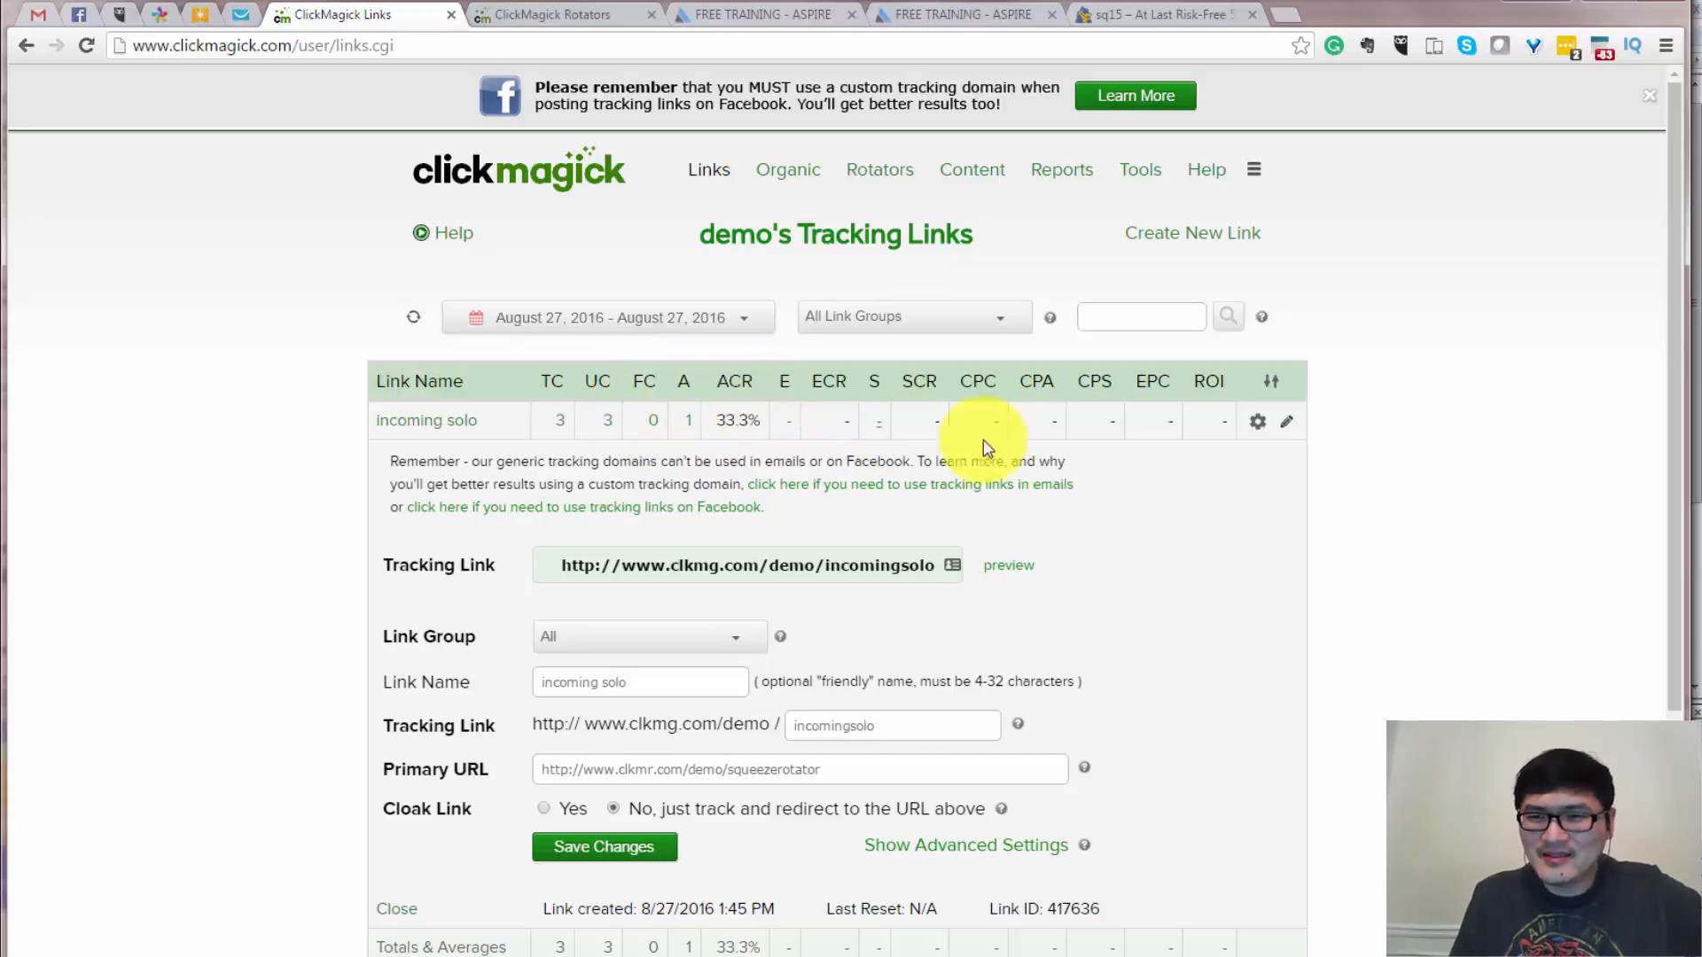
pyautogui.moveTo(736, 423)
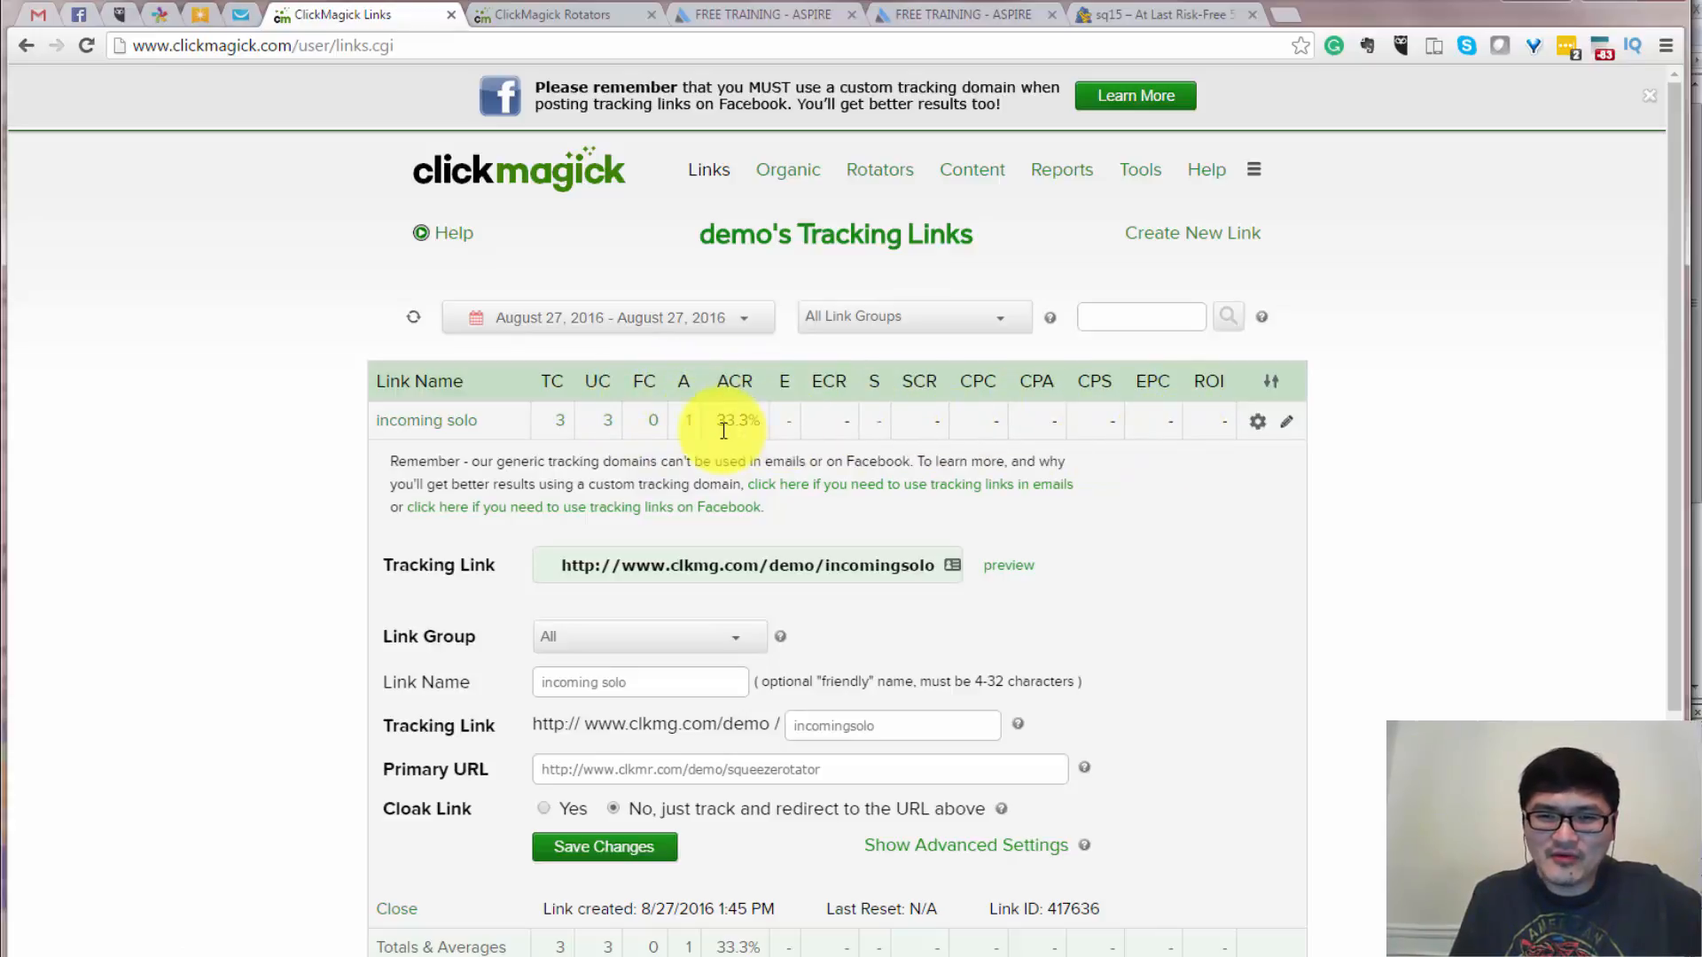
pyautogui.moveTo(665, 438)
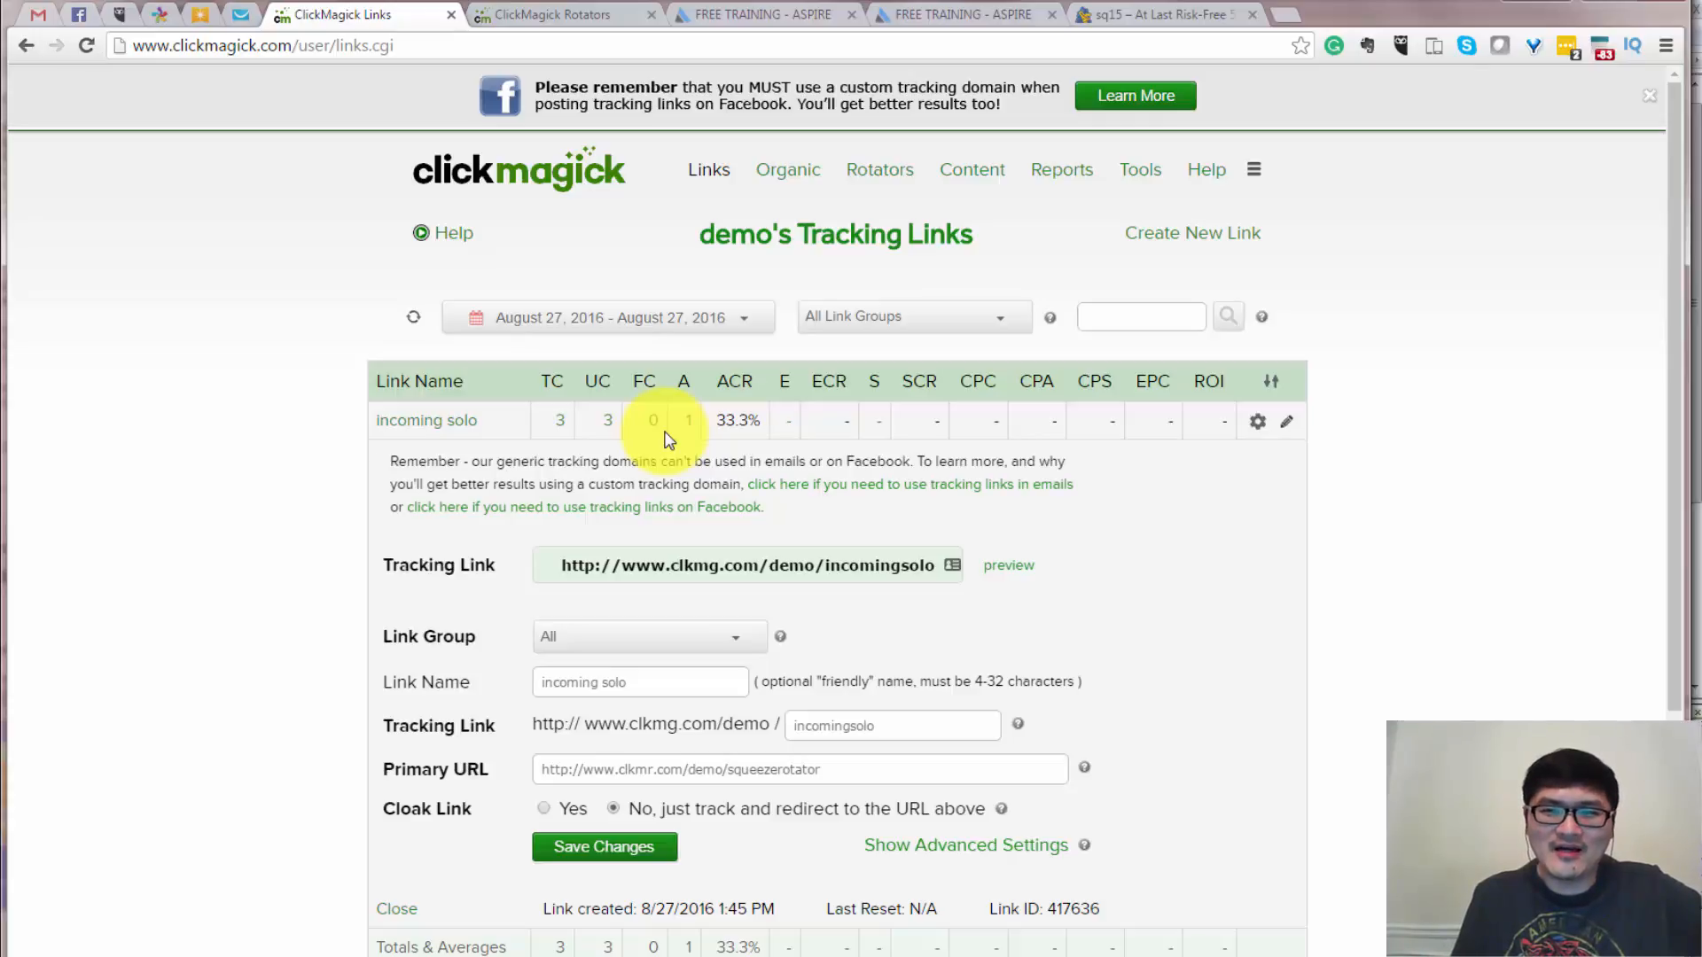
pyautogui.moveTo(955, 477)
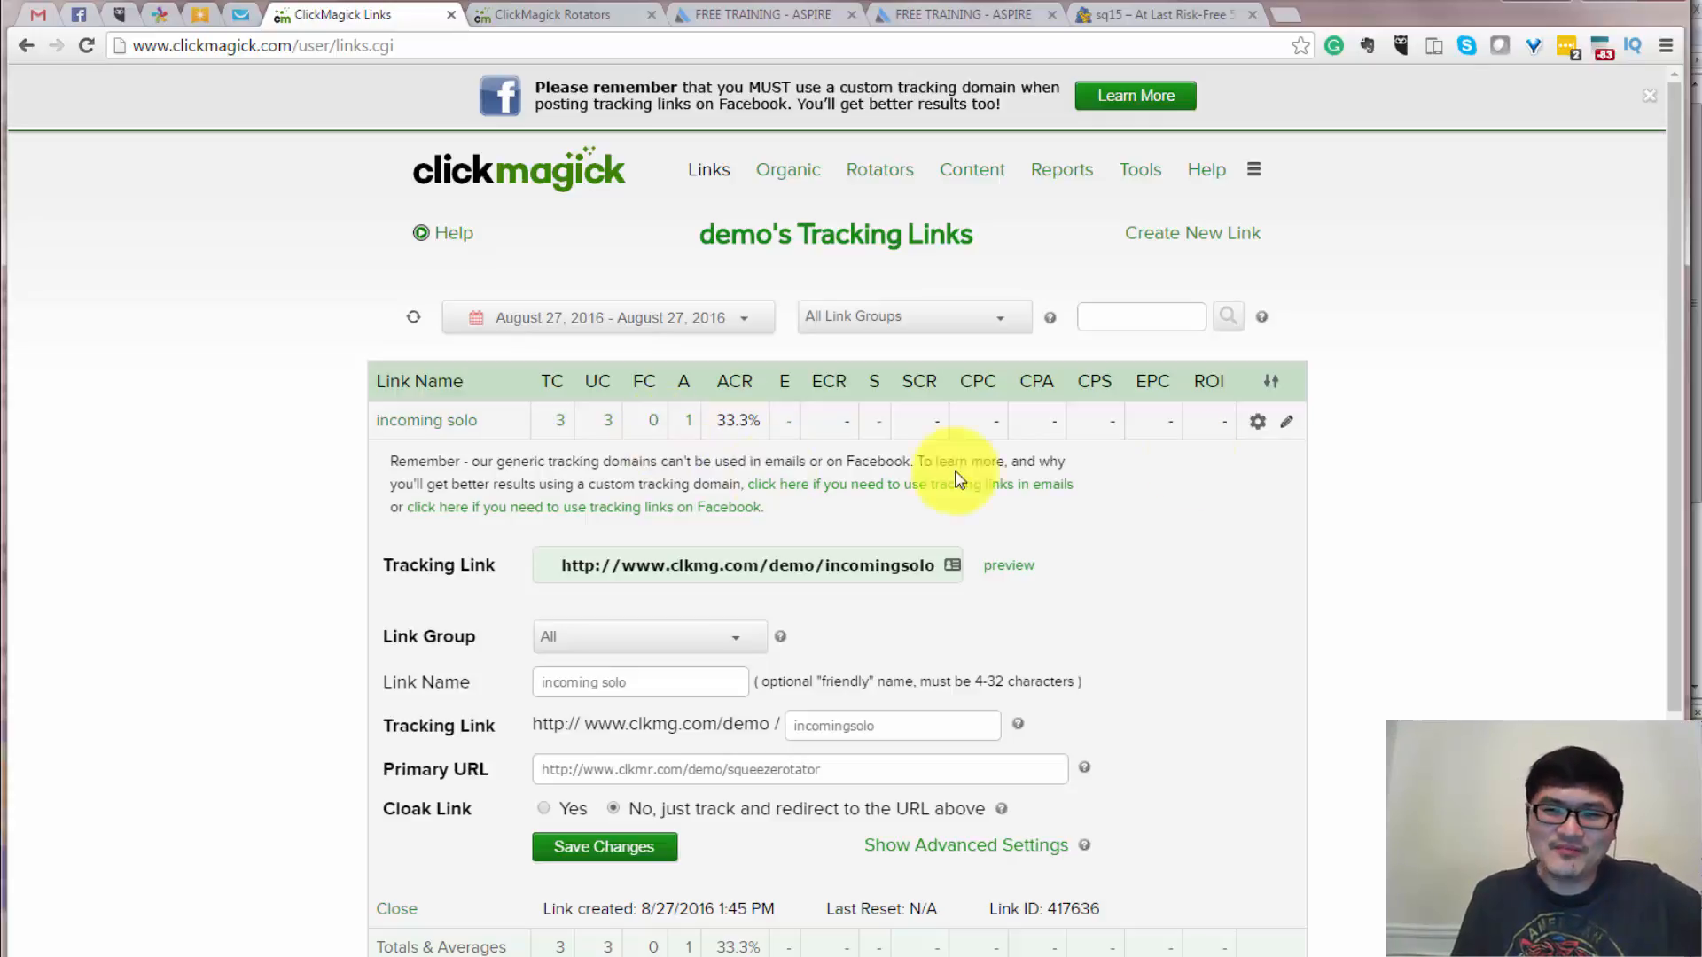
pyautogui.moveTo(614, 250)
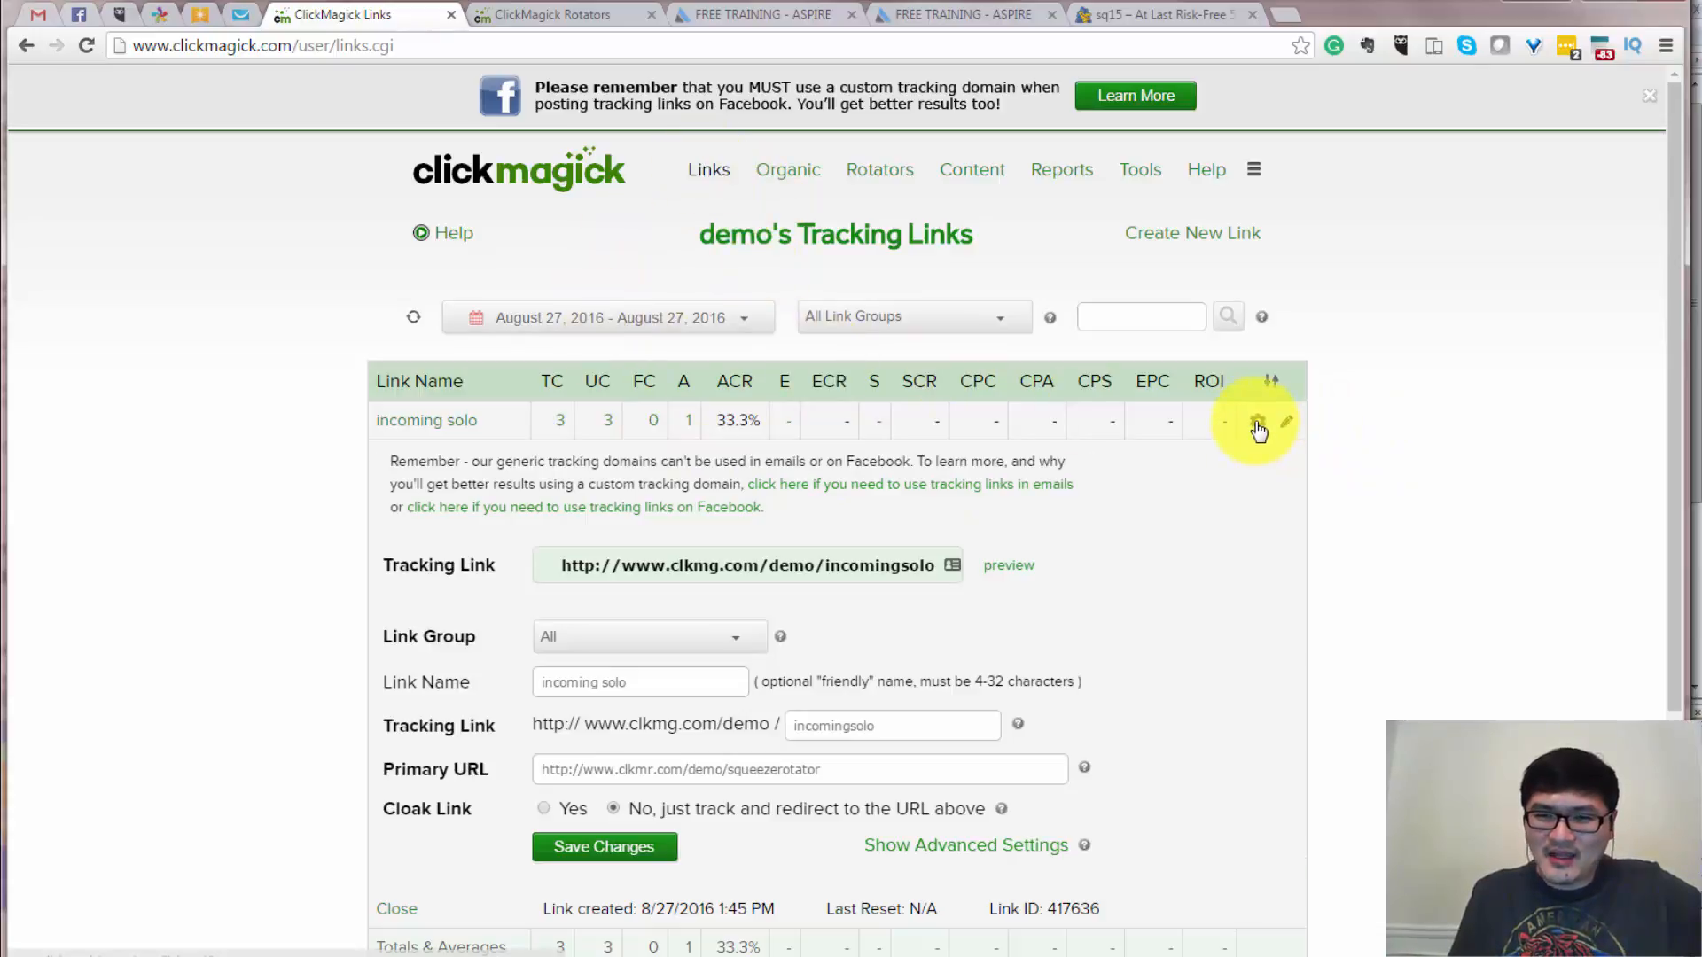
pyautogui.click(1259, 422)
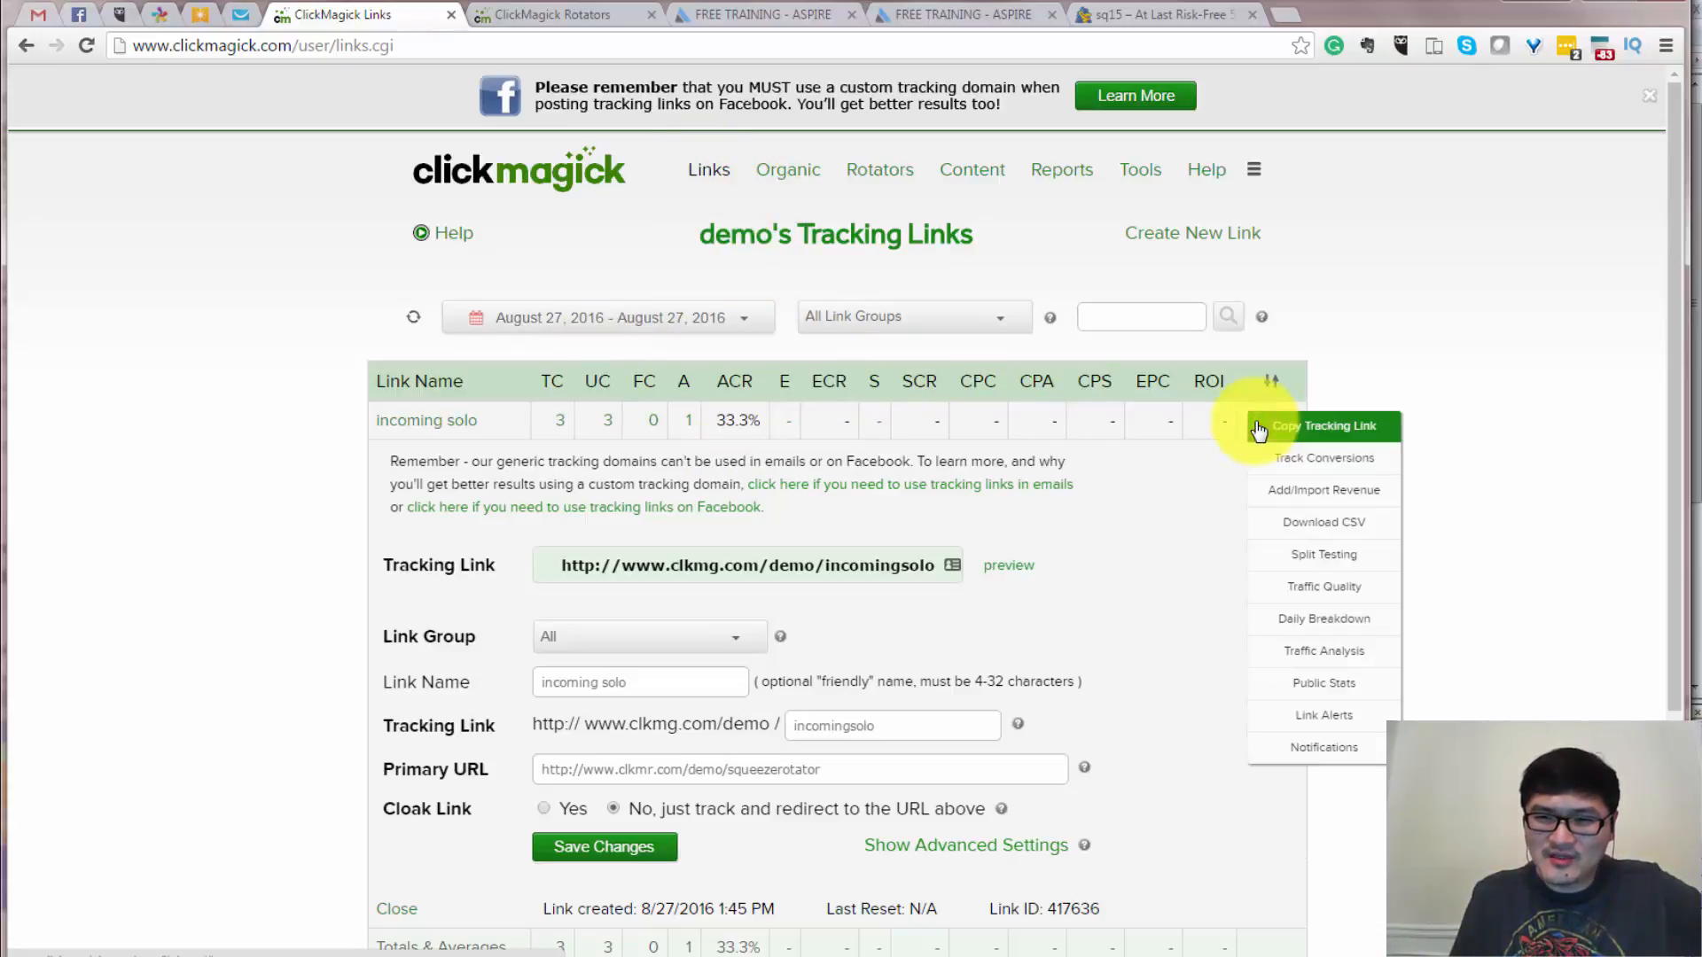
pyautogui.moveTo(737, 422)
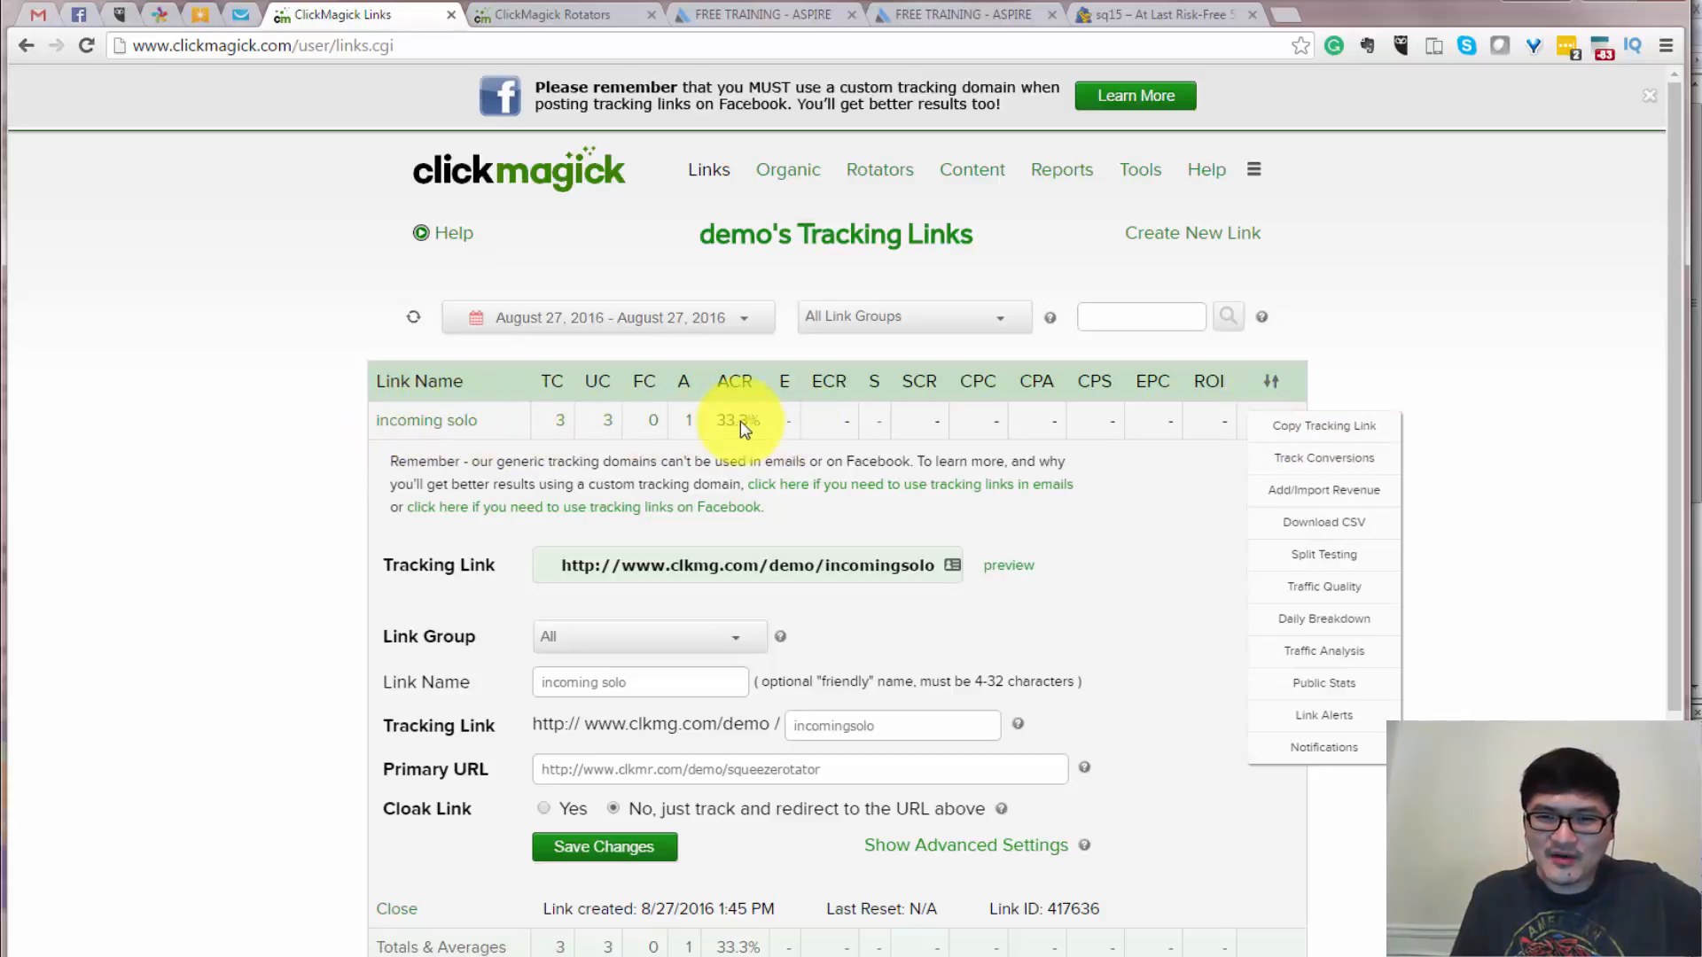
pyautogui.moveTo(1317, 510)
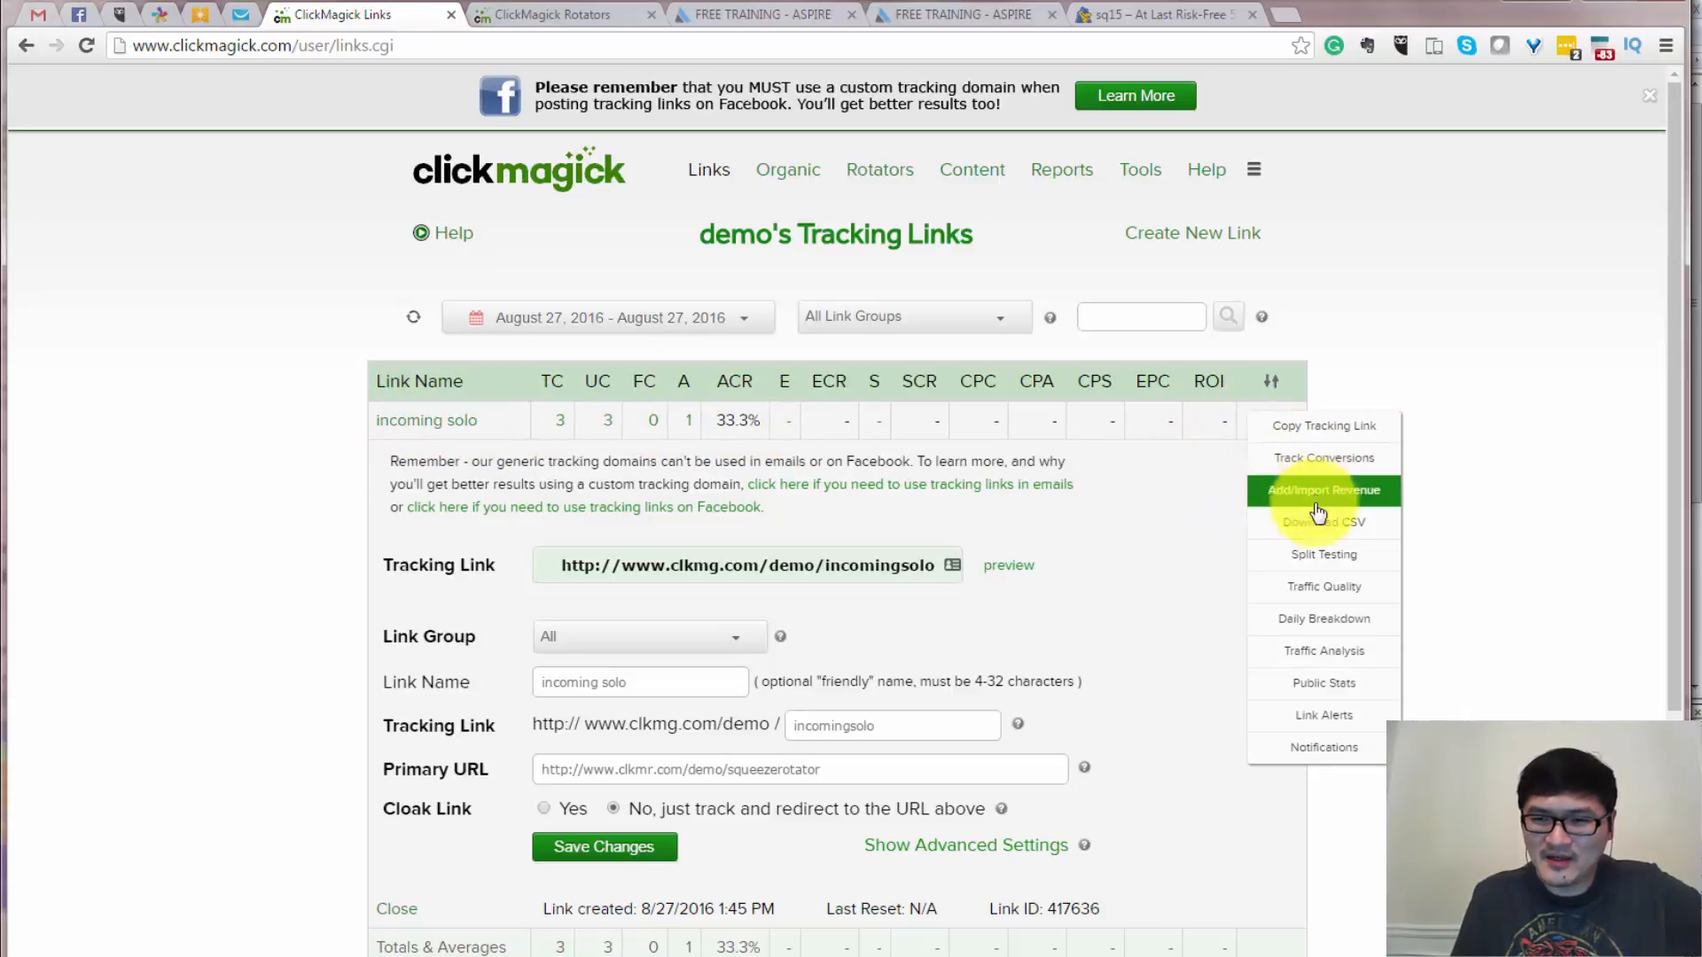
pyautogui.moveTo(1322, 457)
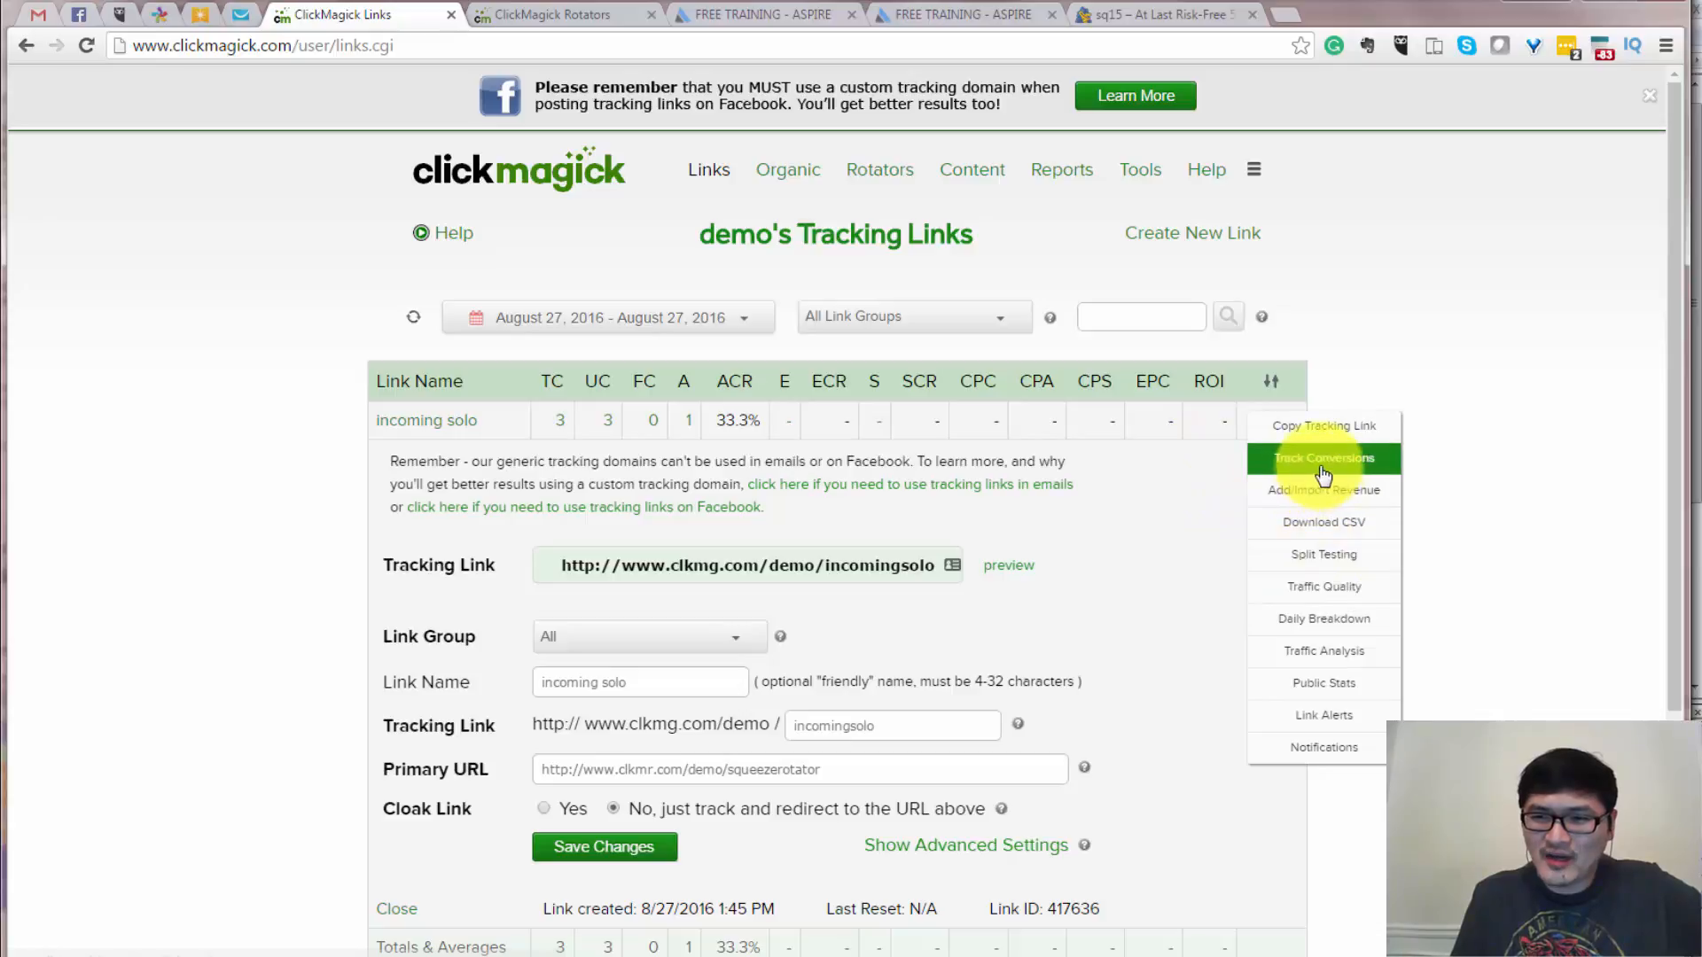
# Open Track Conversions for the link and select the Sales and Action Tracking Pixel codes.
pyautogui.click(1322, 458)
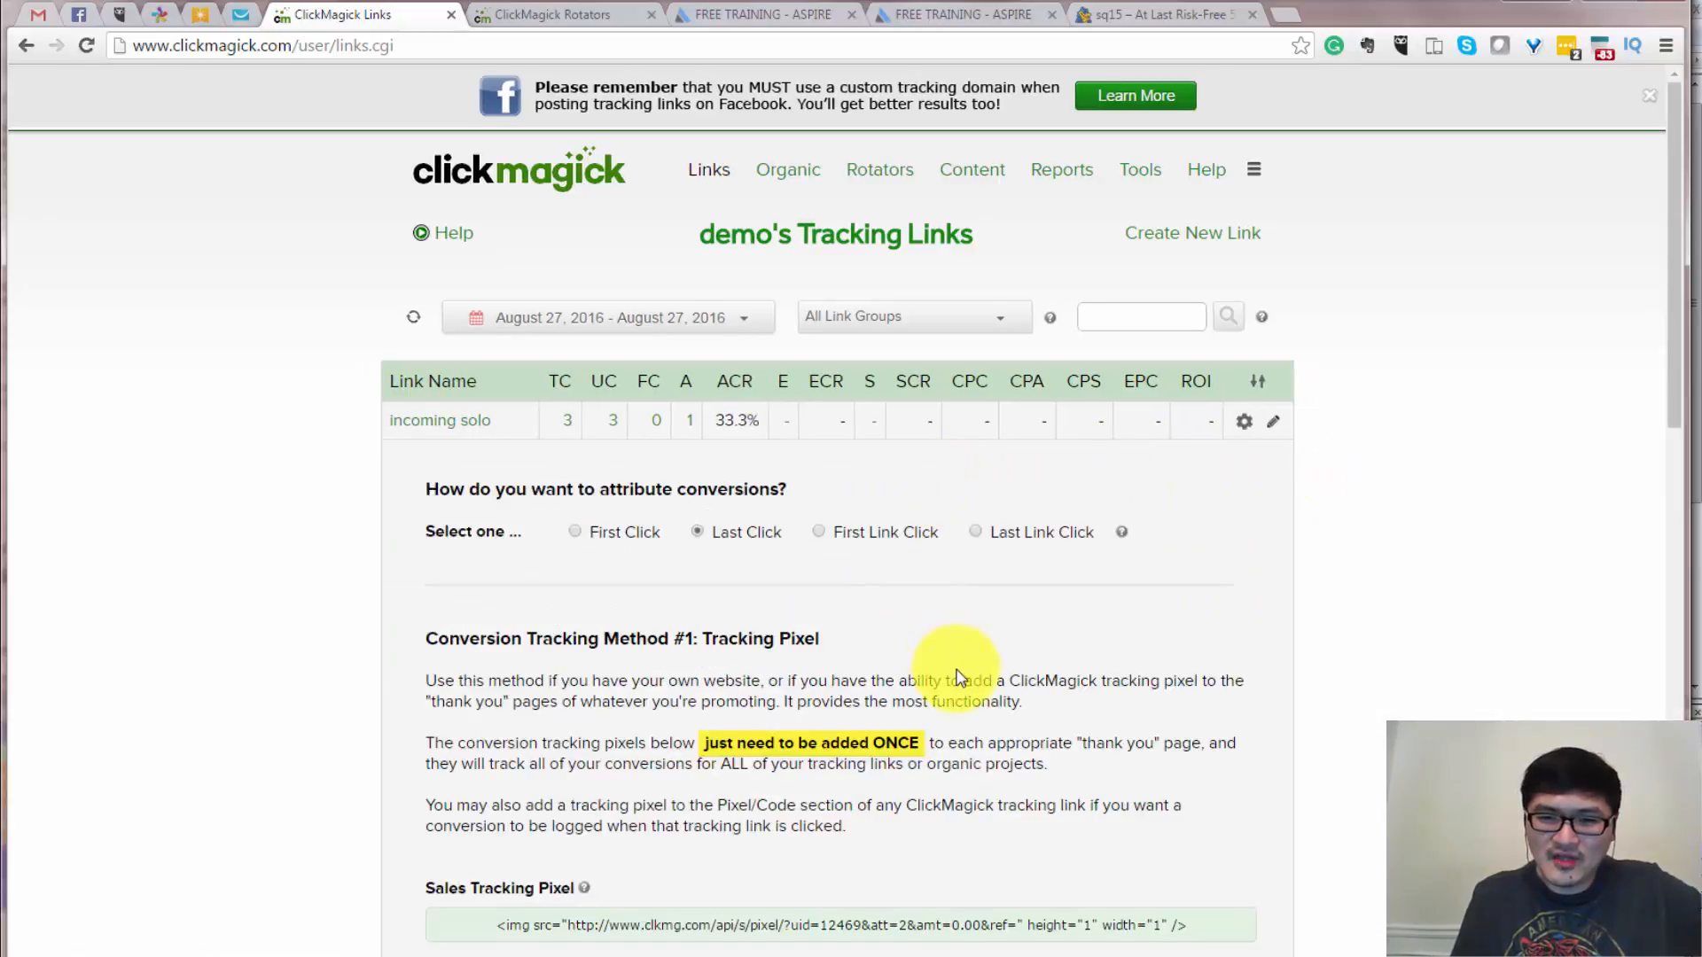
pyautogui.scroll(-3)
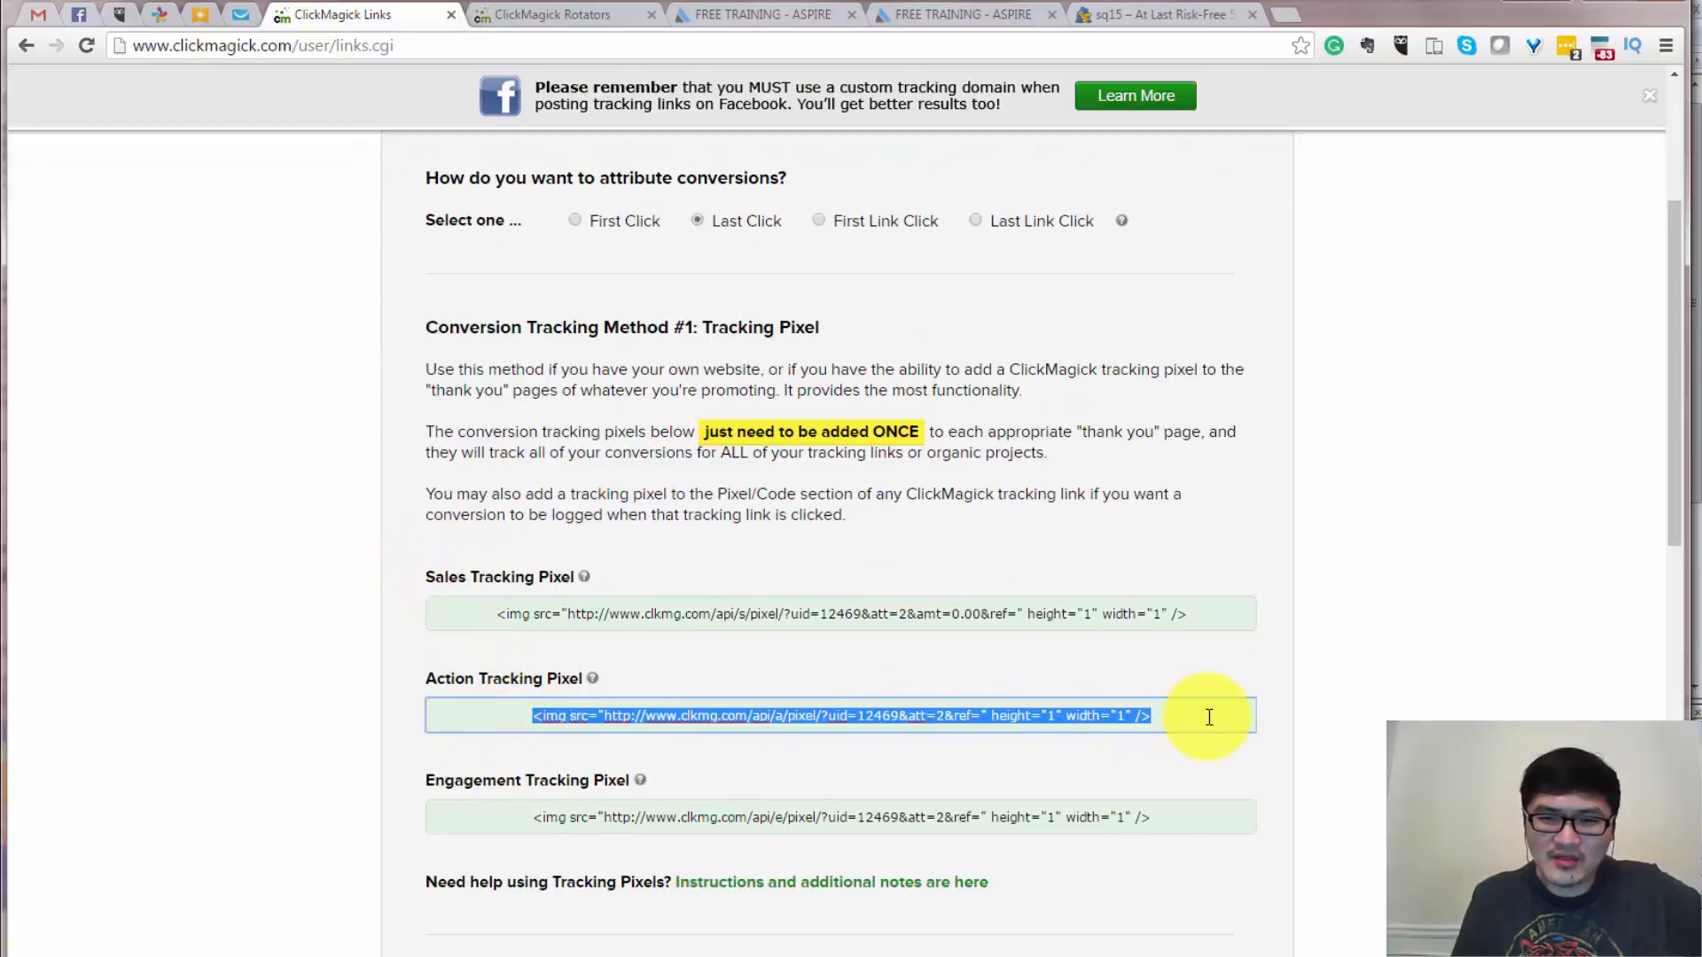
pyautogui.tripleClick(841, 818)
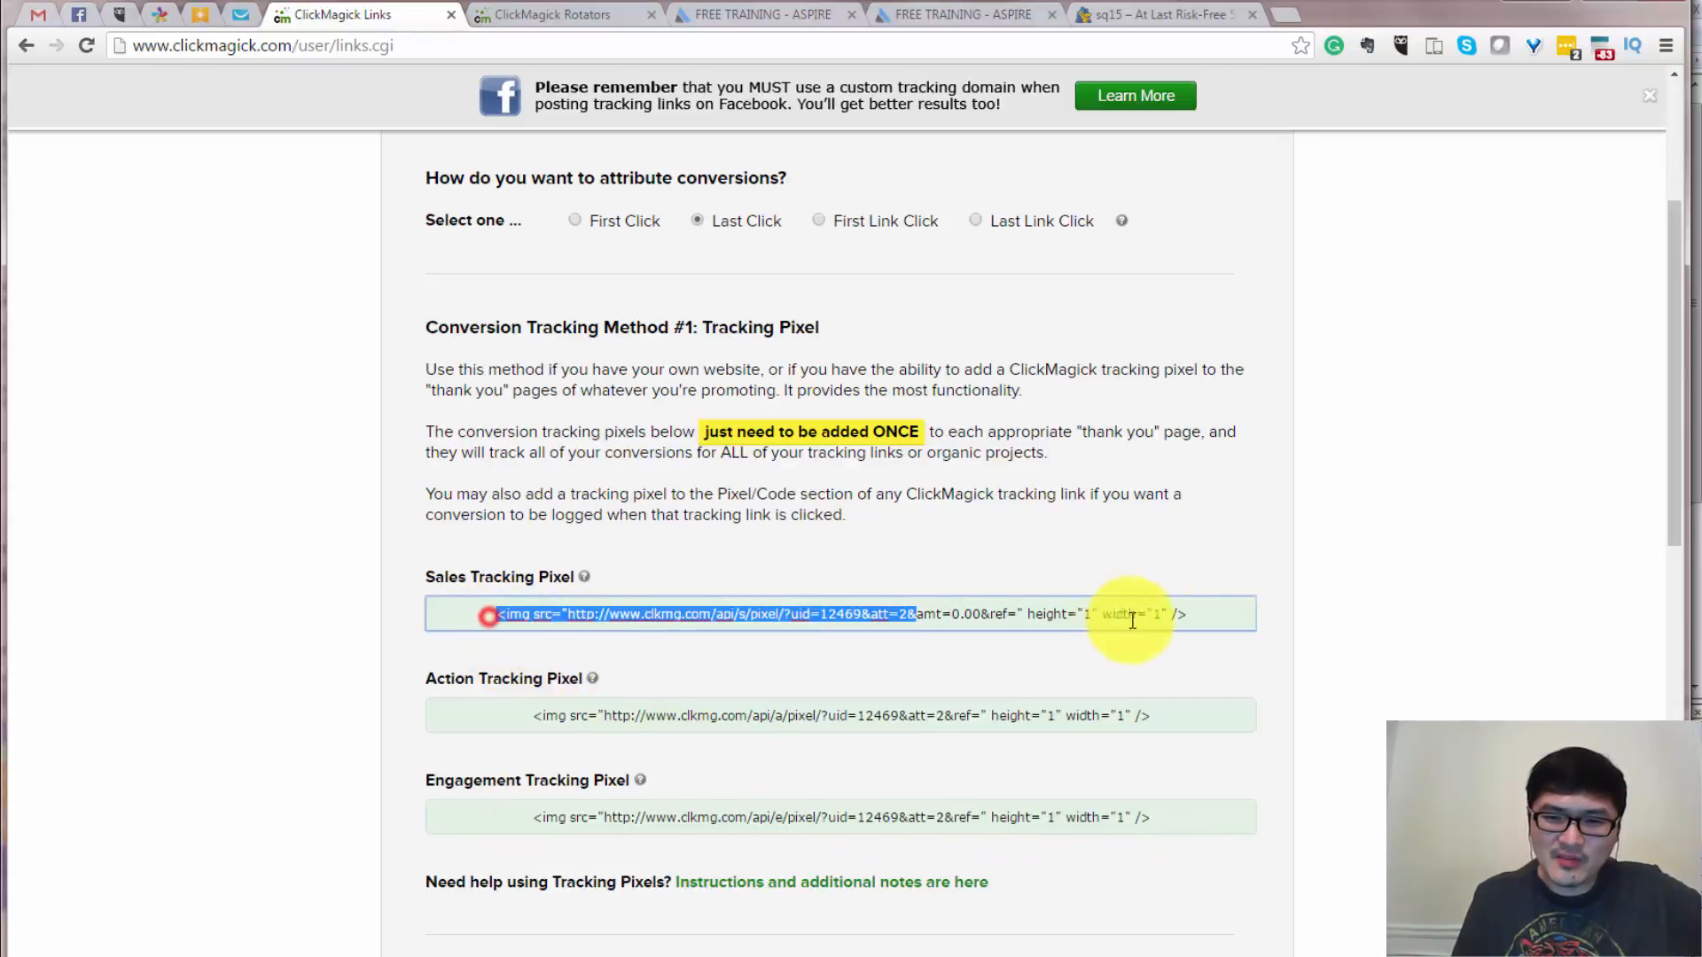
pyautogui.tripleClick(841, 616)
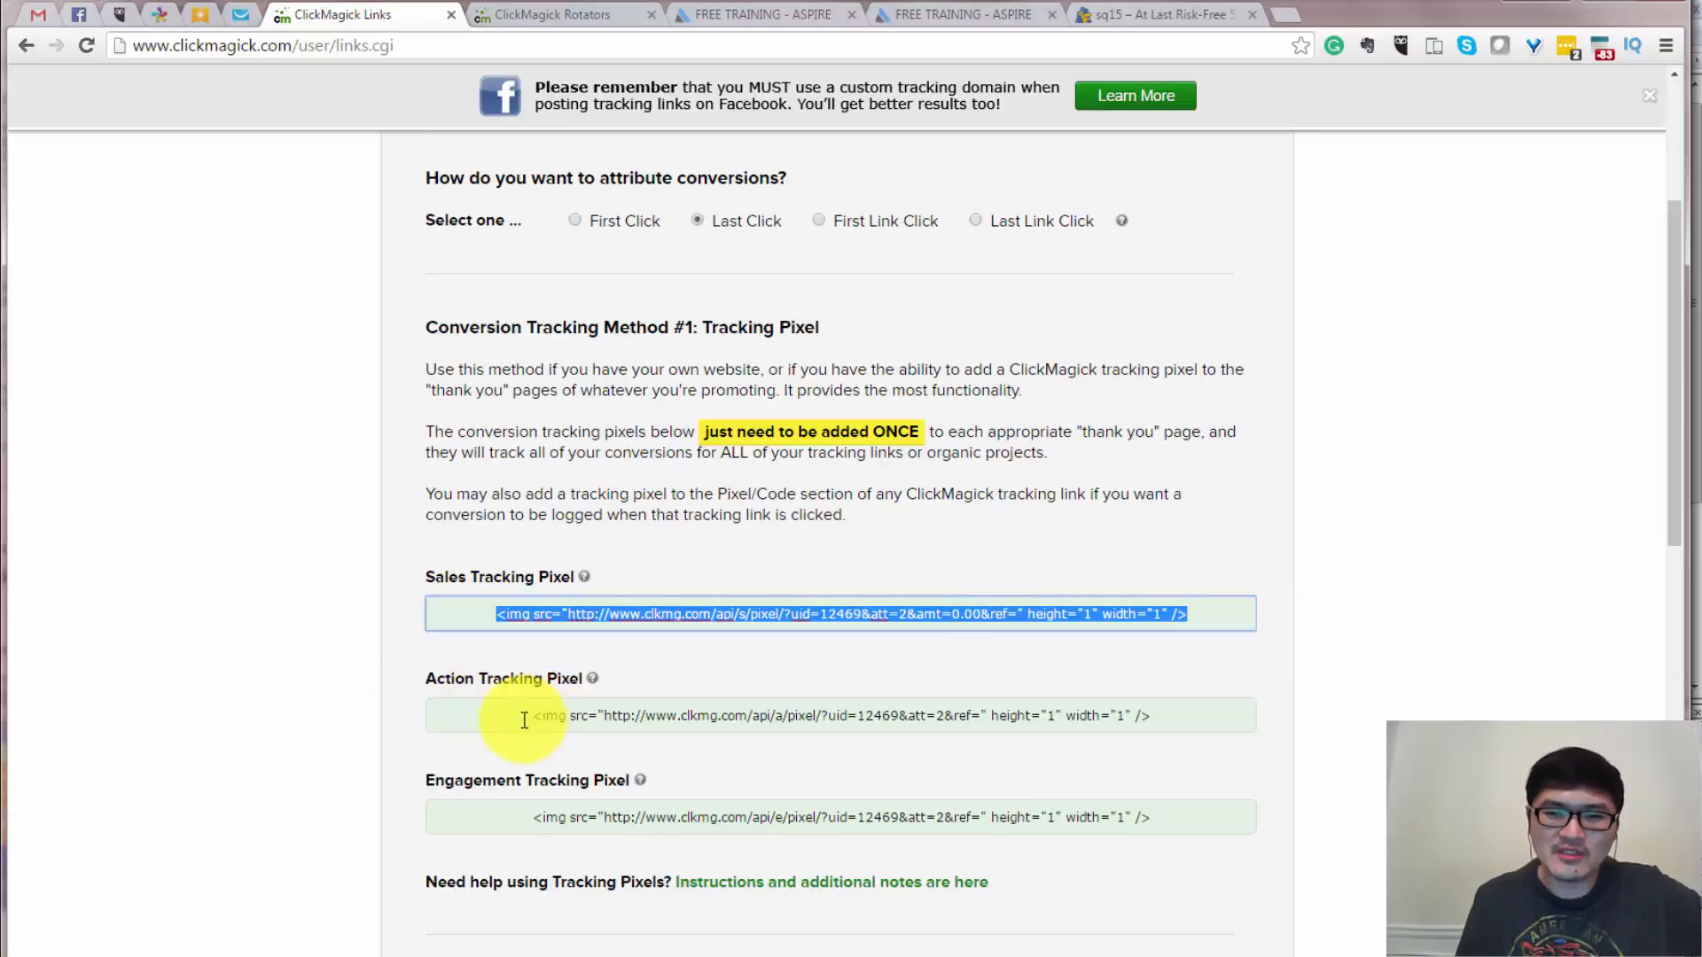
pyautogui.tripleClick(838, 714)
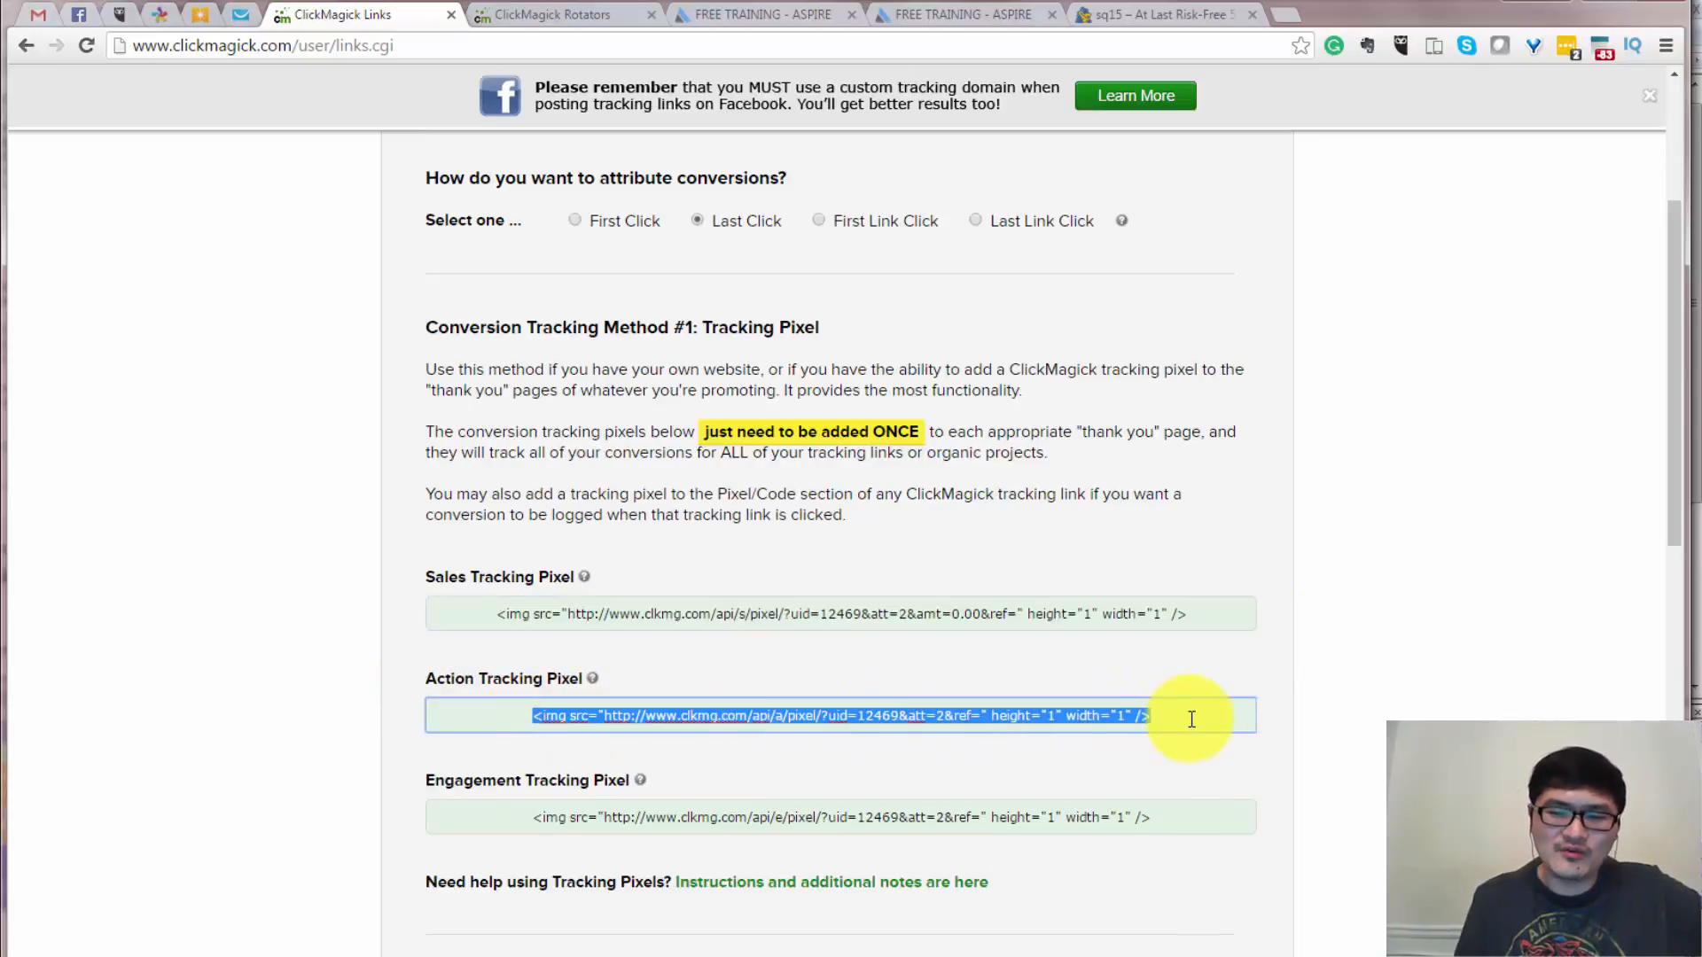
pyautogui.moveTo(493, 617)
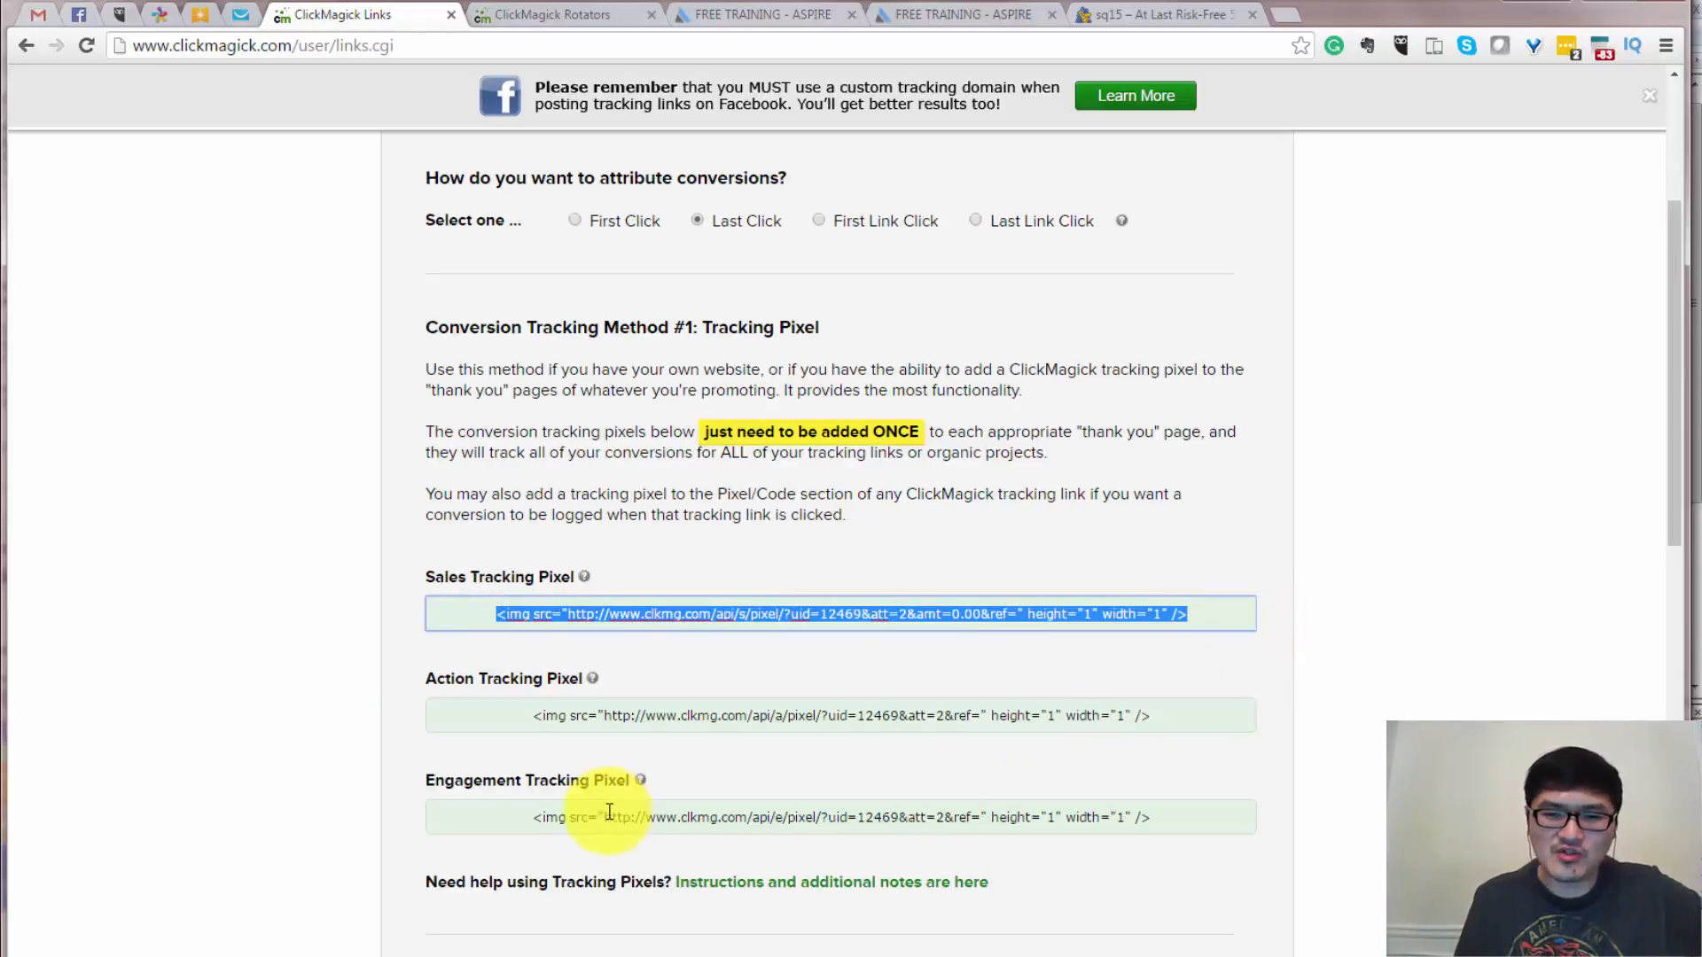
# Select the Engagement Tracking Pixel code, then return to the top of the page.
pyautogui.click(608, 815)
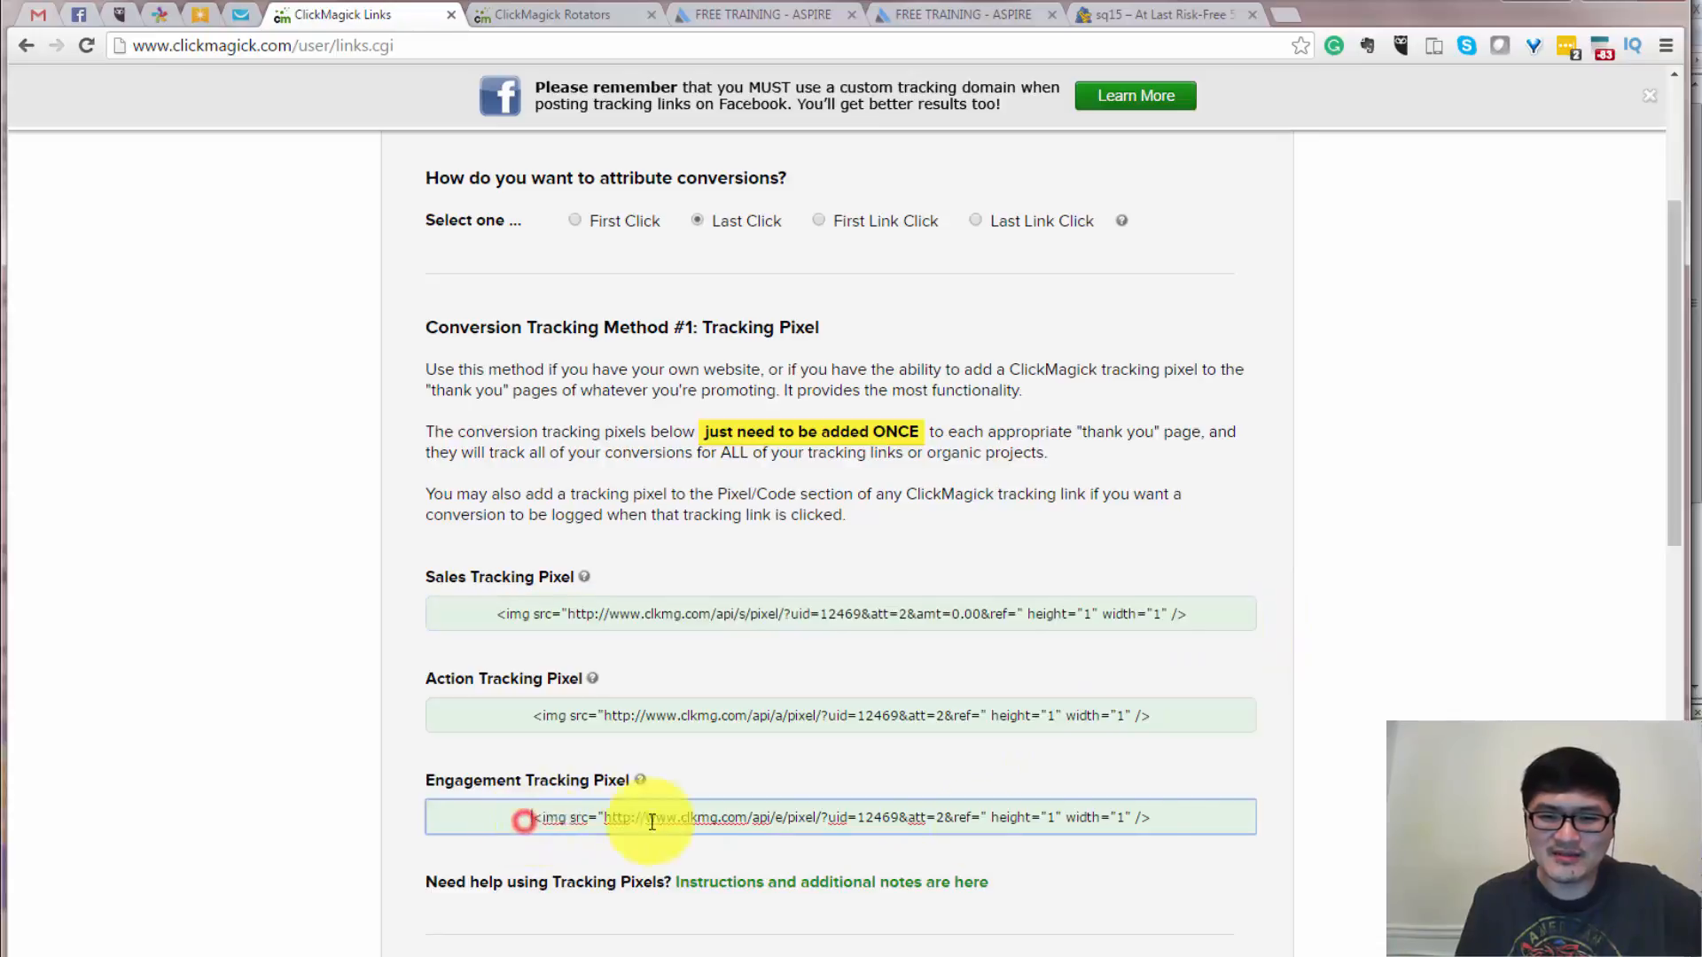
pyautogui.tripleClick(838, 817)
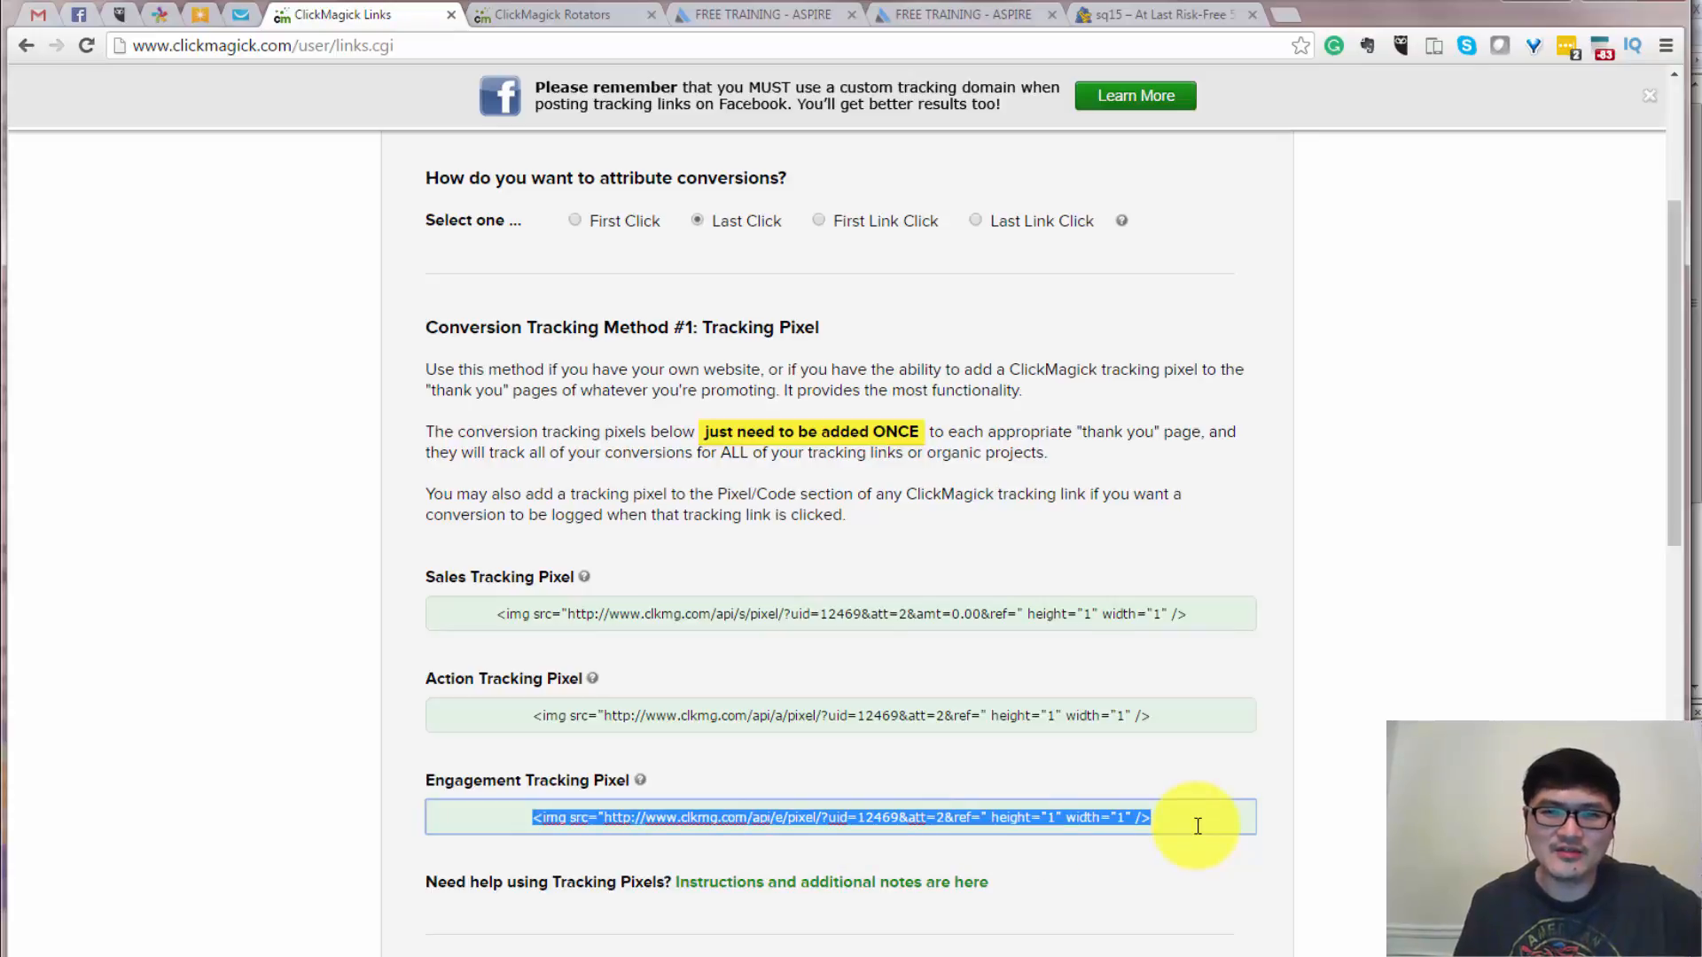
pyautogui.moveTo(656, 163)
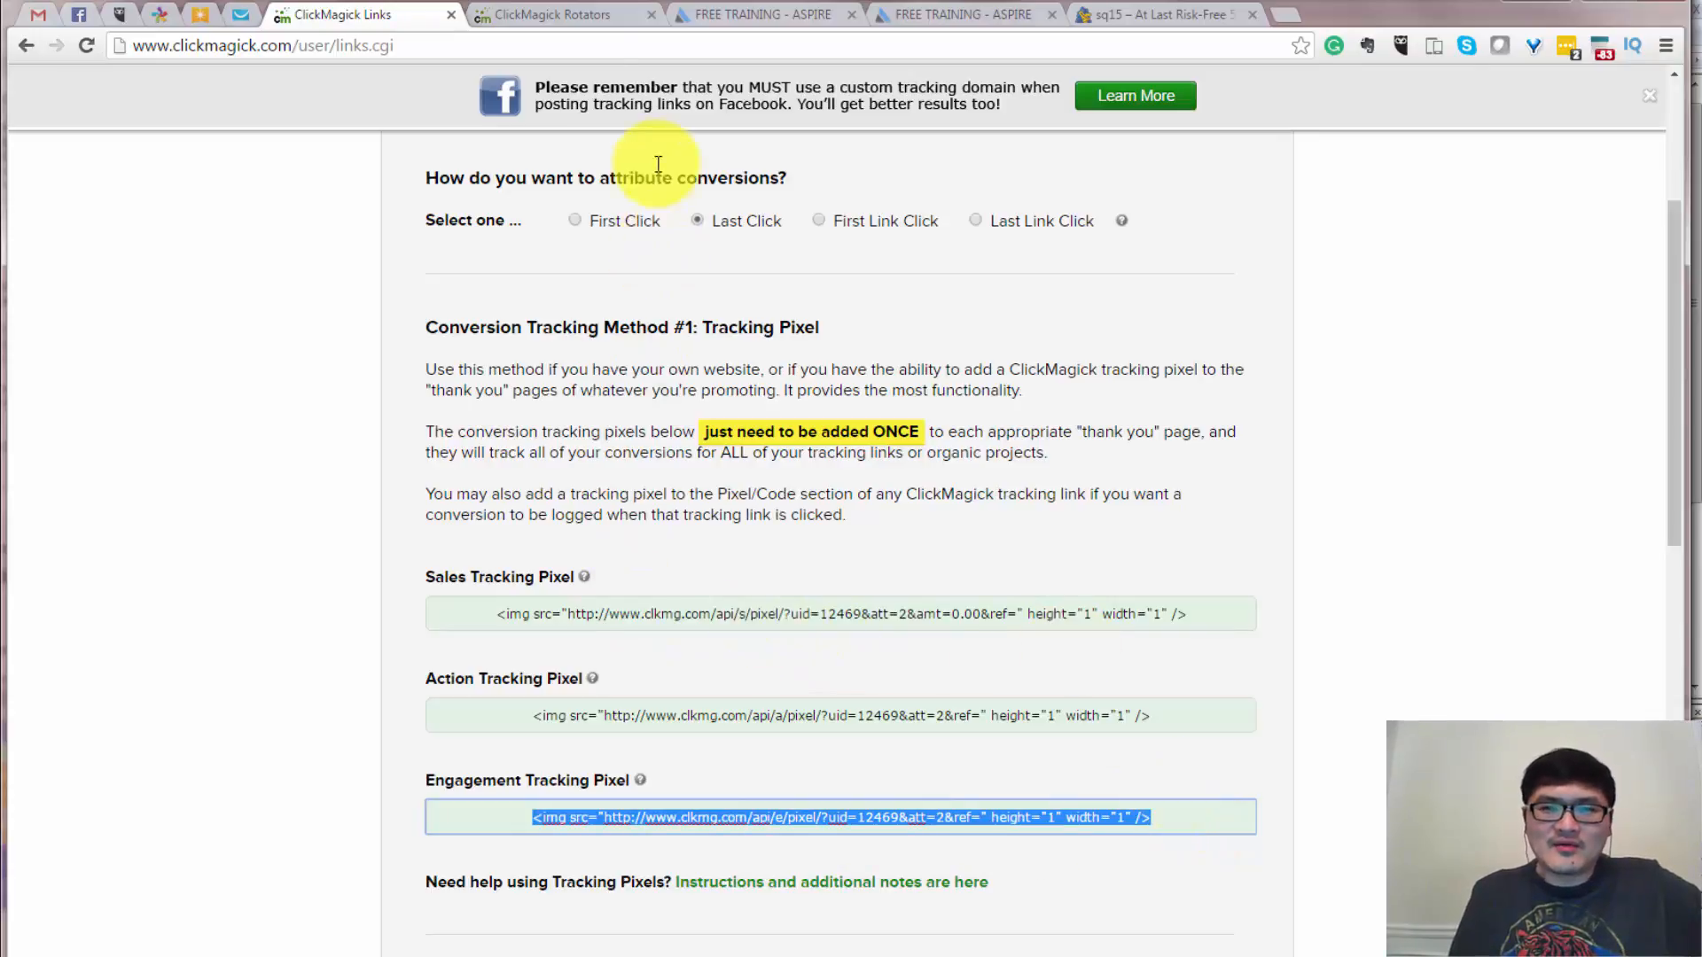
pyautogui.scroll(3)
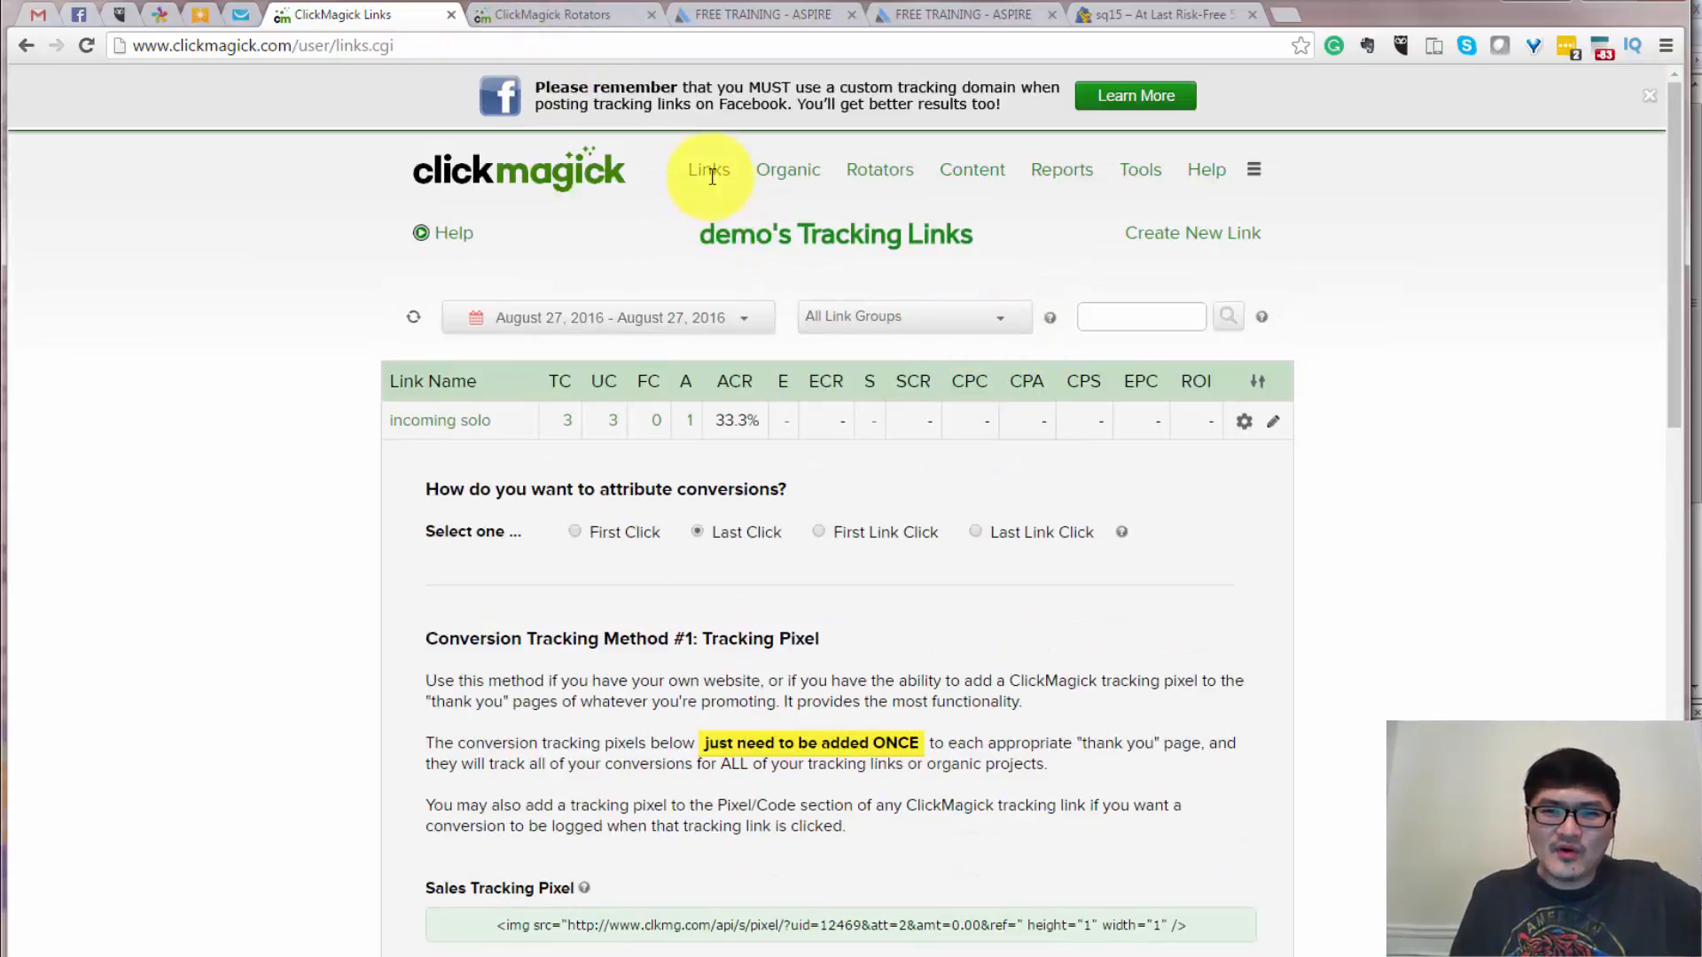
# Return to the ClickMagick Links list before switching to a blank Paint canvas.
pyautogui.click(440, 420)
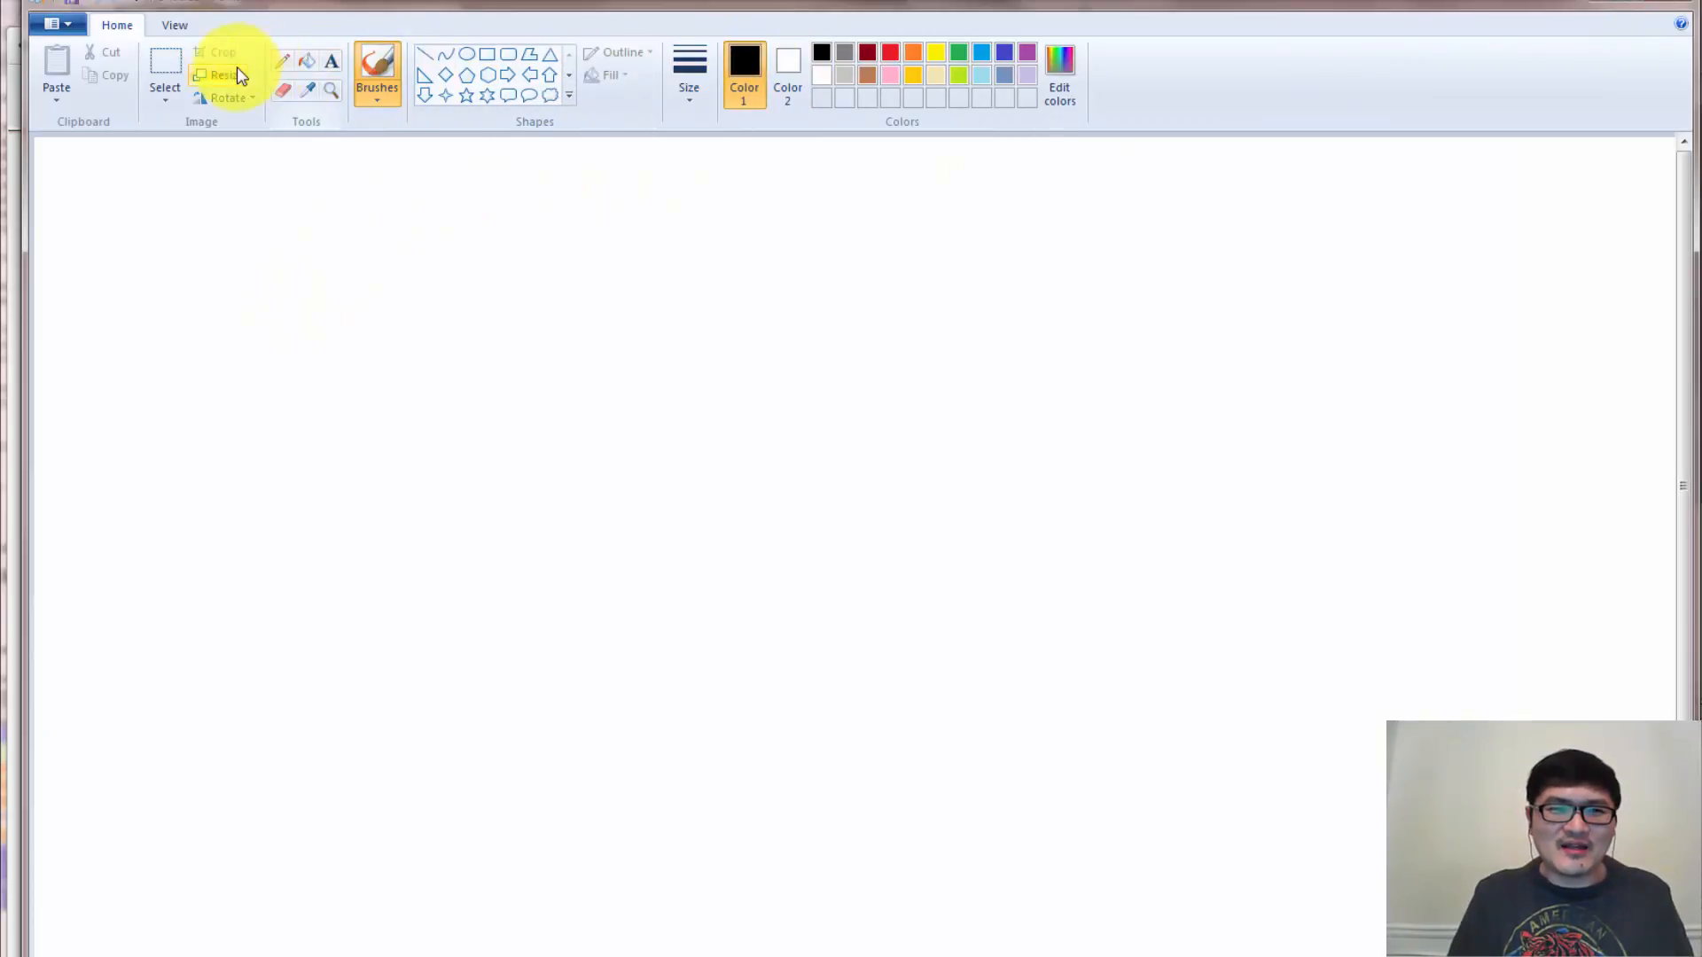
# Sketch the SQ → TY → SALE funnel with the Pencil, then switch back to ClickMagick.
pyautogui.click(688, 70)
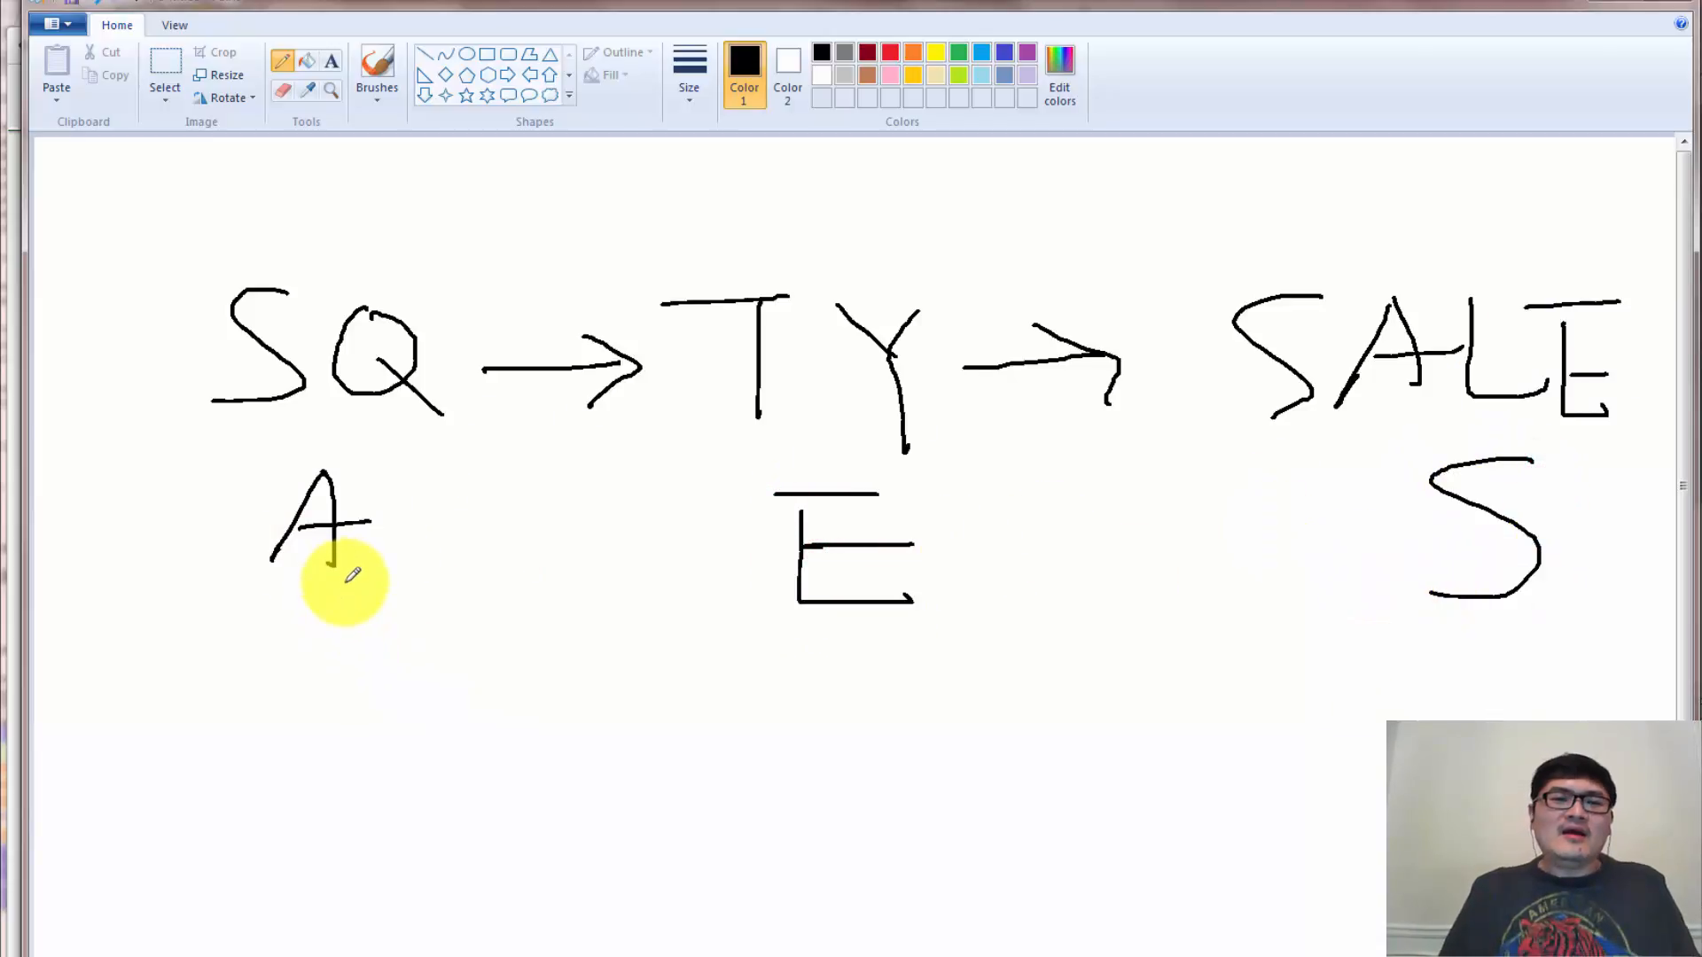
pyautogui.moveTo(700, 415)
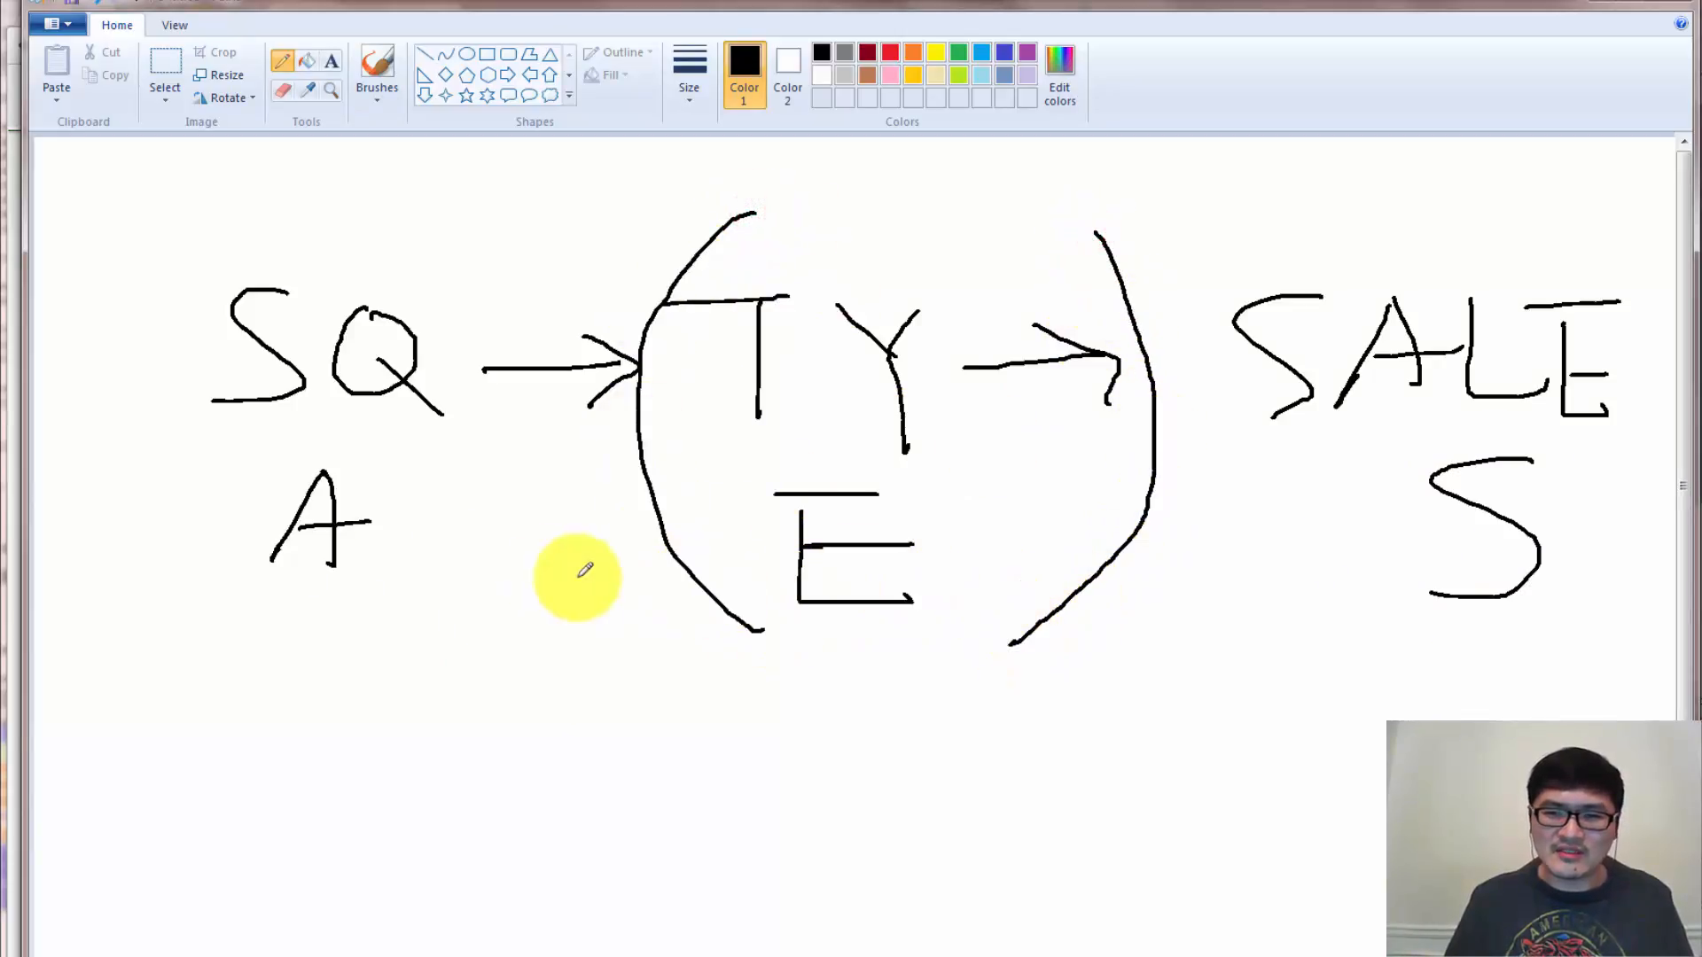
pyautogui.moveTo(429, 634)
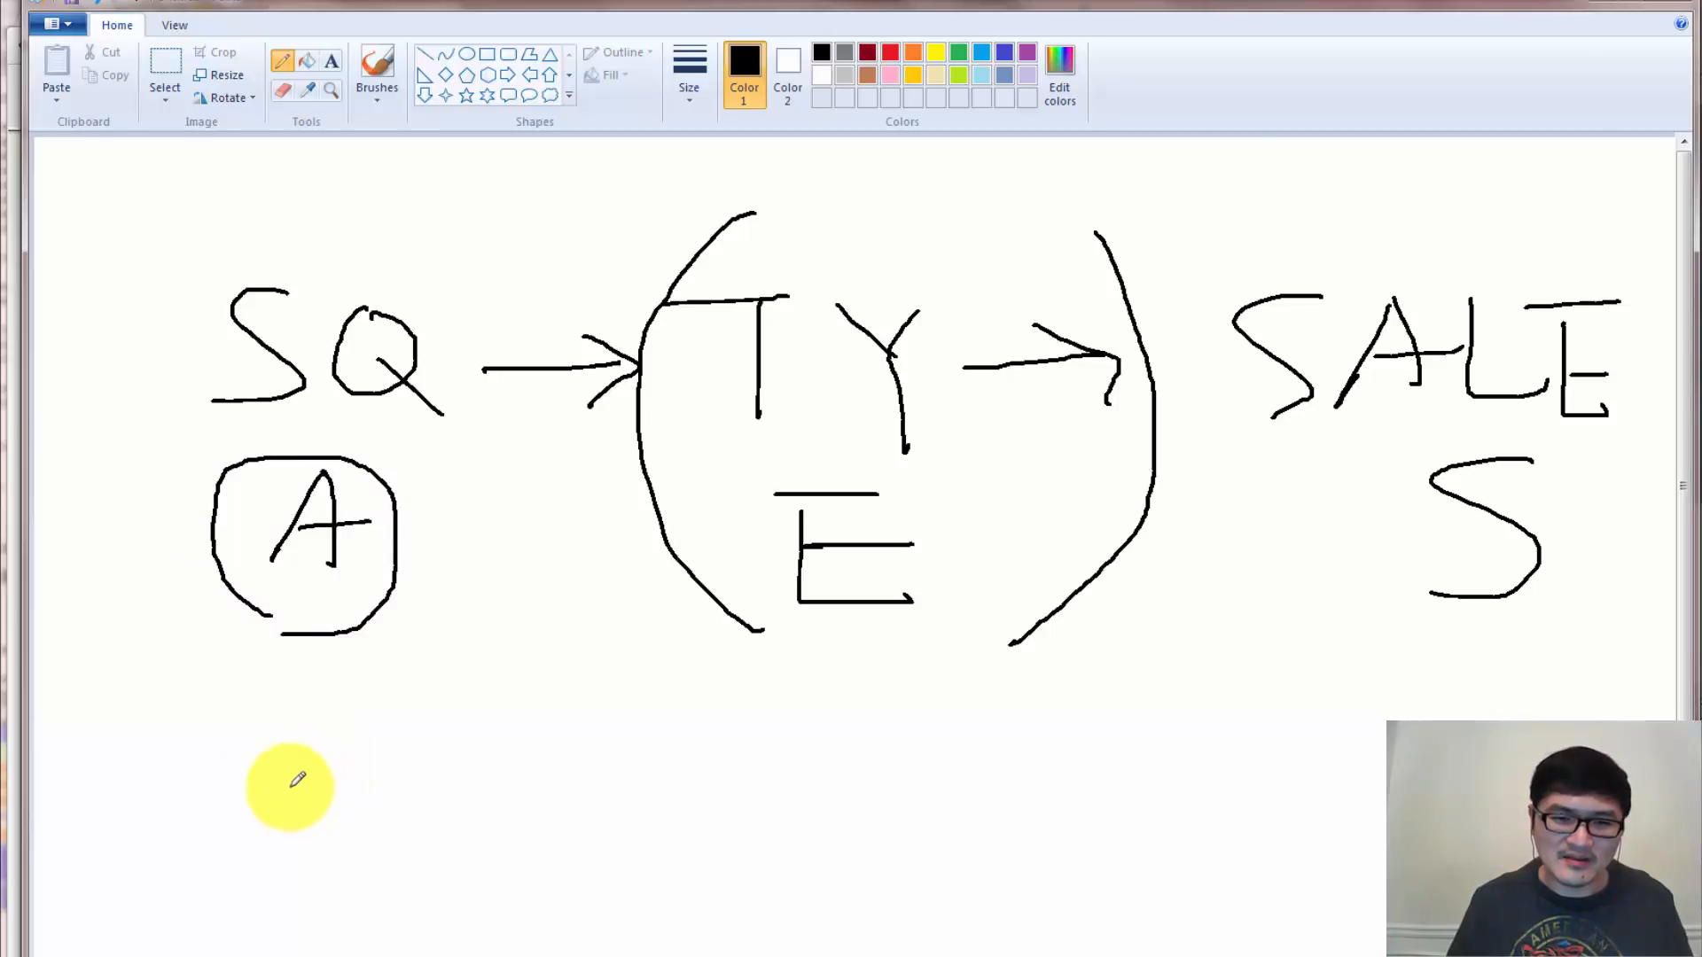
pyautogui.click(353, 14)
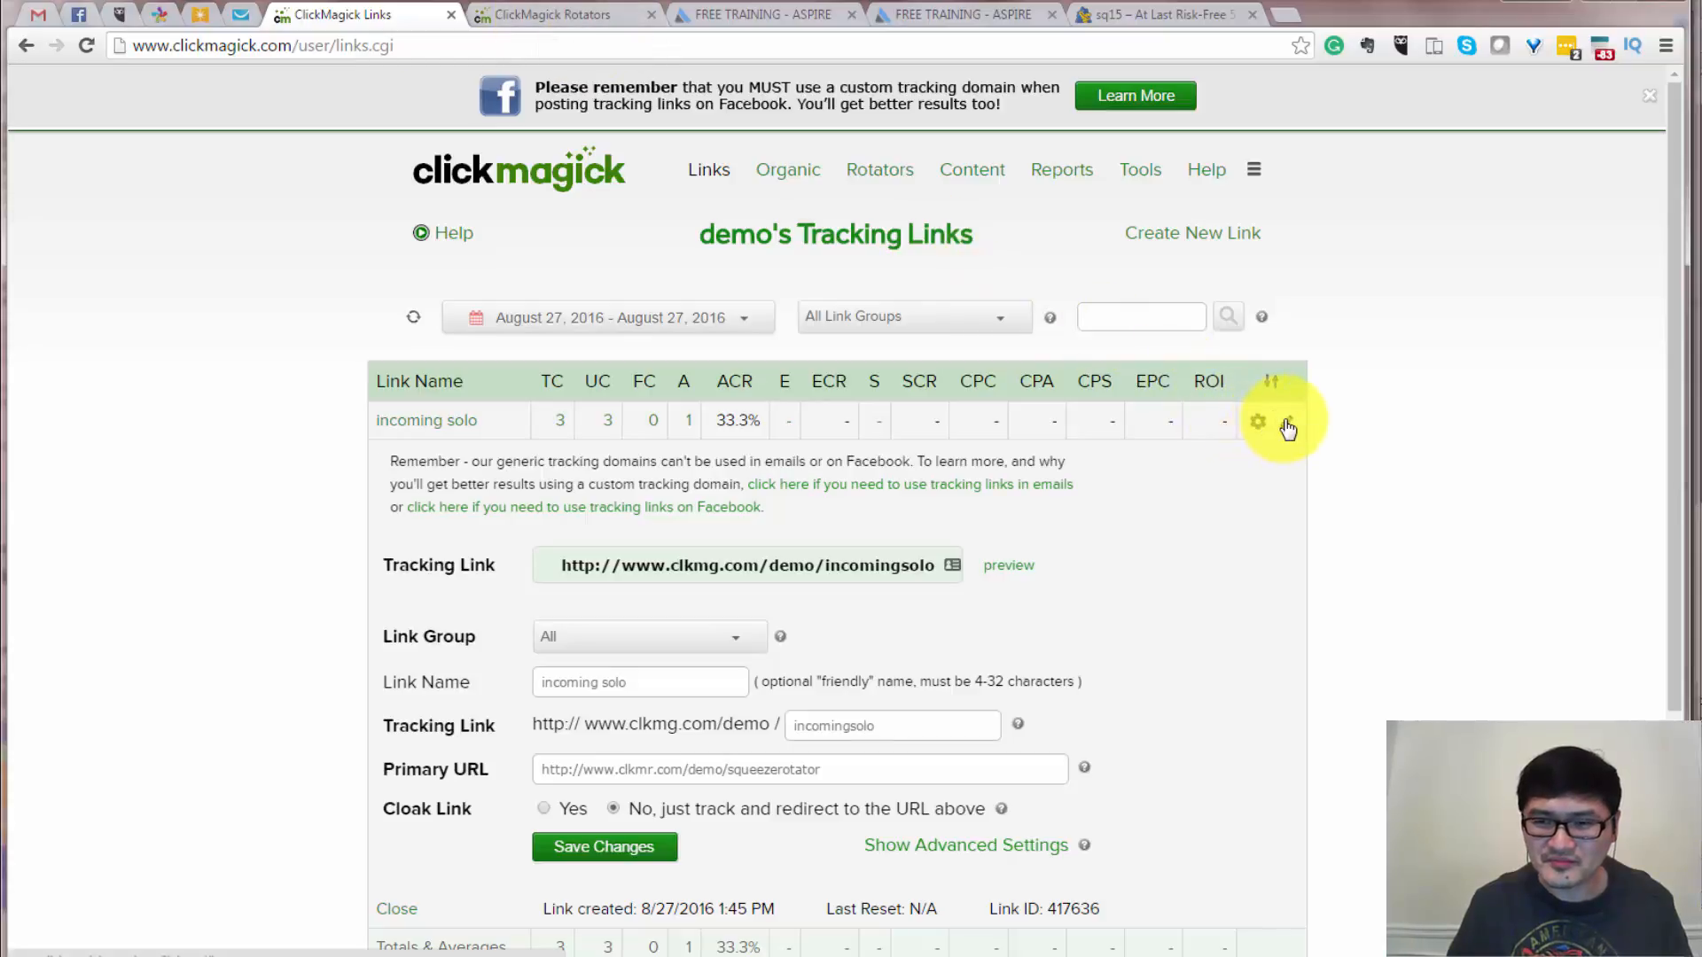
# Open the incoming solo link's gear menu to reach its Action Tracking Pixel code.
pyautogui.click(1257, 422)
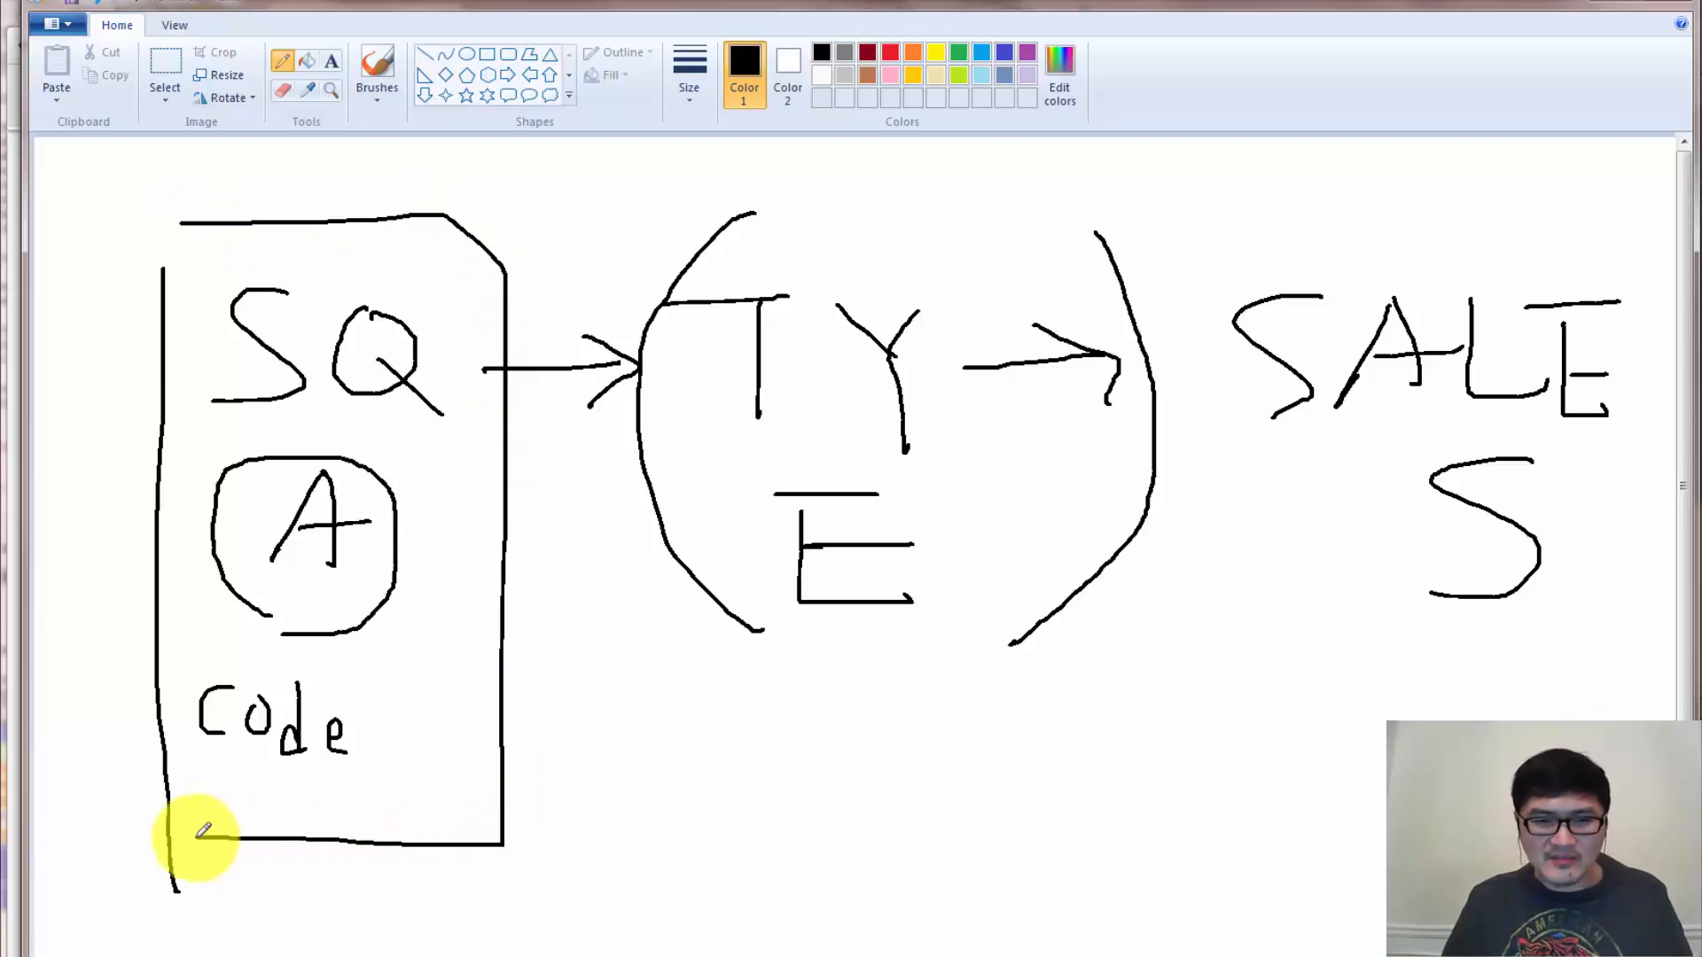
pyautogui.moveTo(1225, 268)
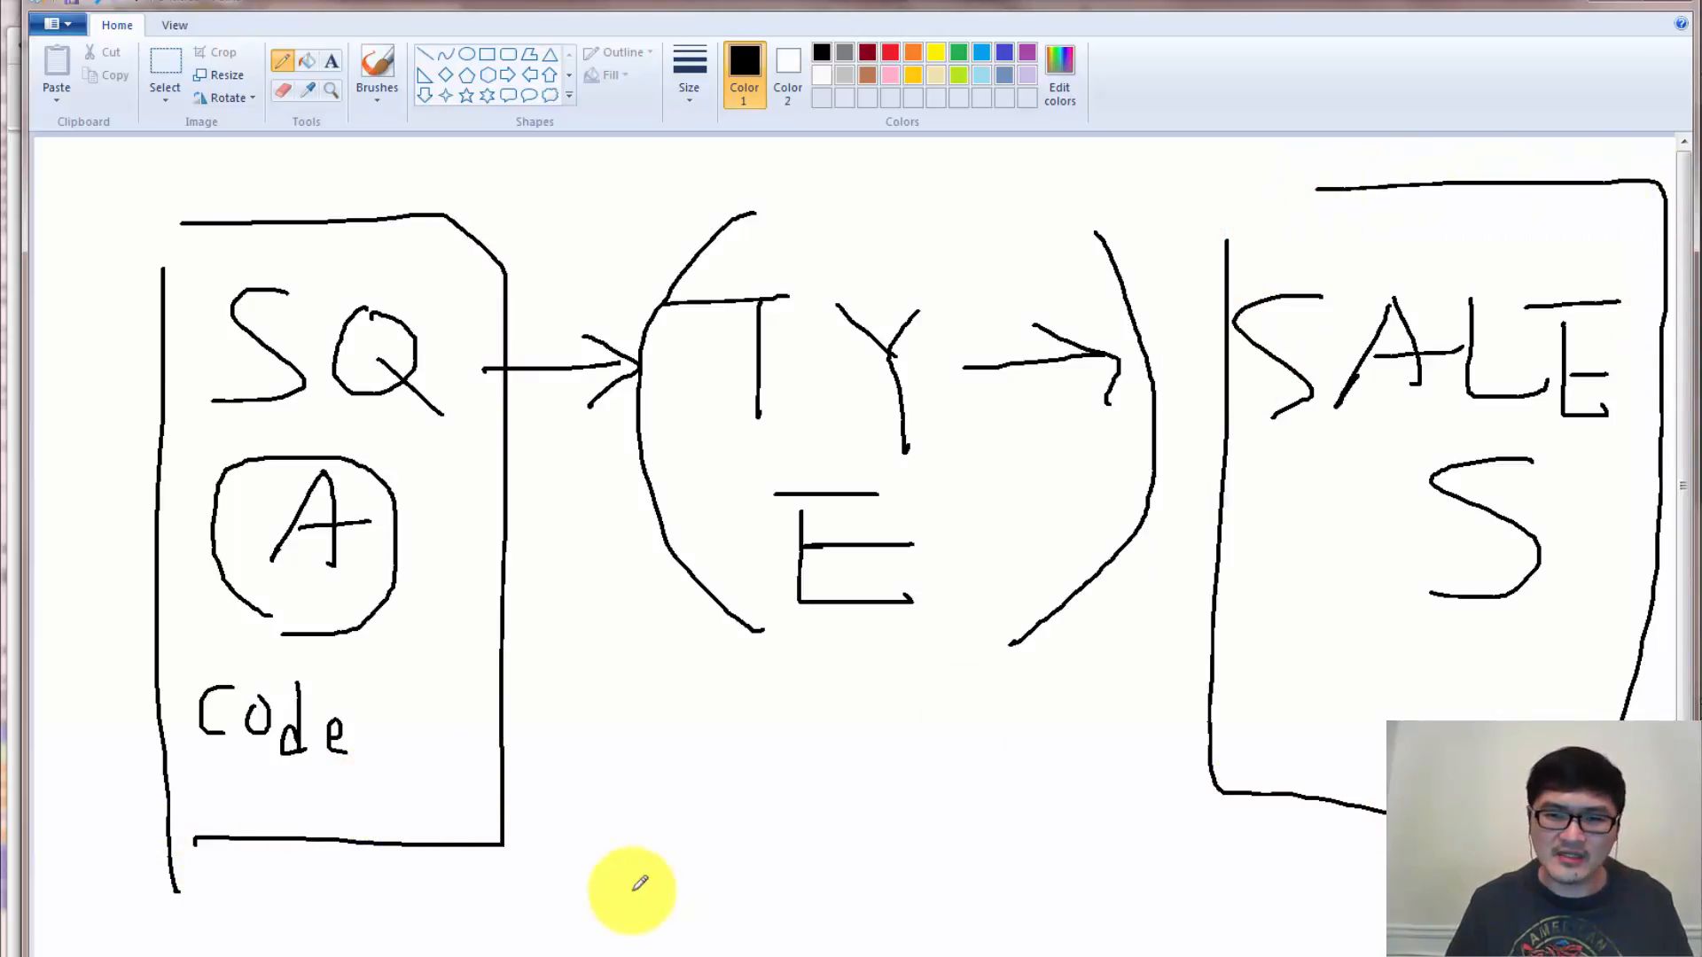
pyautogui.moveTo(482, 500)
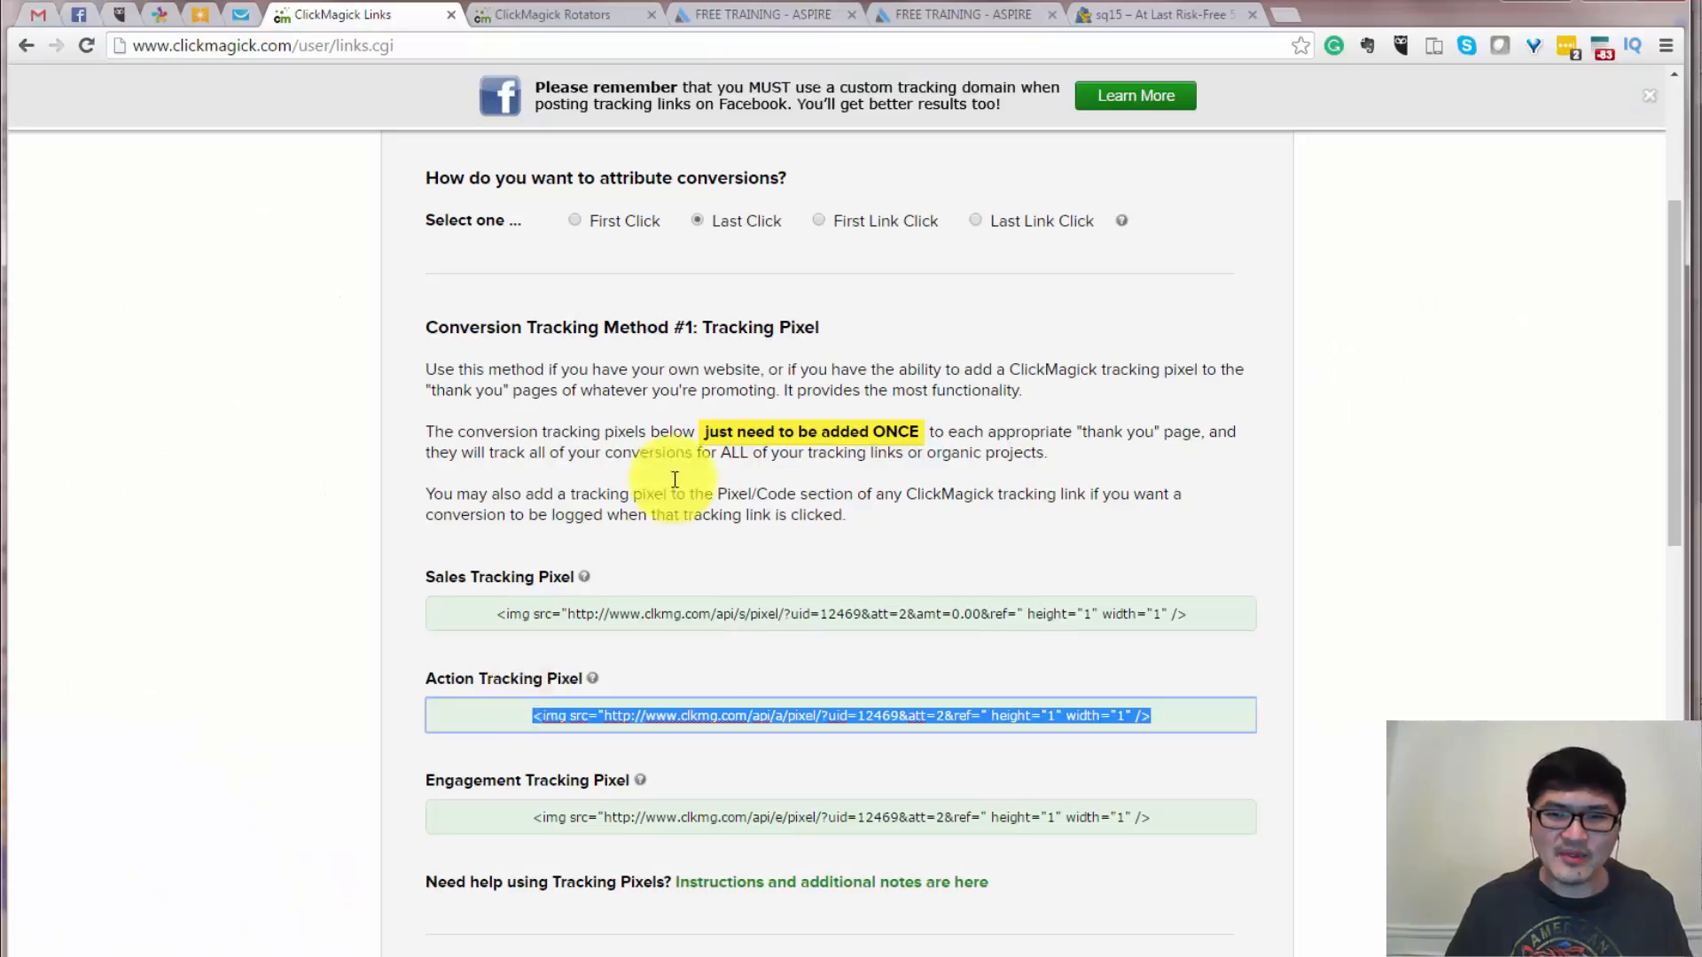
# View the incoming solo link's Primary URL pointing to the squeeze rotator, then switch to Rotators.
pyautogui.scroll(3)
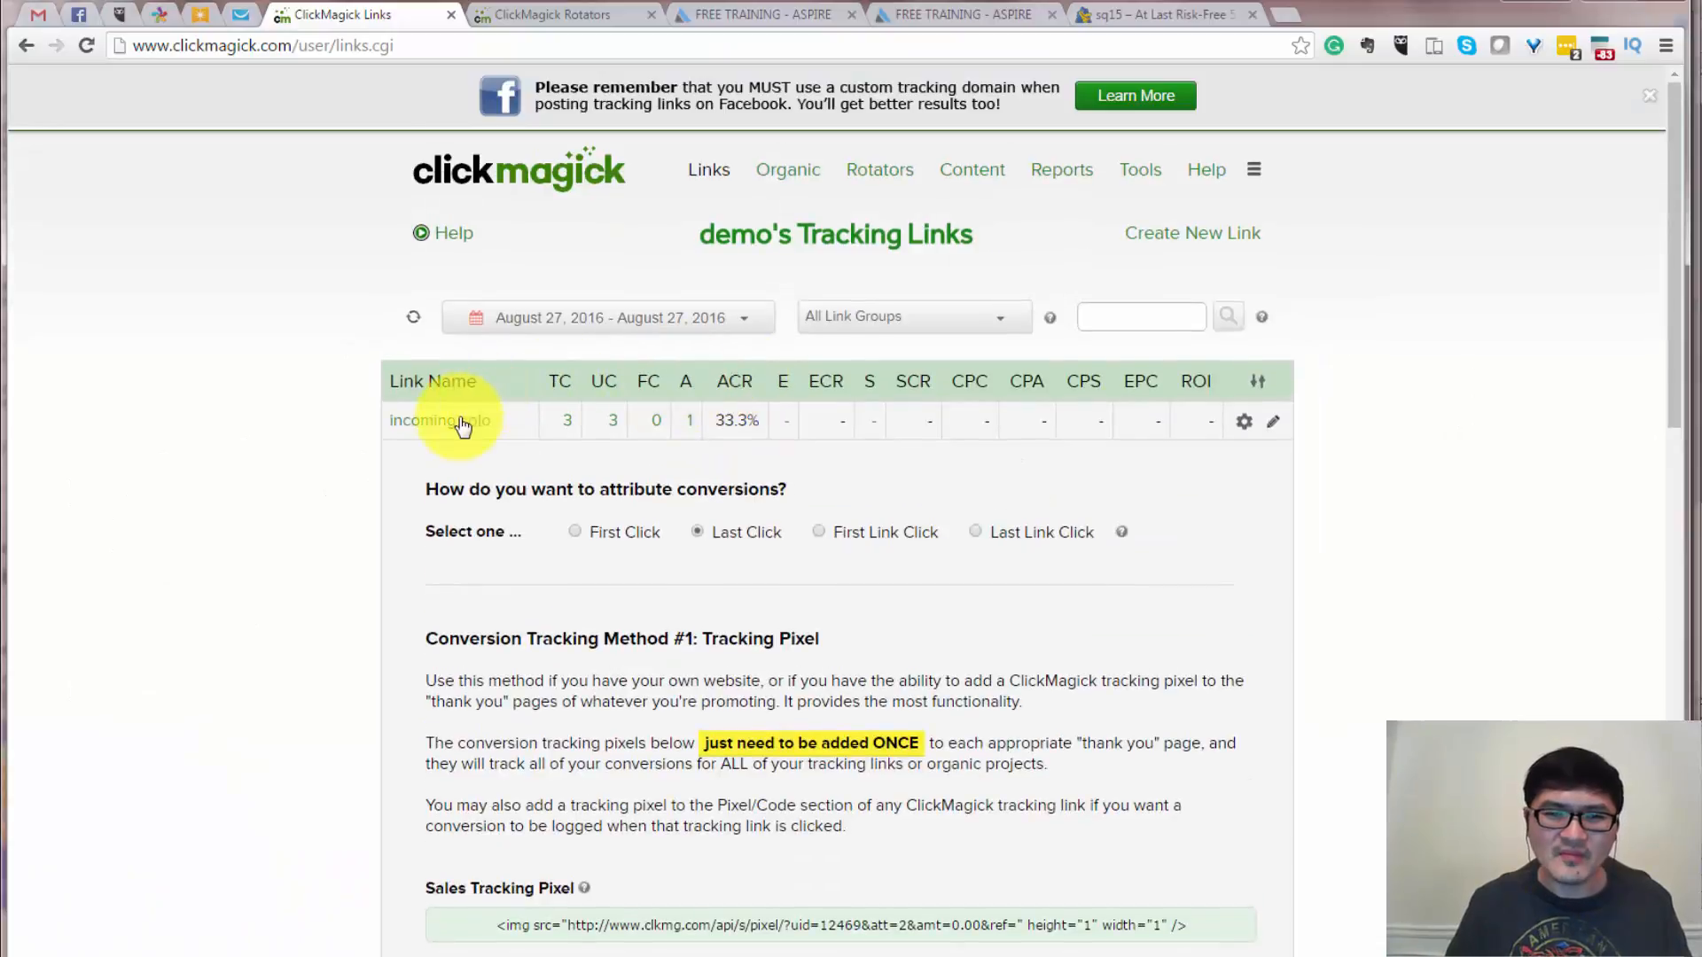
pyautogui.click(1286, 422)
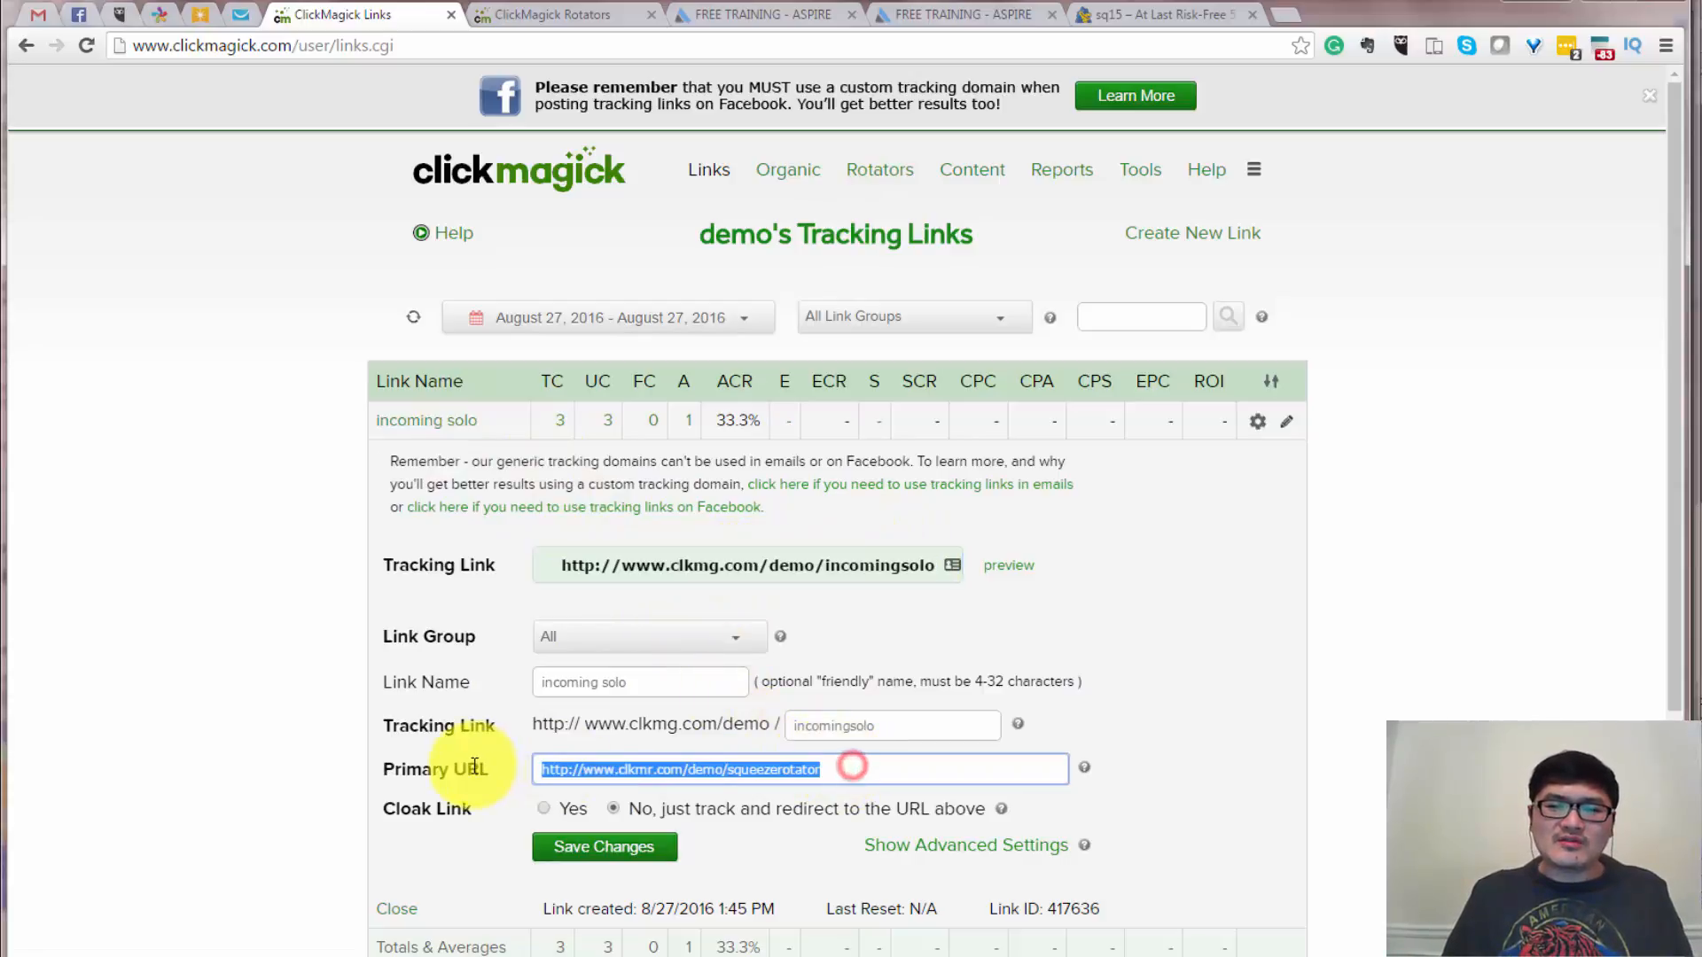
pyautogui.moveTo(691, 756)
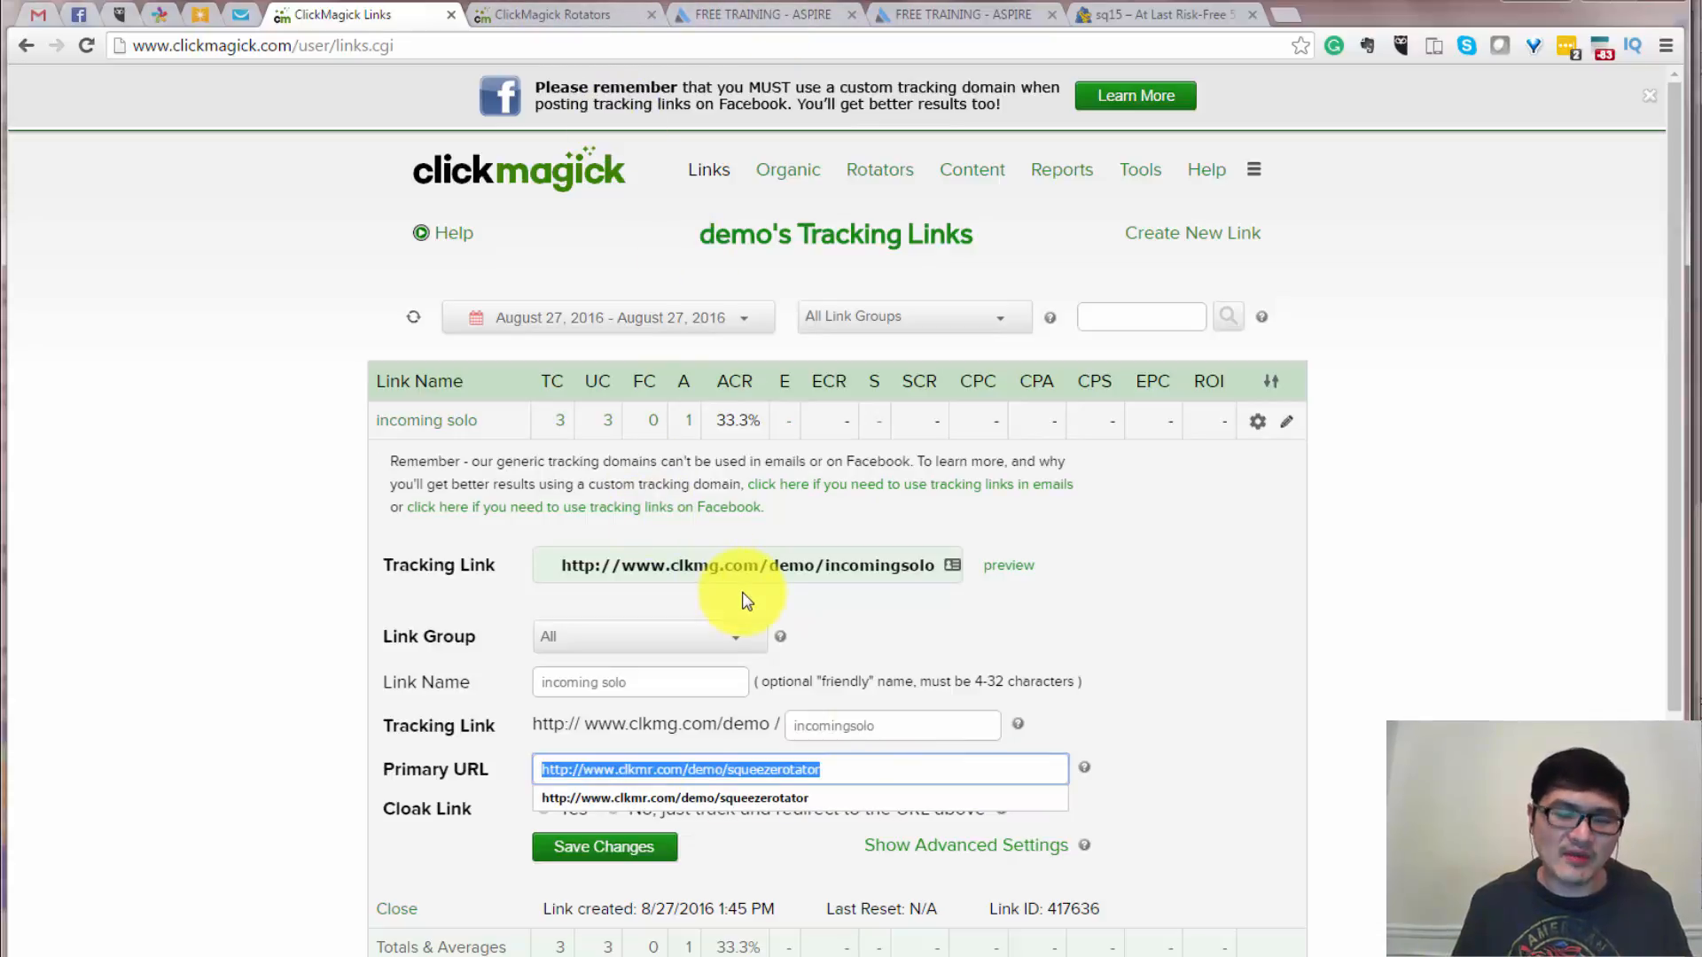
pyautogui.moveTo(716, 565)
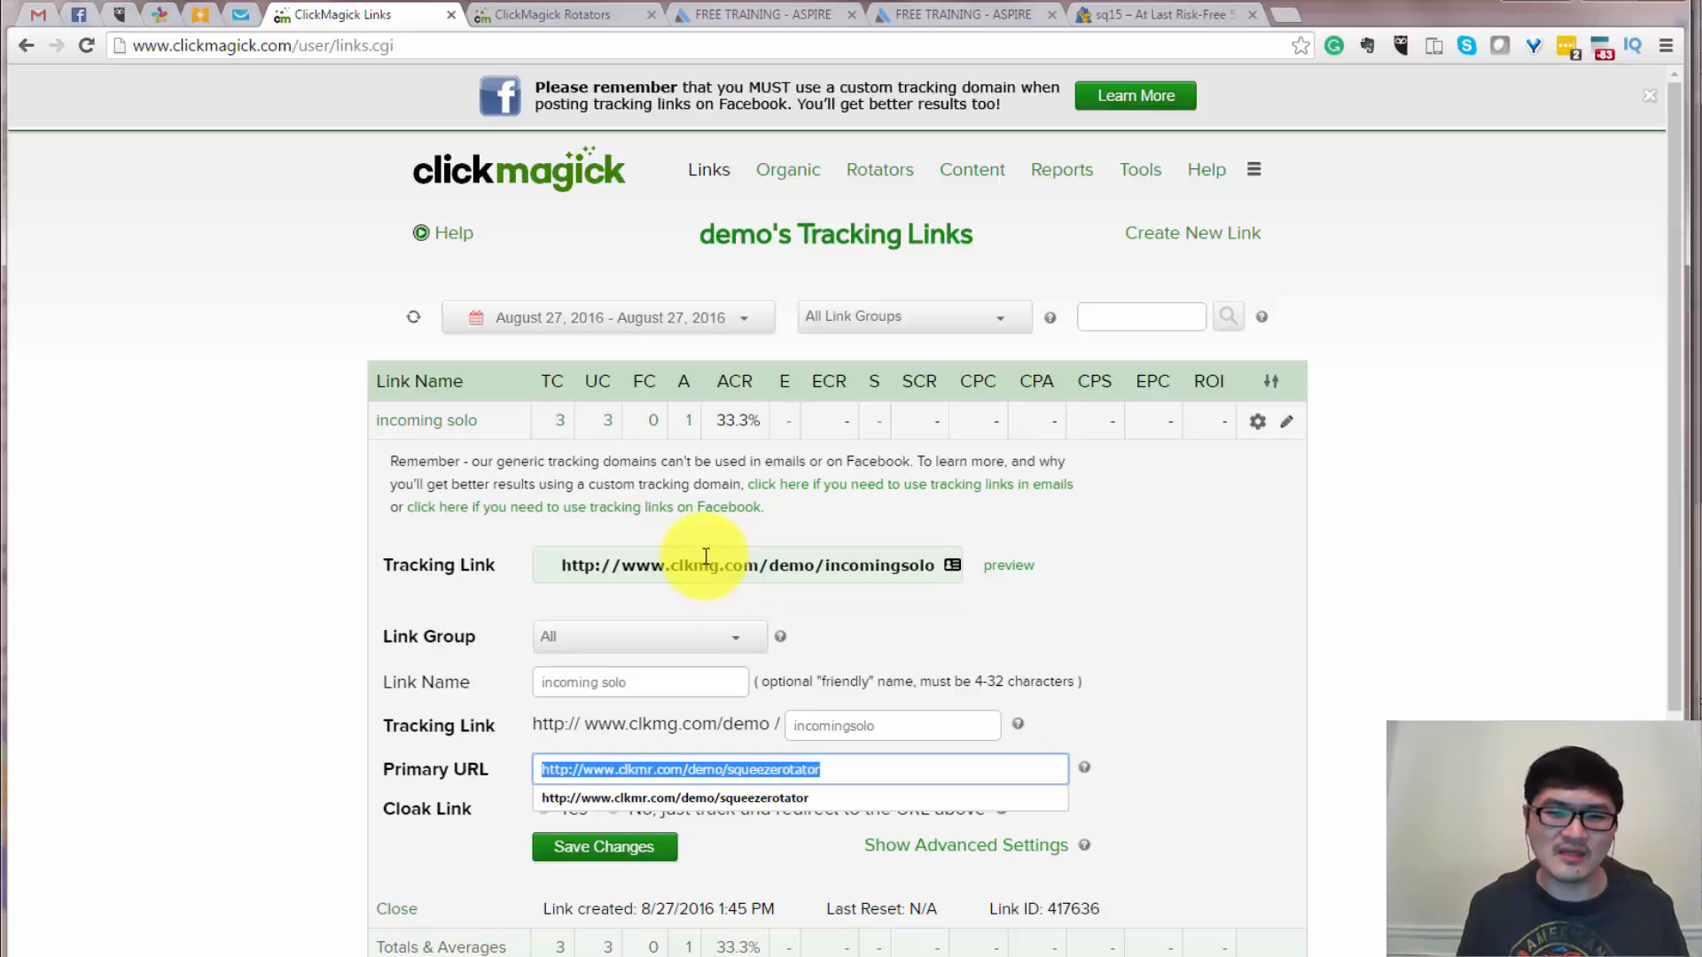
pyautogui.moveTo(686, 545)
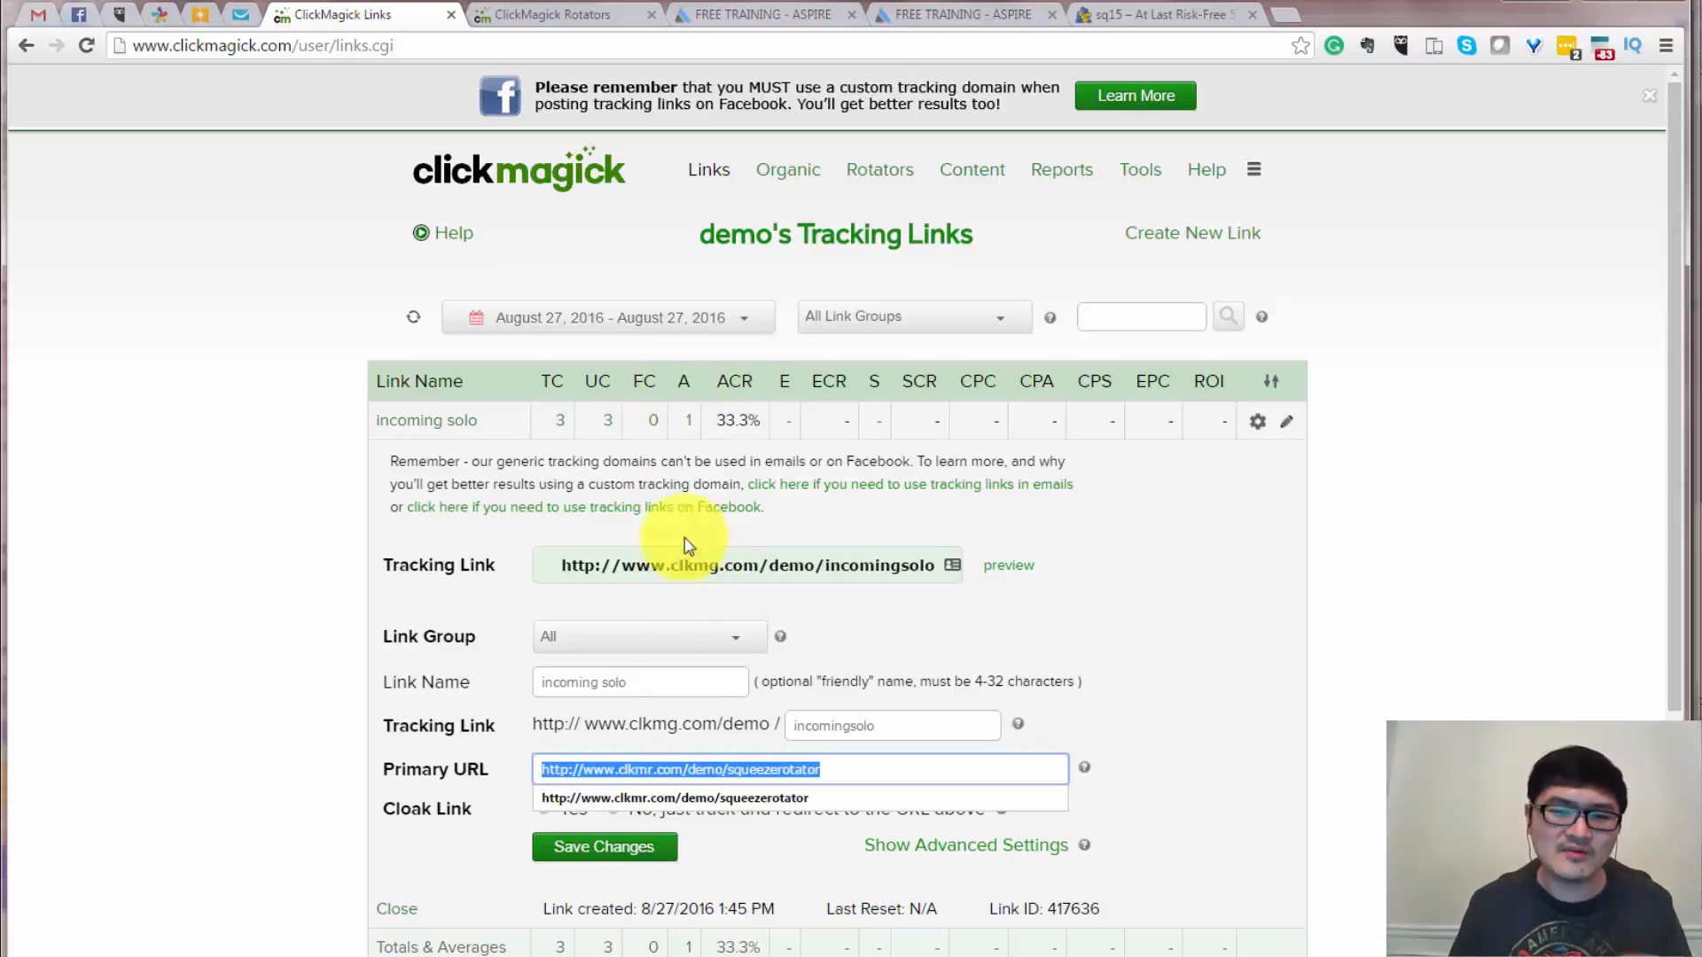
pyautogui.click(558, 14)
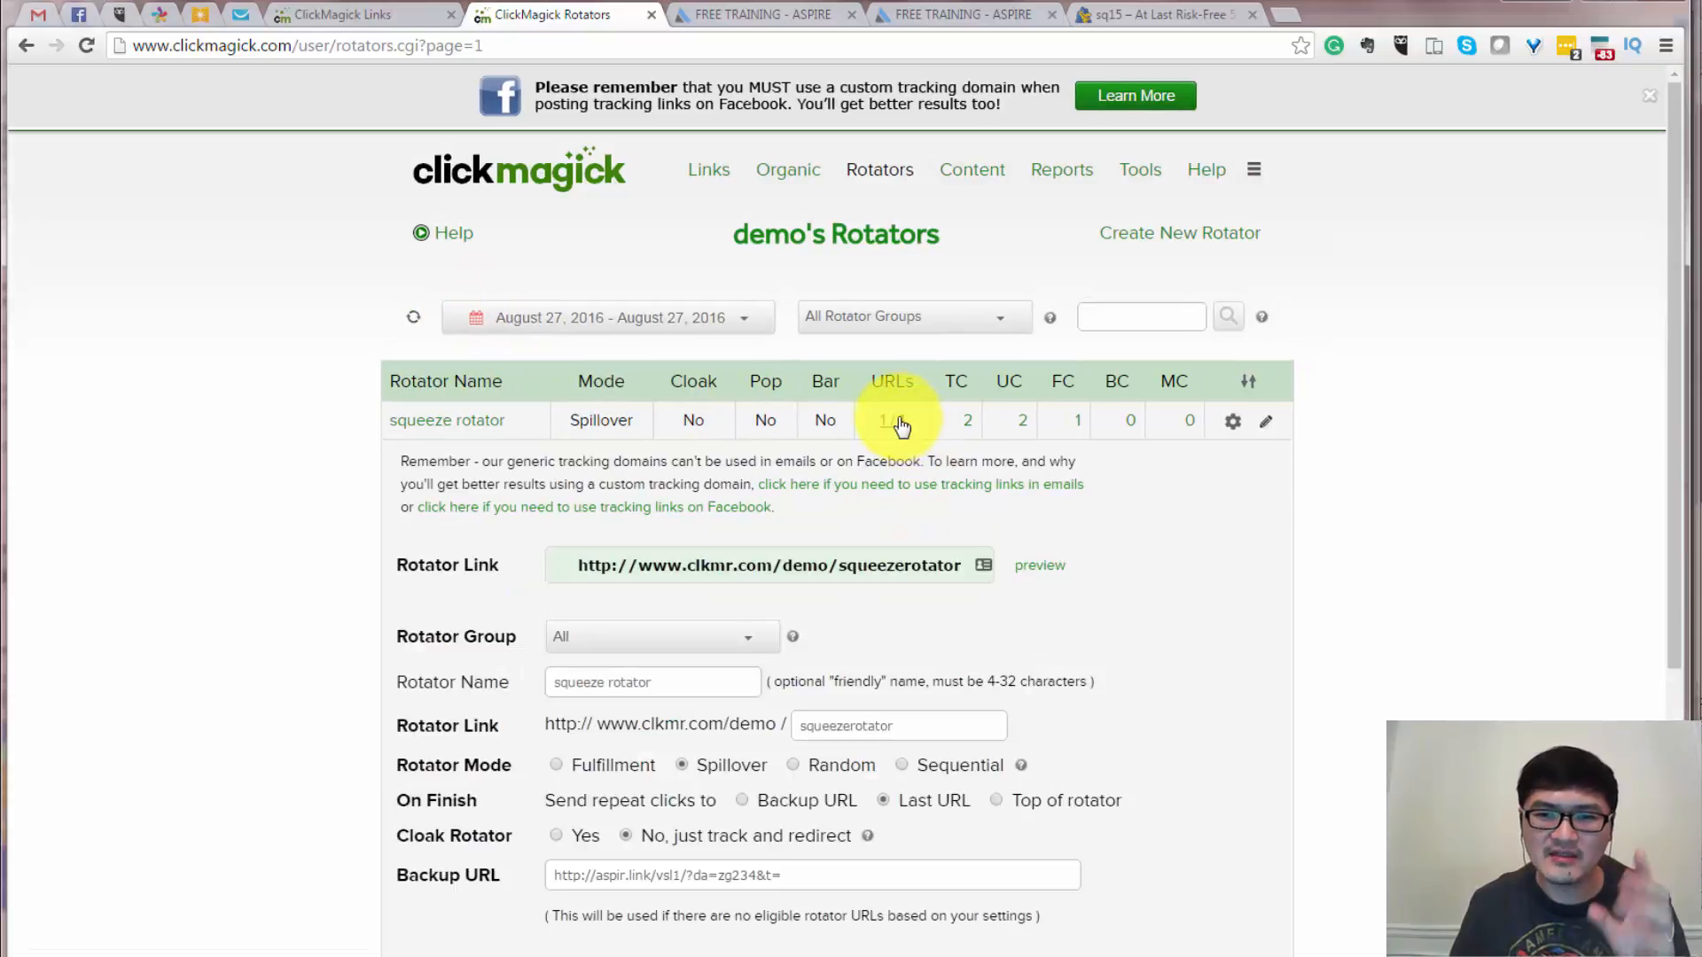
# List the squeeze rotator's URLs 1/1 and compare against the tracking link's destination.
pyautogui.click(1232, 422)
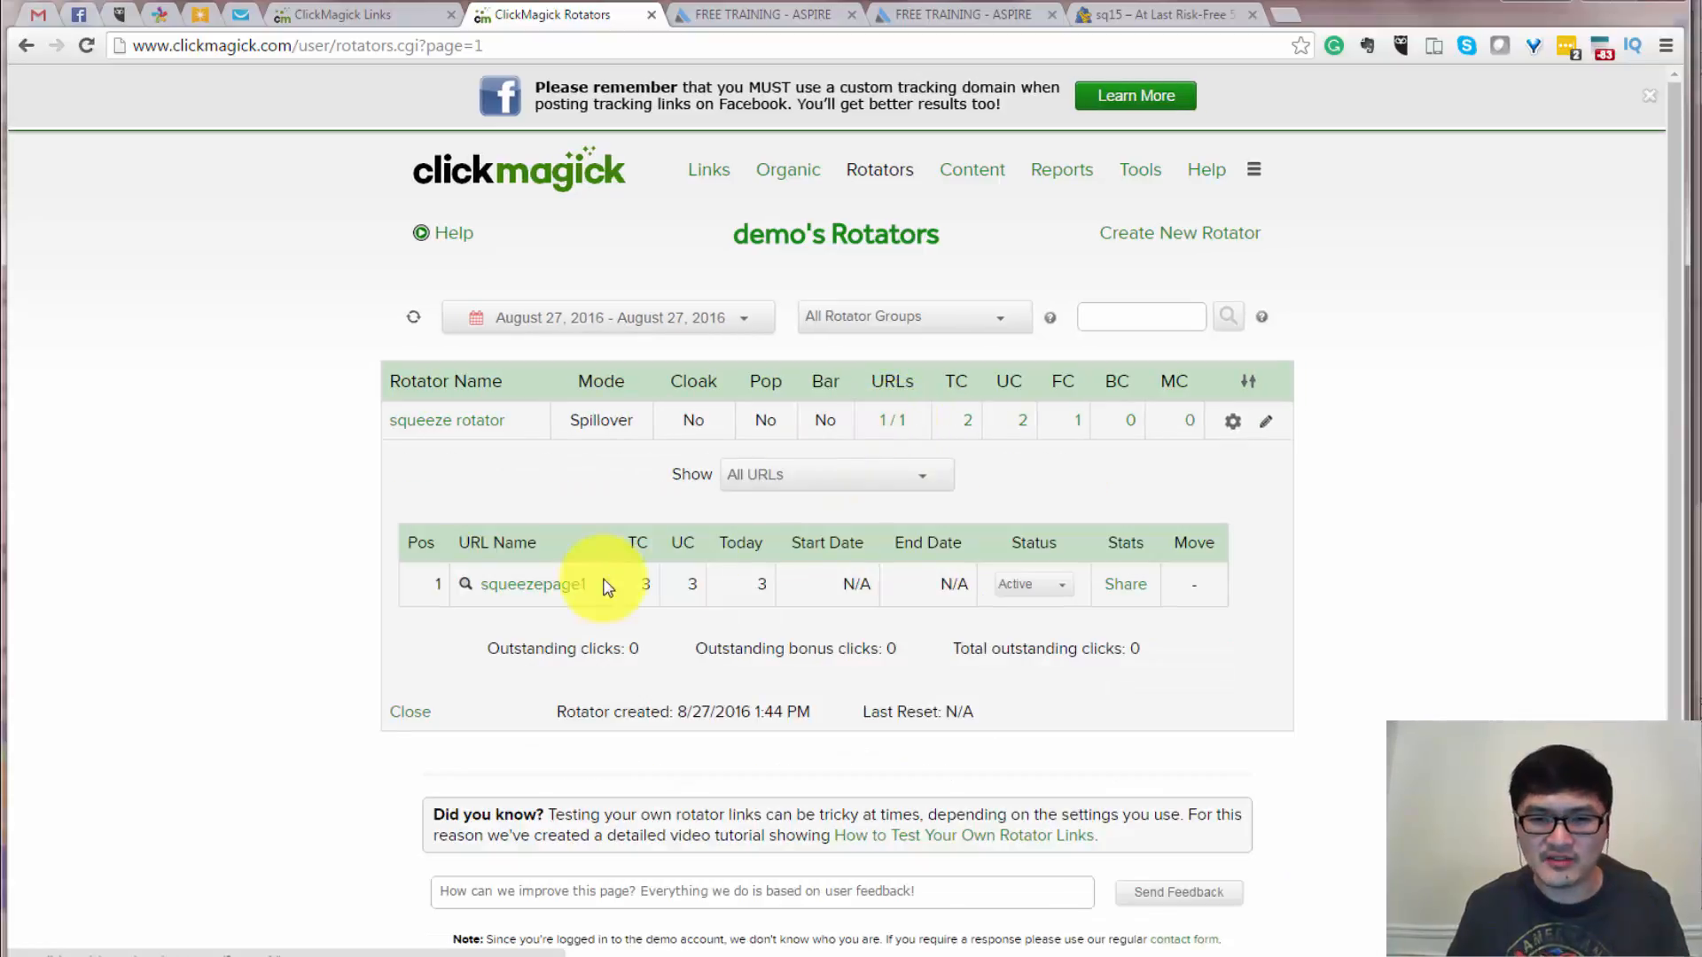
pyautogui.moveTo(532, 583)
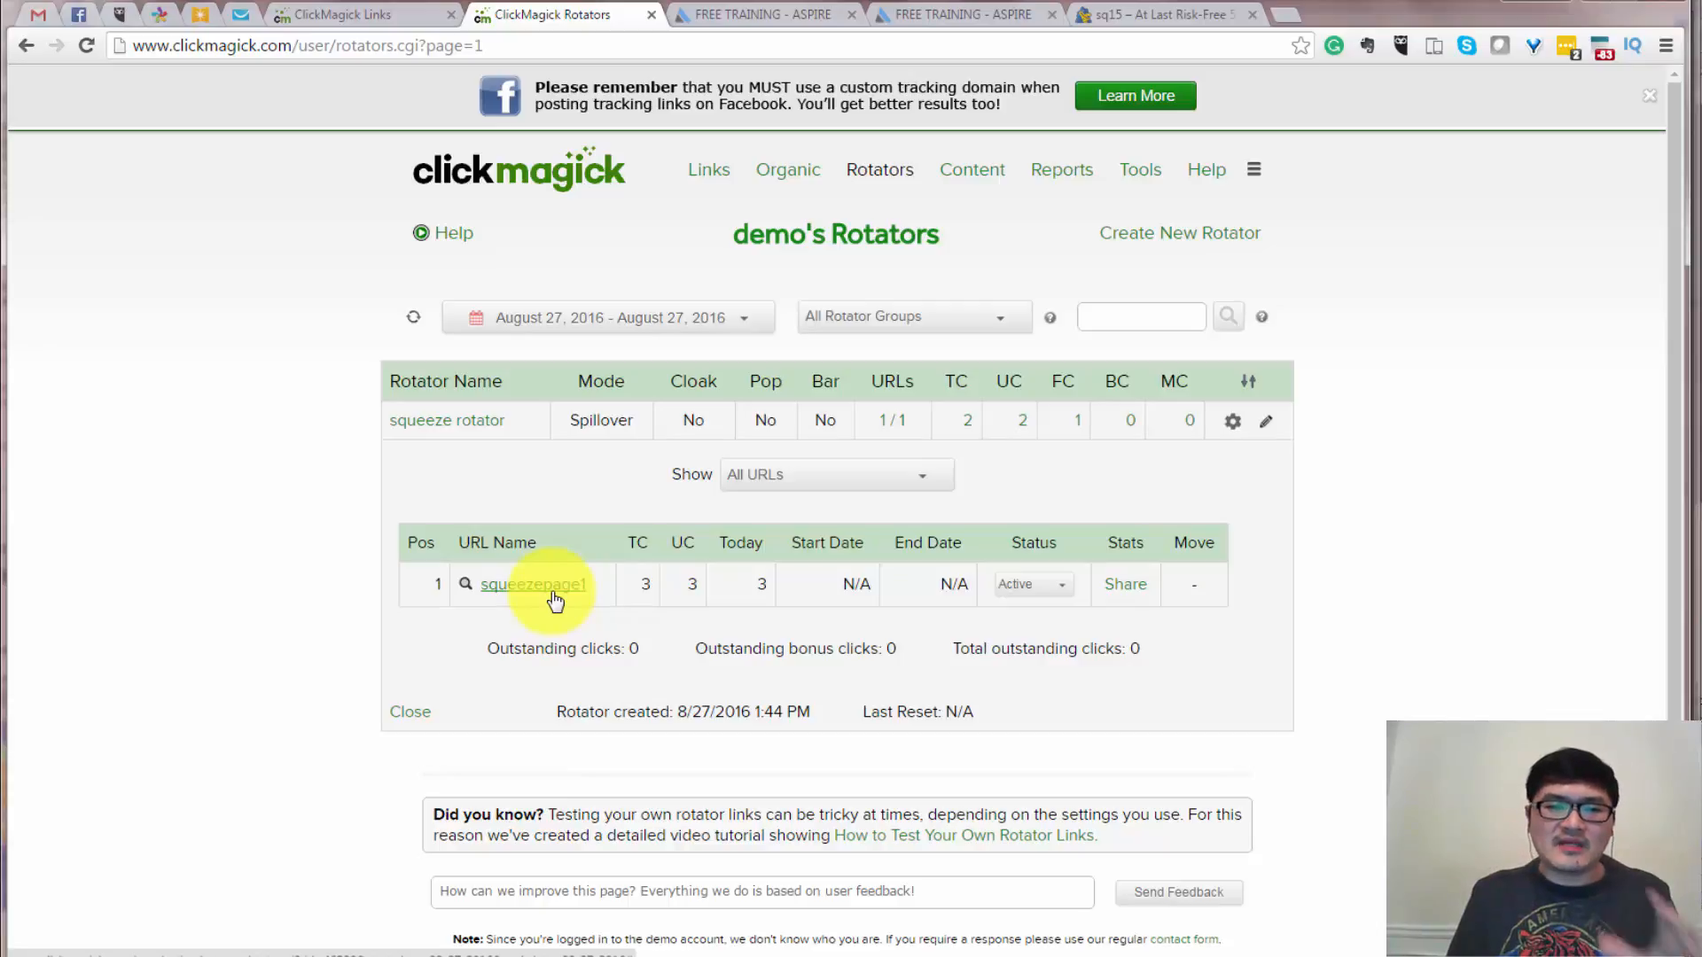
pyautogui.click(348, 14)
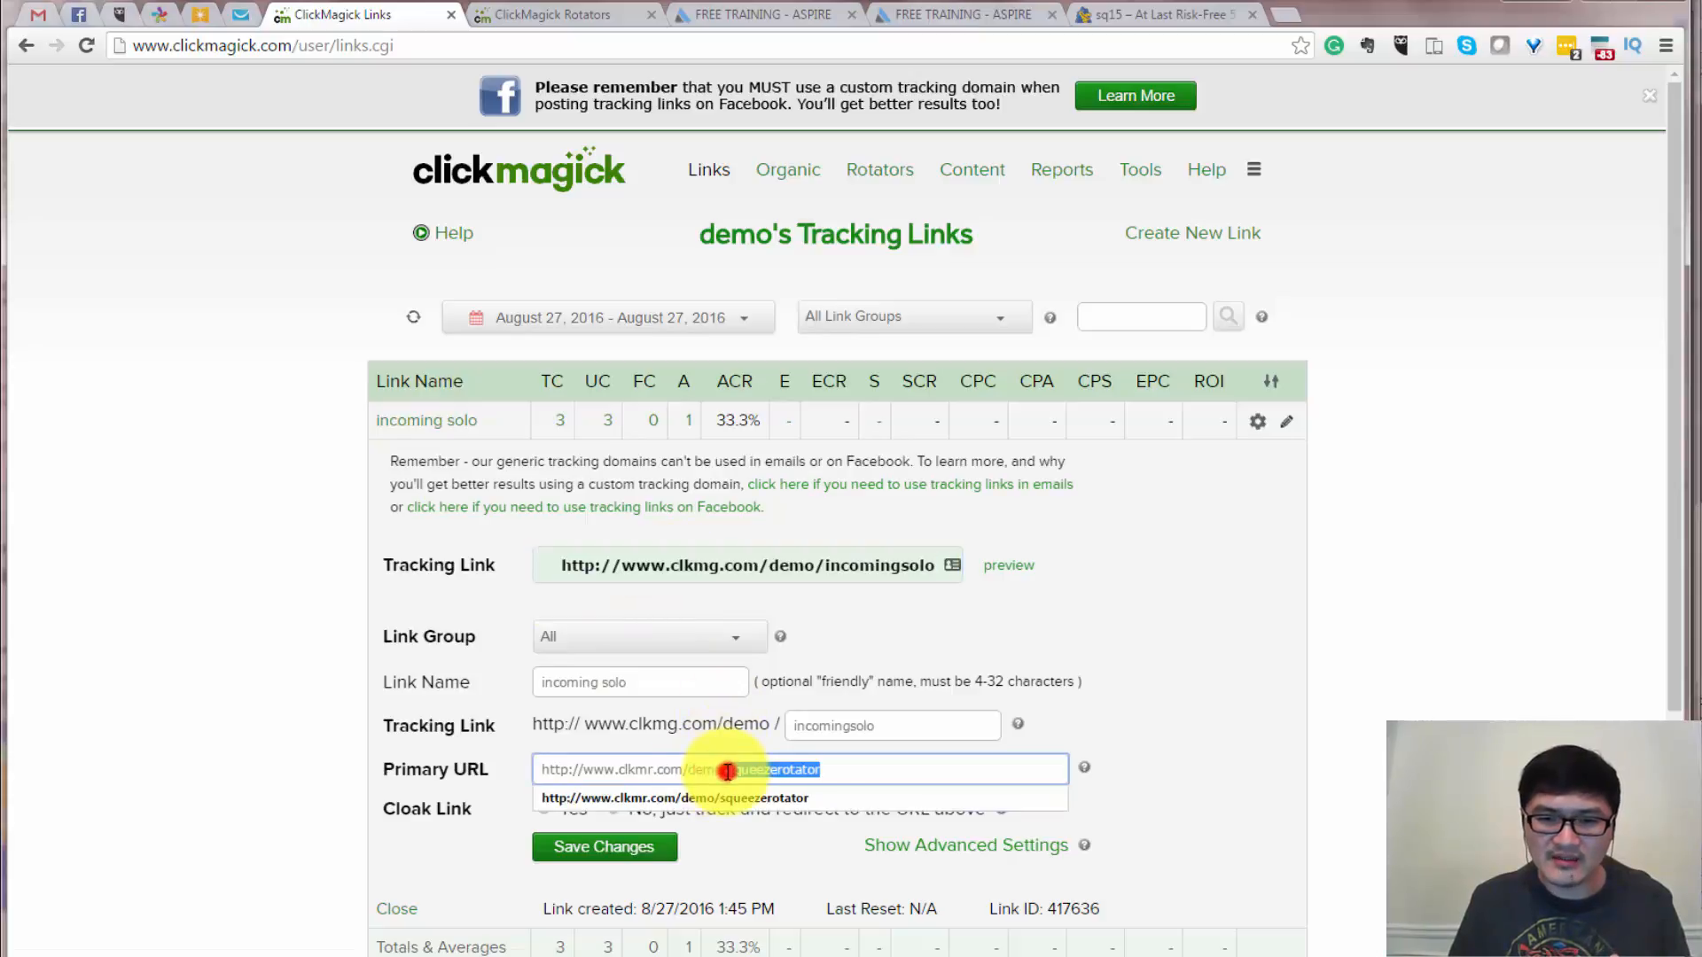
pyautogui.click(553, 14)
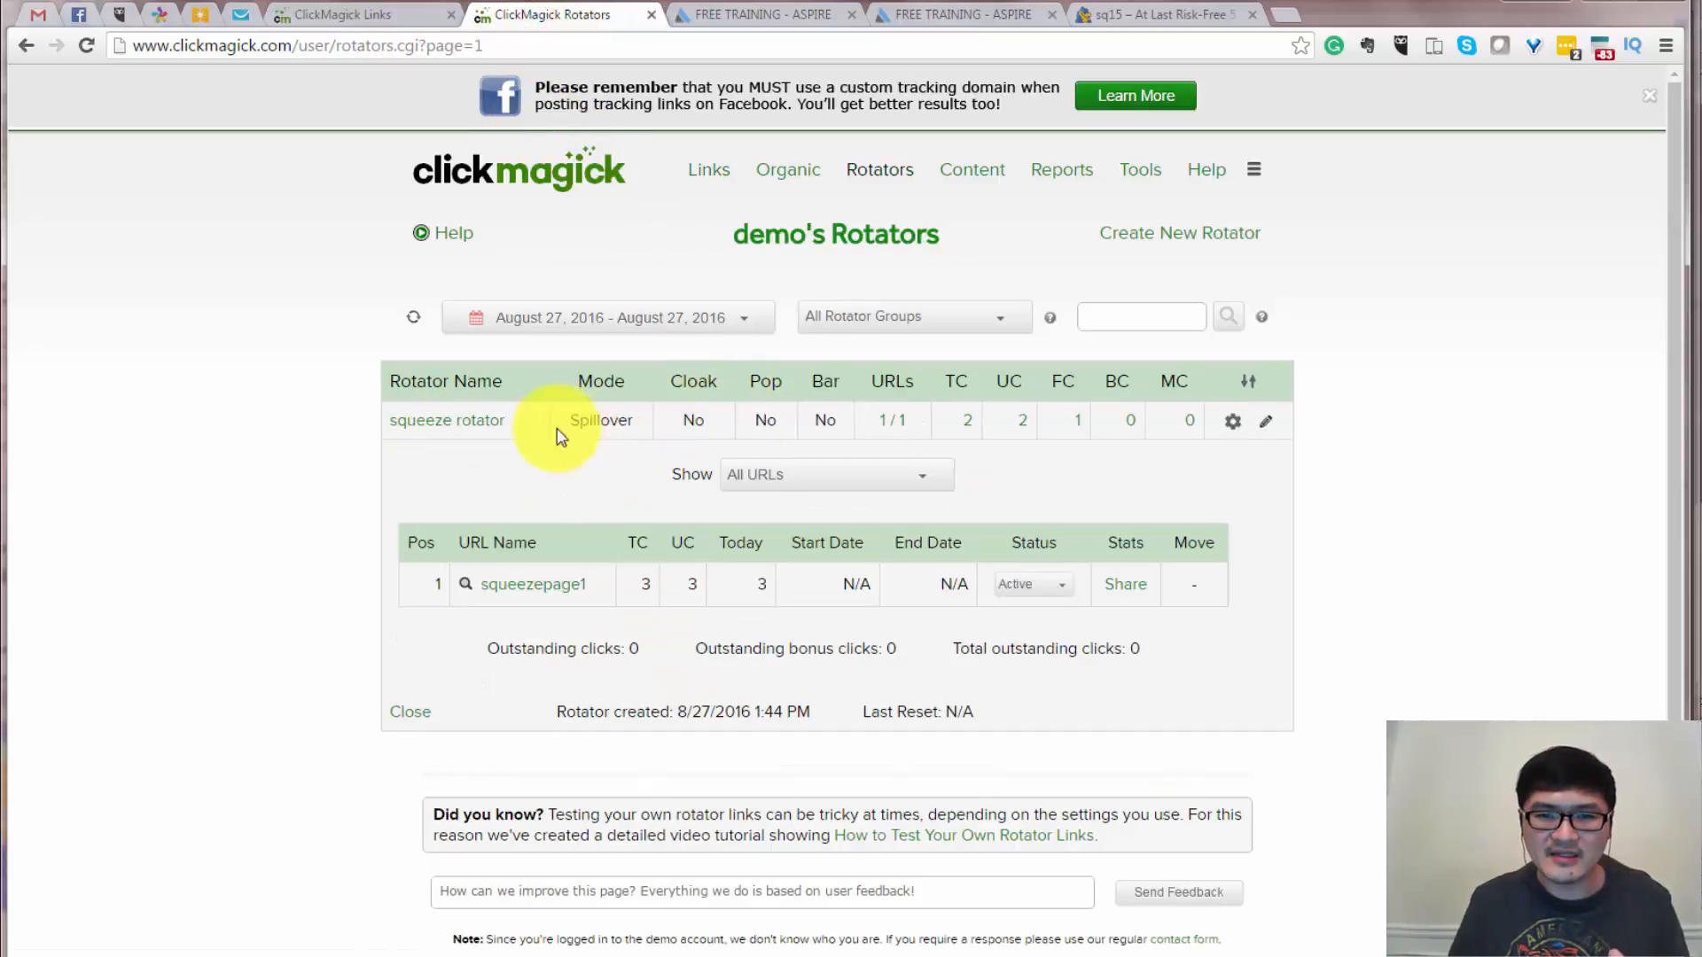
pyautogui.moveTo(574, 598)
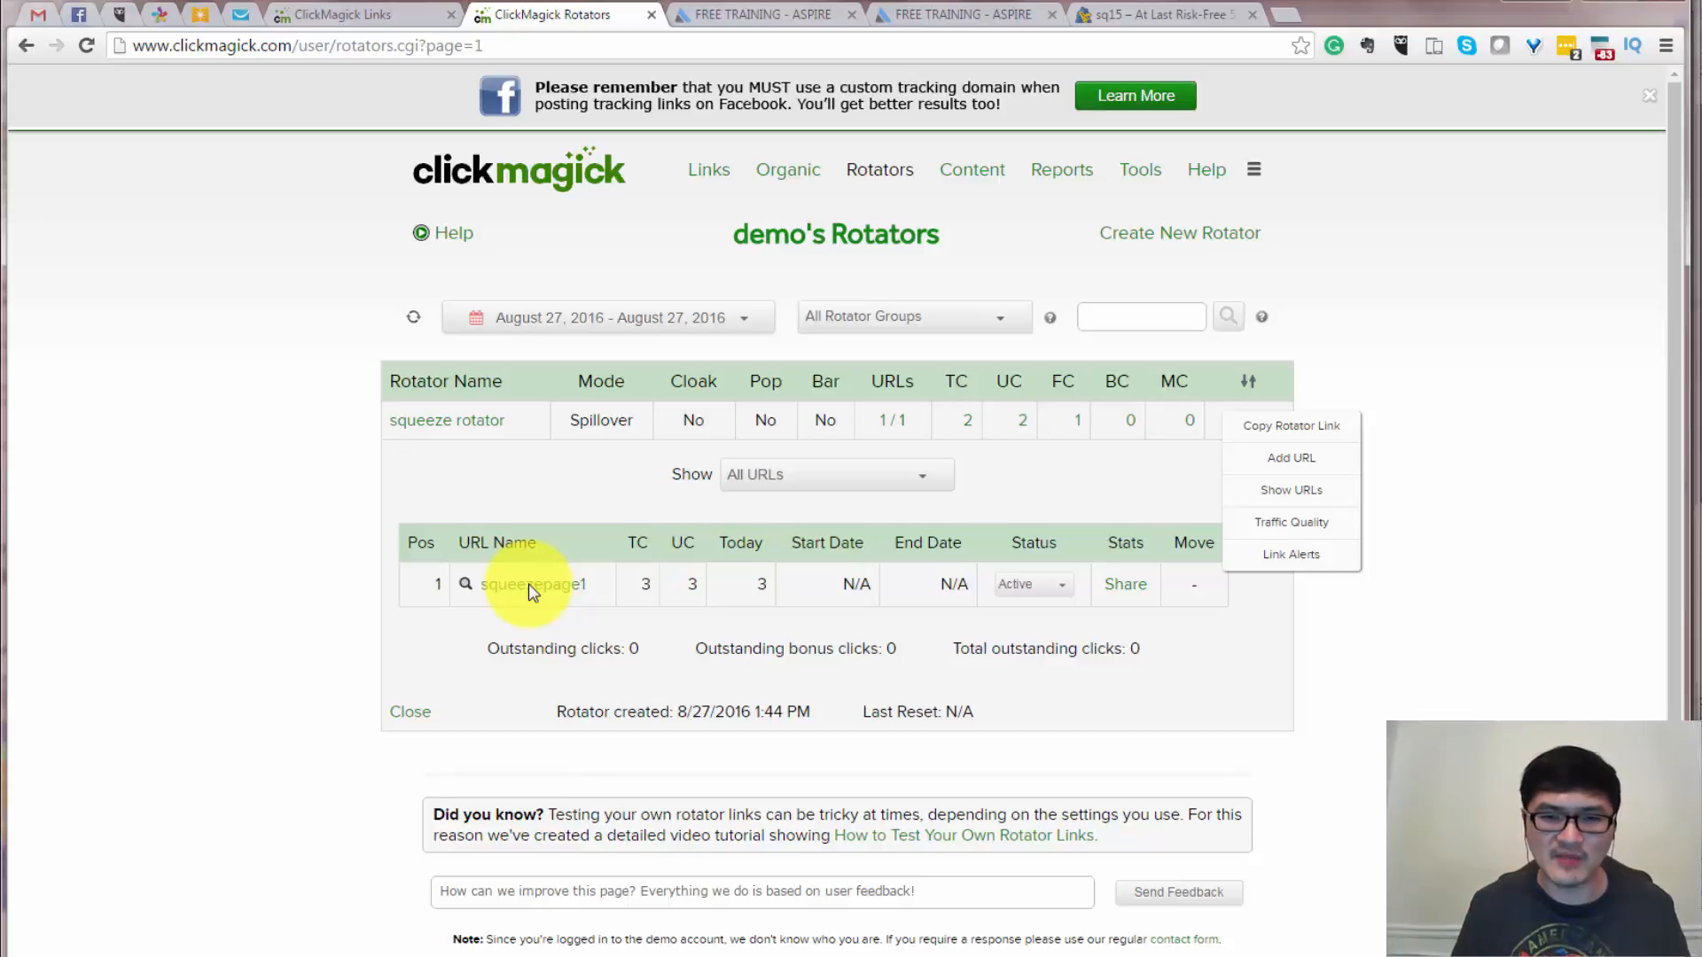
pyautogui.moveTo(640, 569)
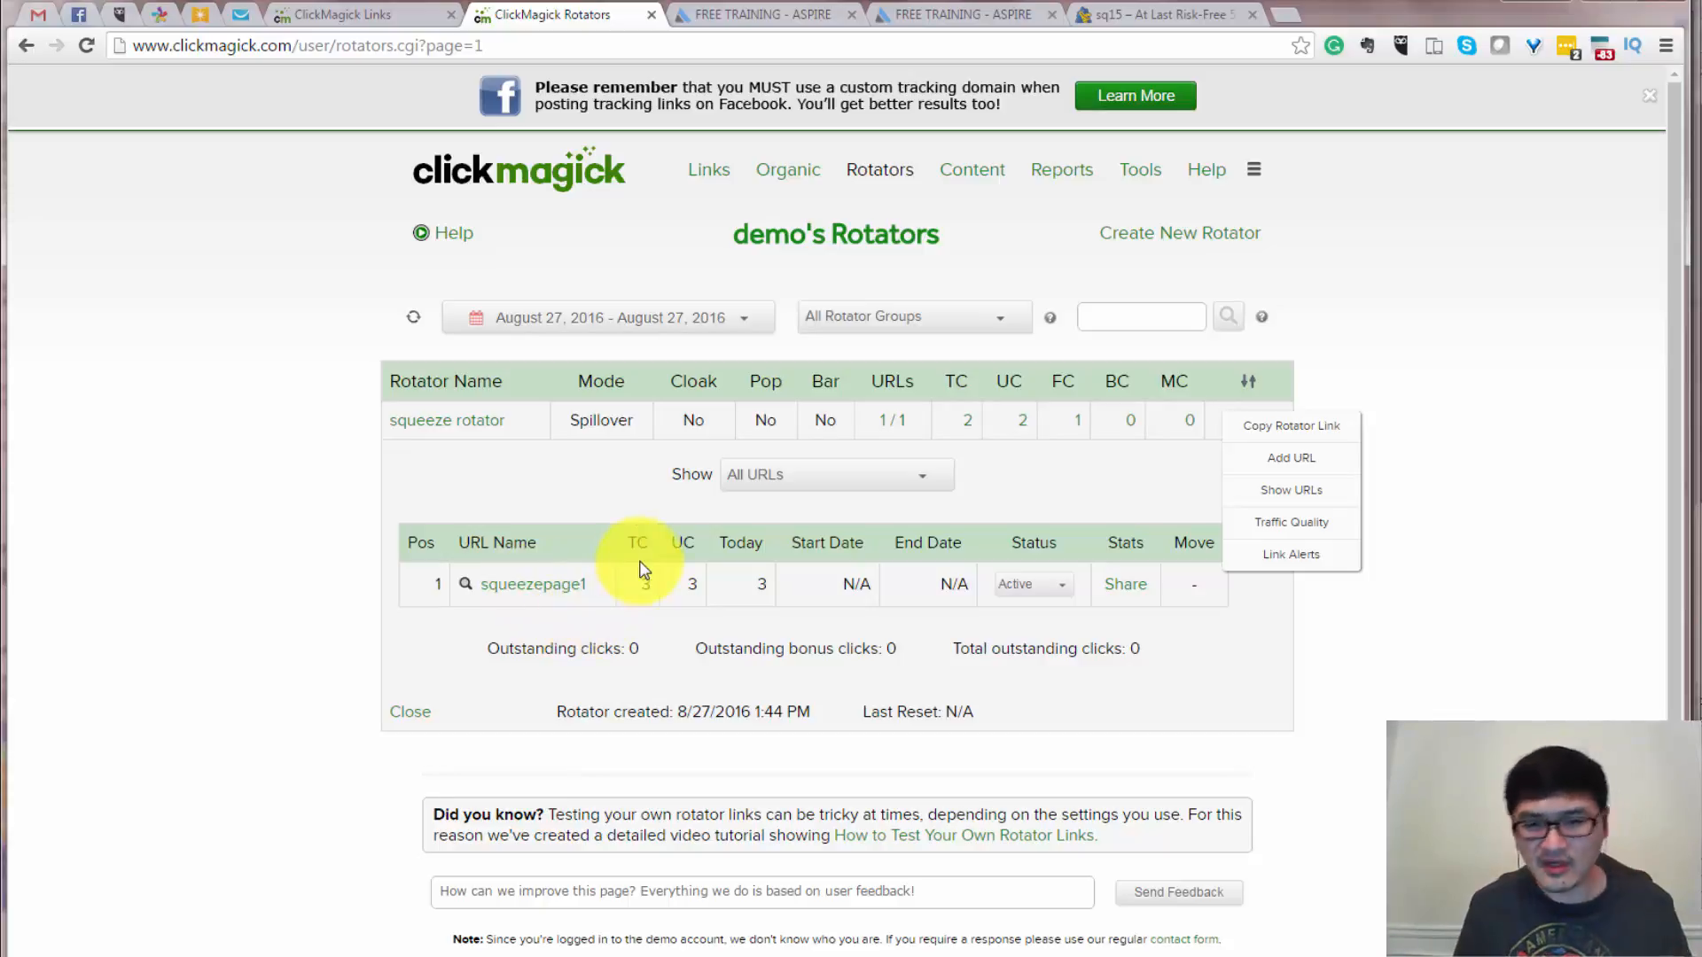
pyautogui.moveTo(553, 584)
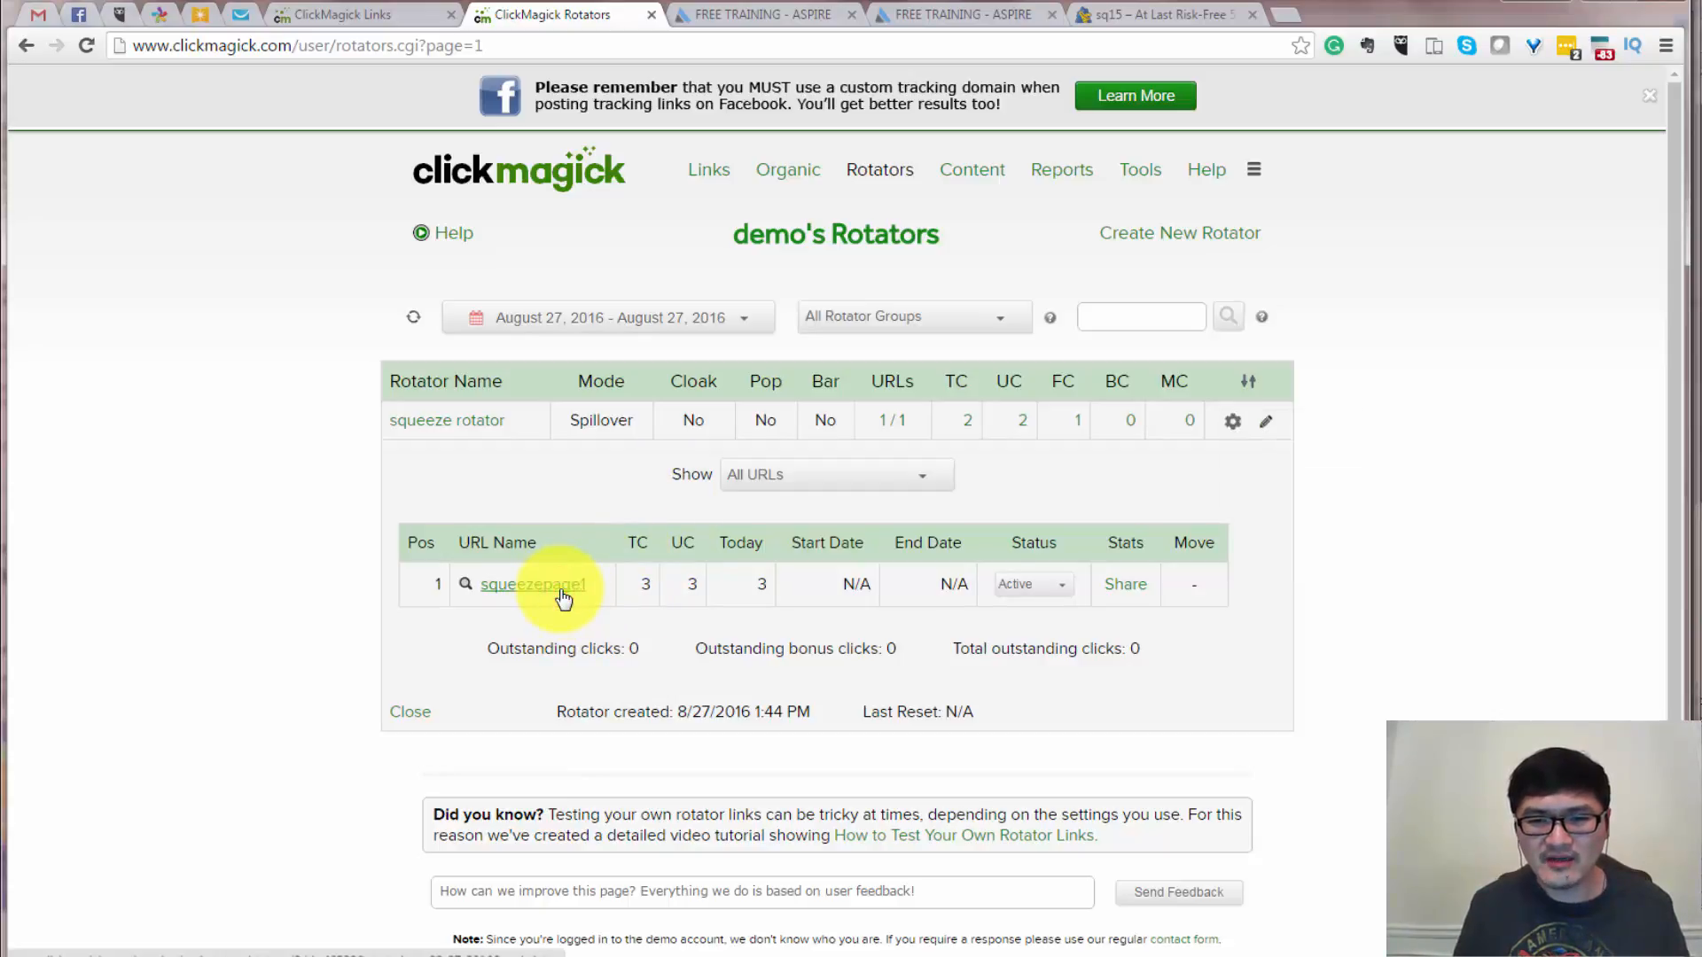
# Open squeezepage1's Edit this Rotator URL form and select its squeeze page URL.
pyautogui.scroll(-3)
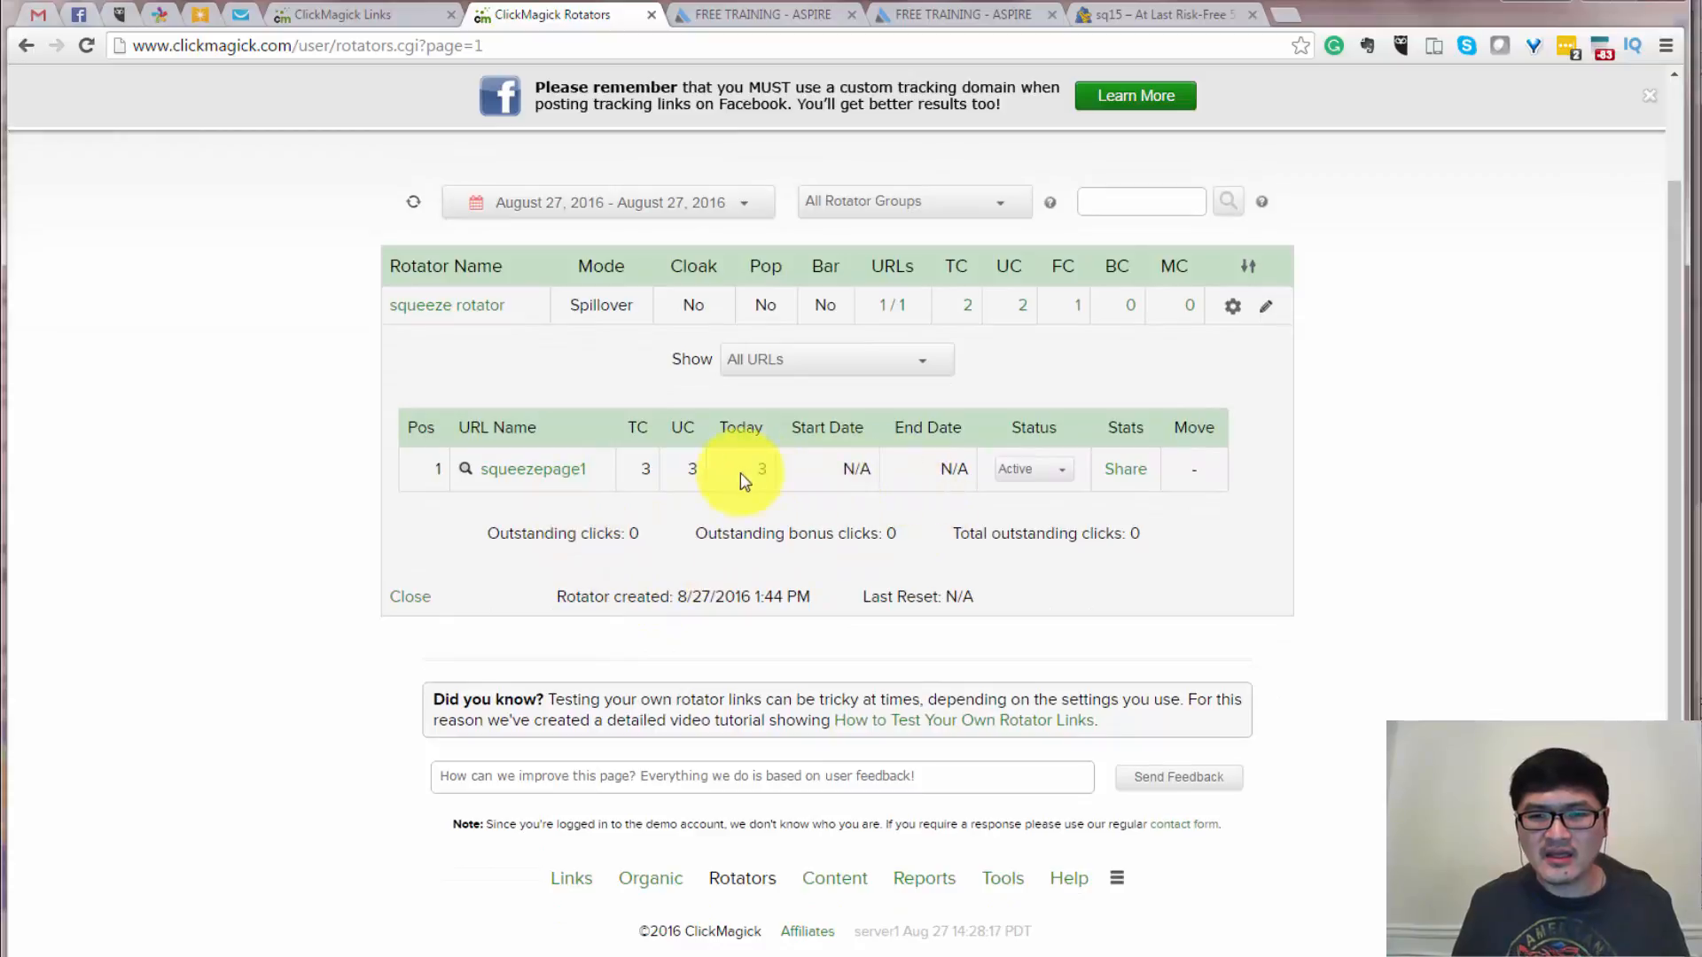
pyautogui.moveTo(608, 482)
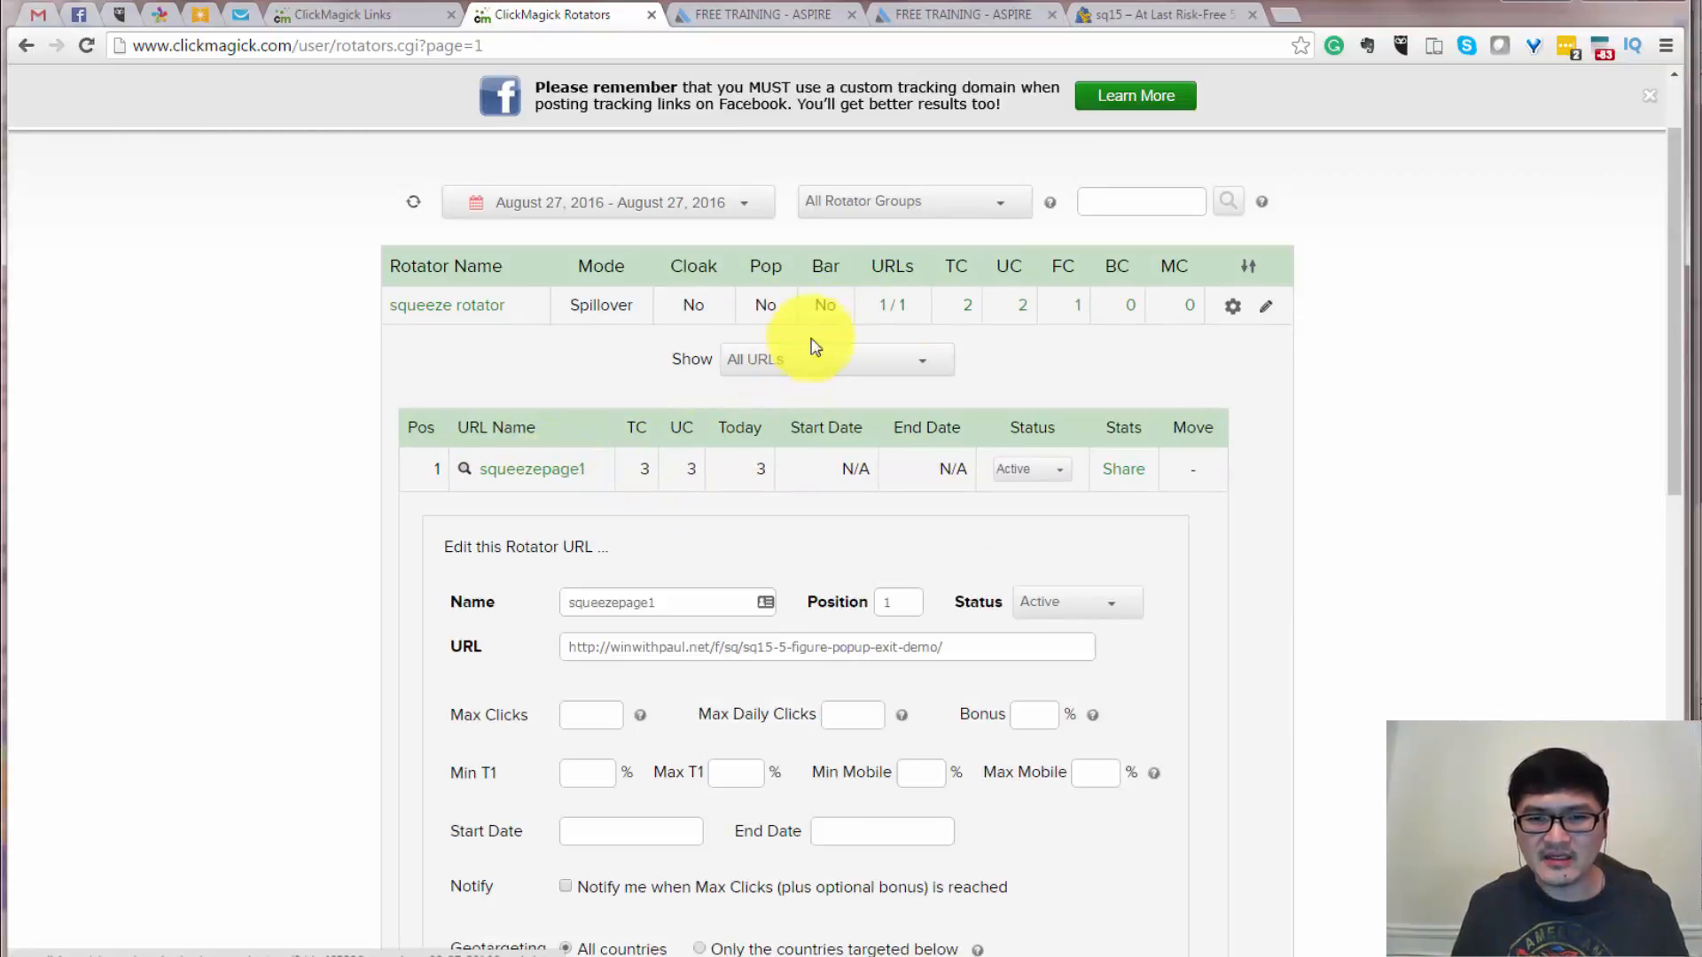
pyautogui.click(737, 647)
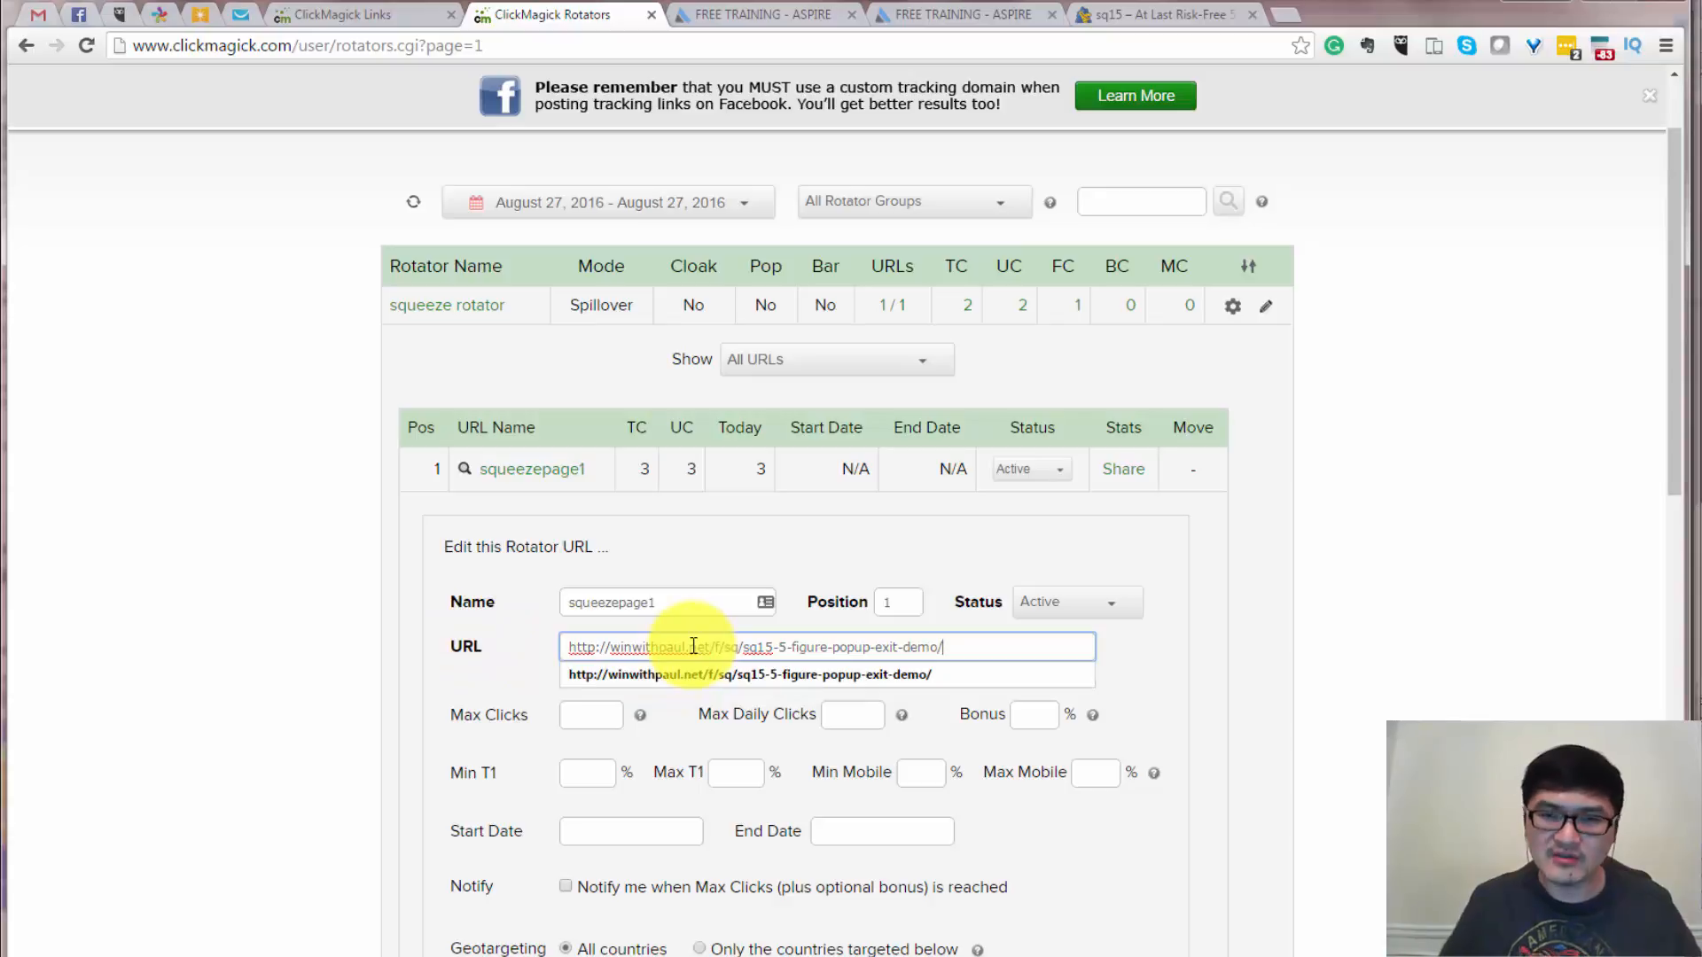
pyautogui.moveTo(113, 217)
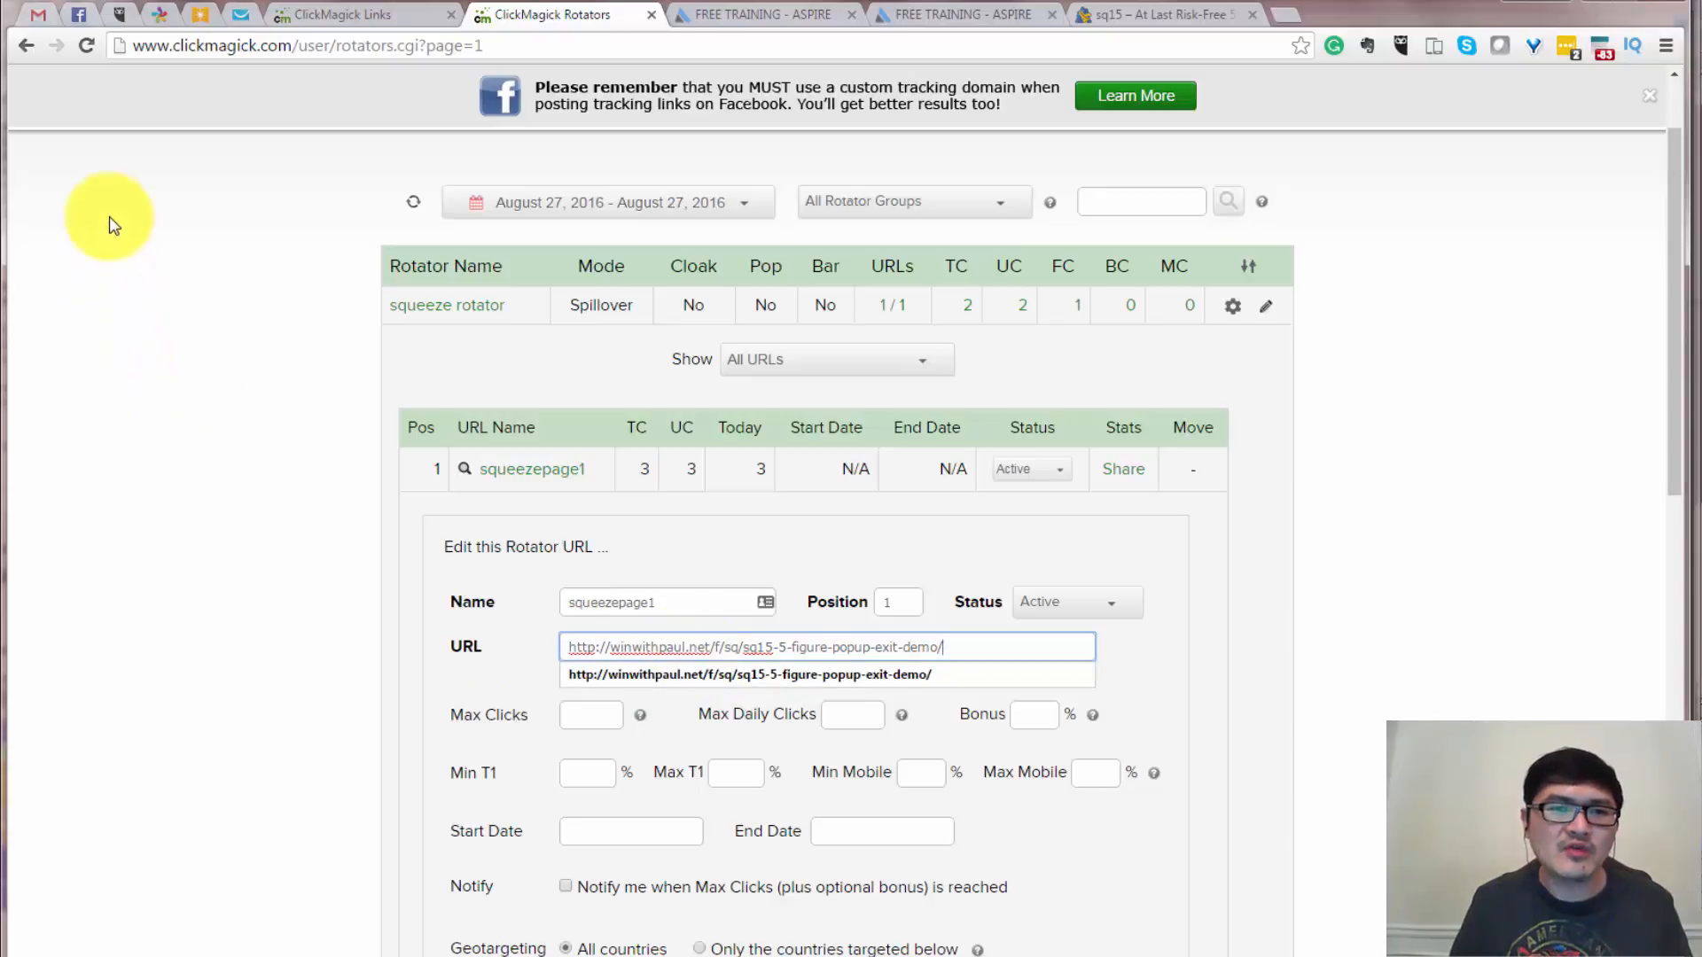
pyautogui.moveTo(85, 432)
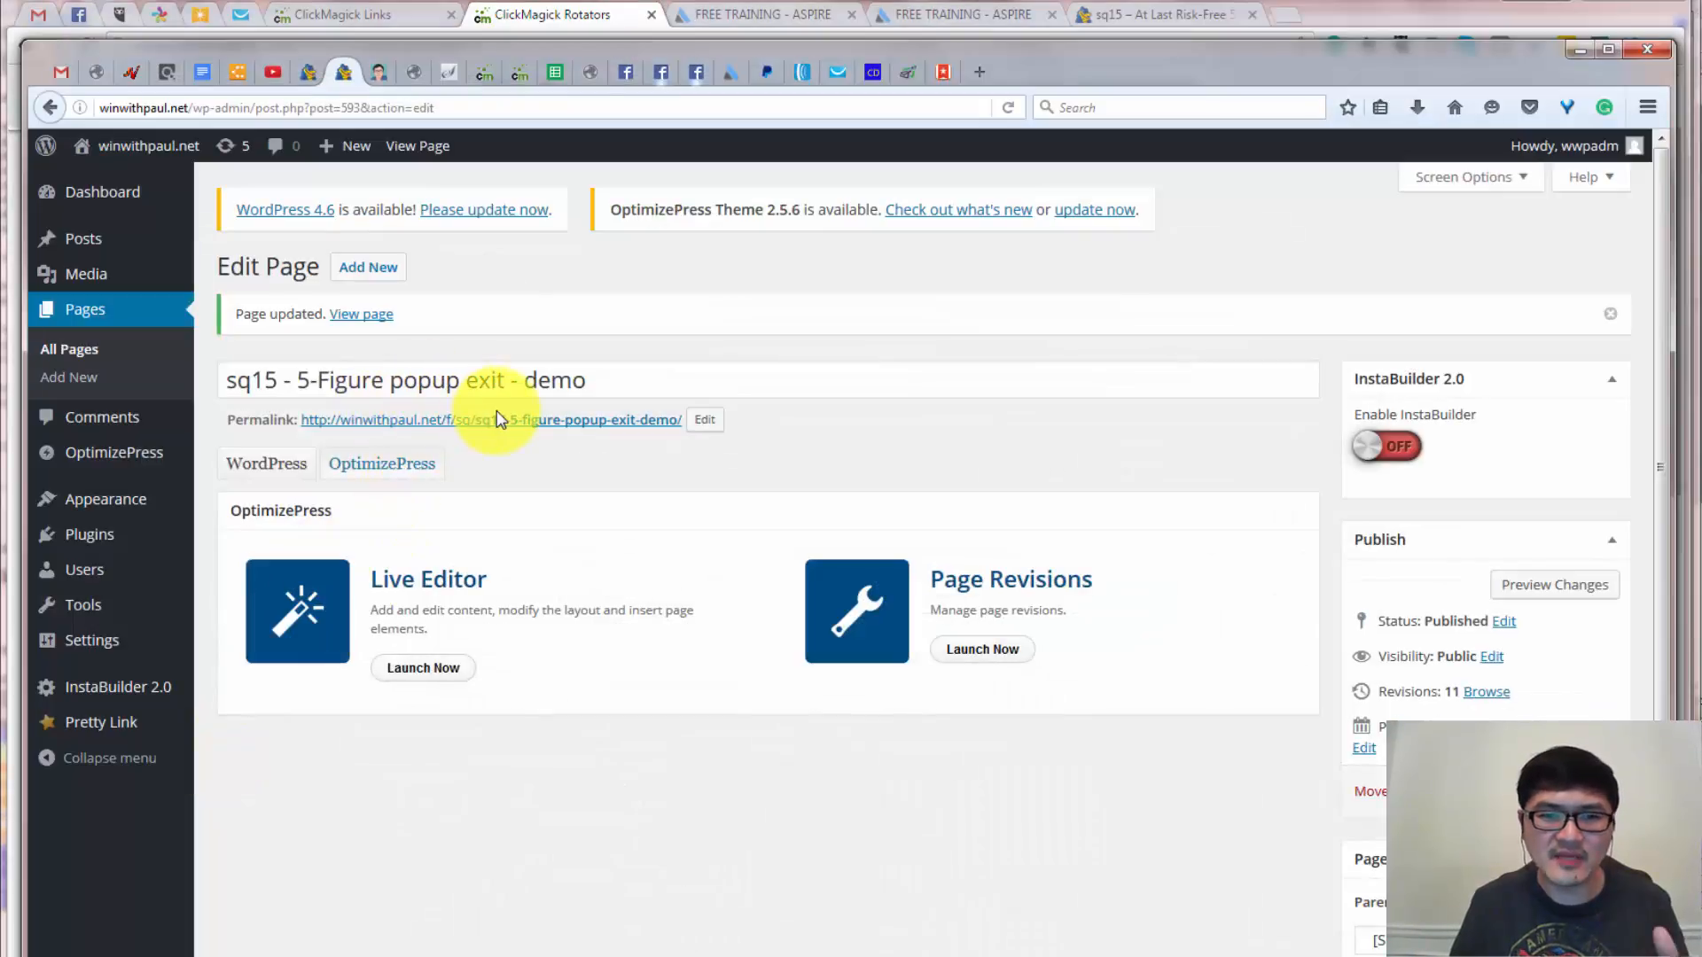
# Launch the sq15 squeeze page in OptimizePress LiveEditor via Launch Now.
pyautogui.click(422, 668)
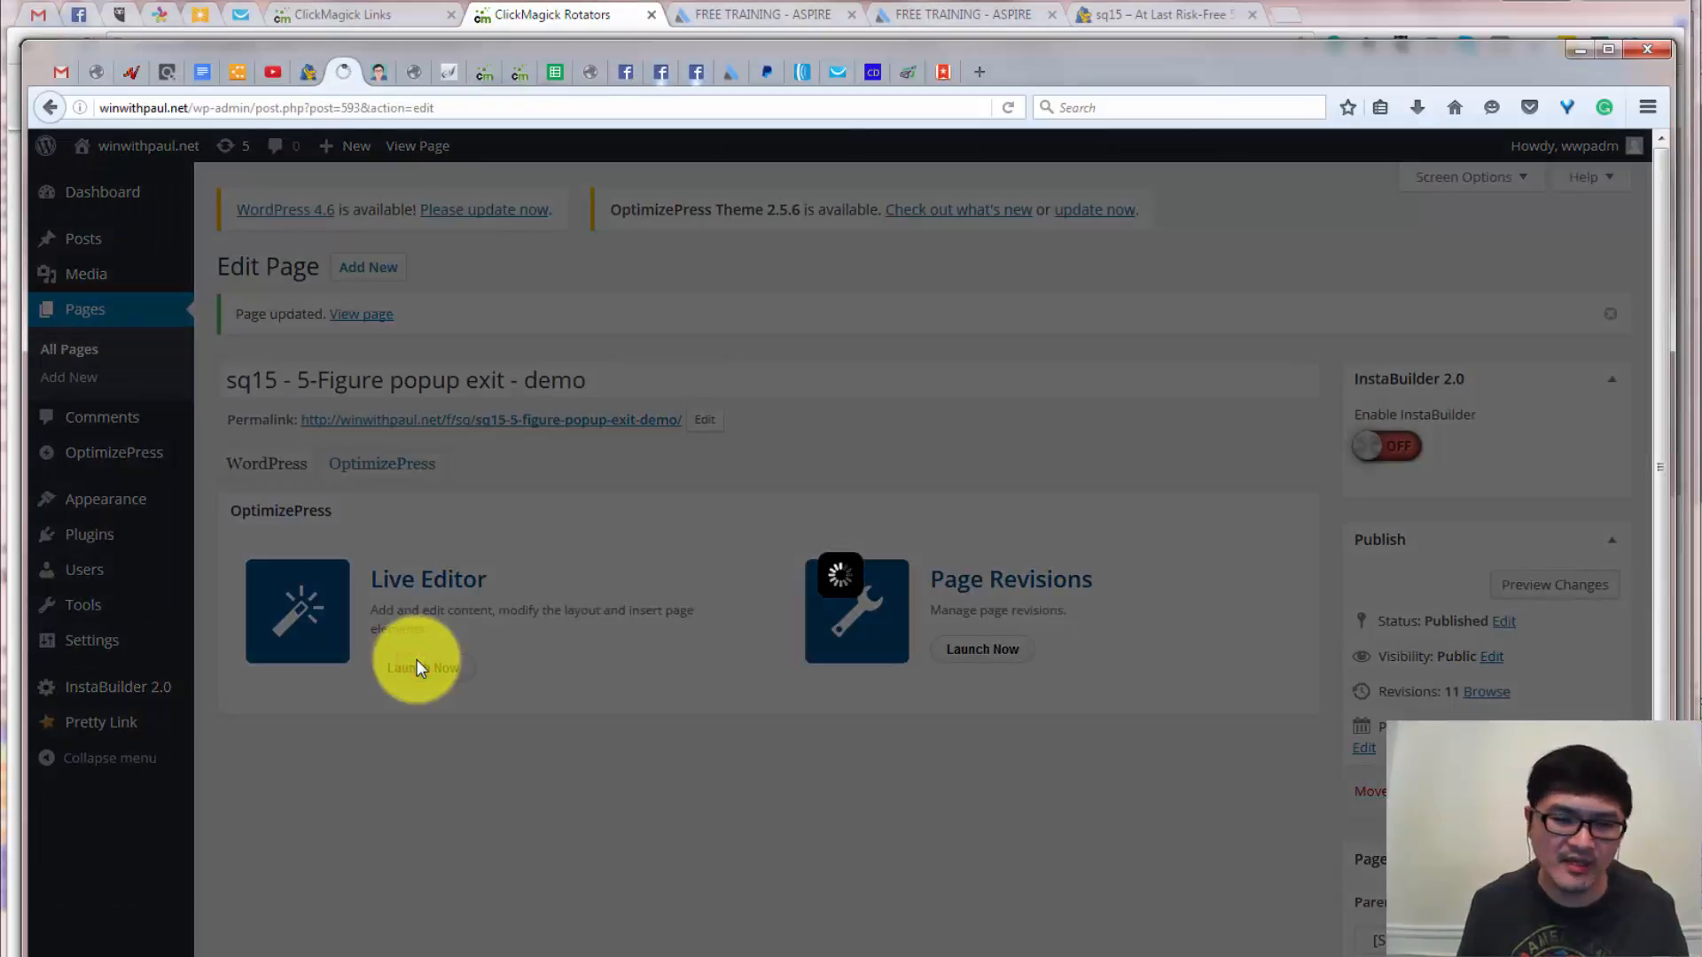
pyautogui.click(418, 667)
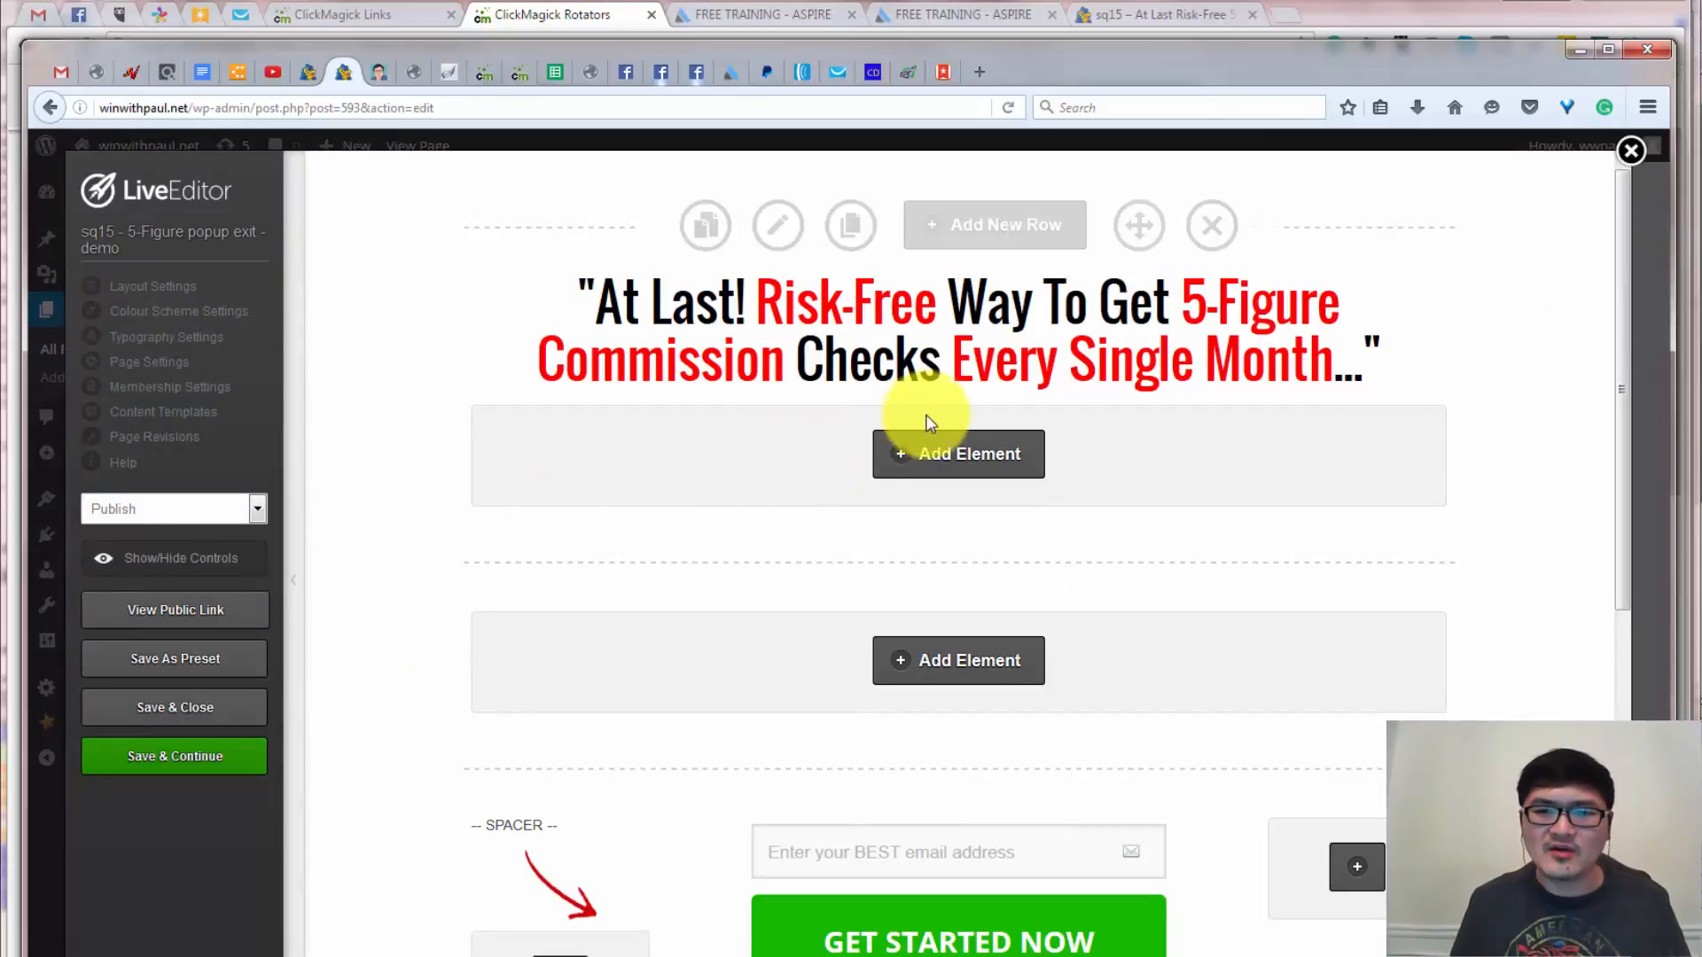
pyautogui.scroll(-3)
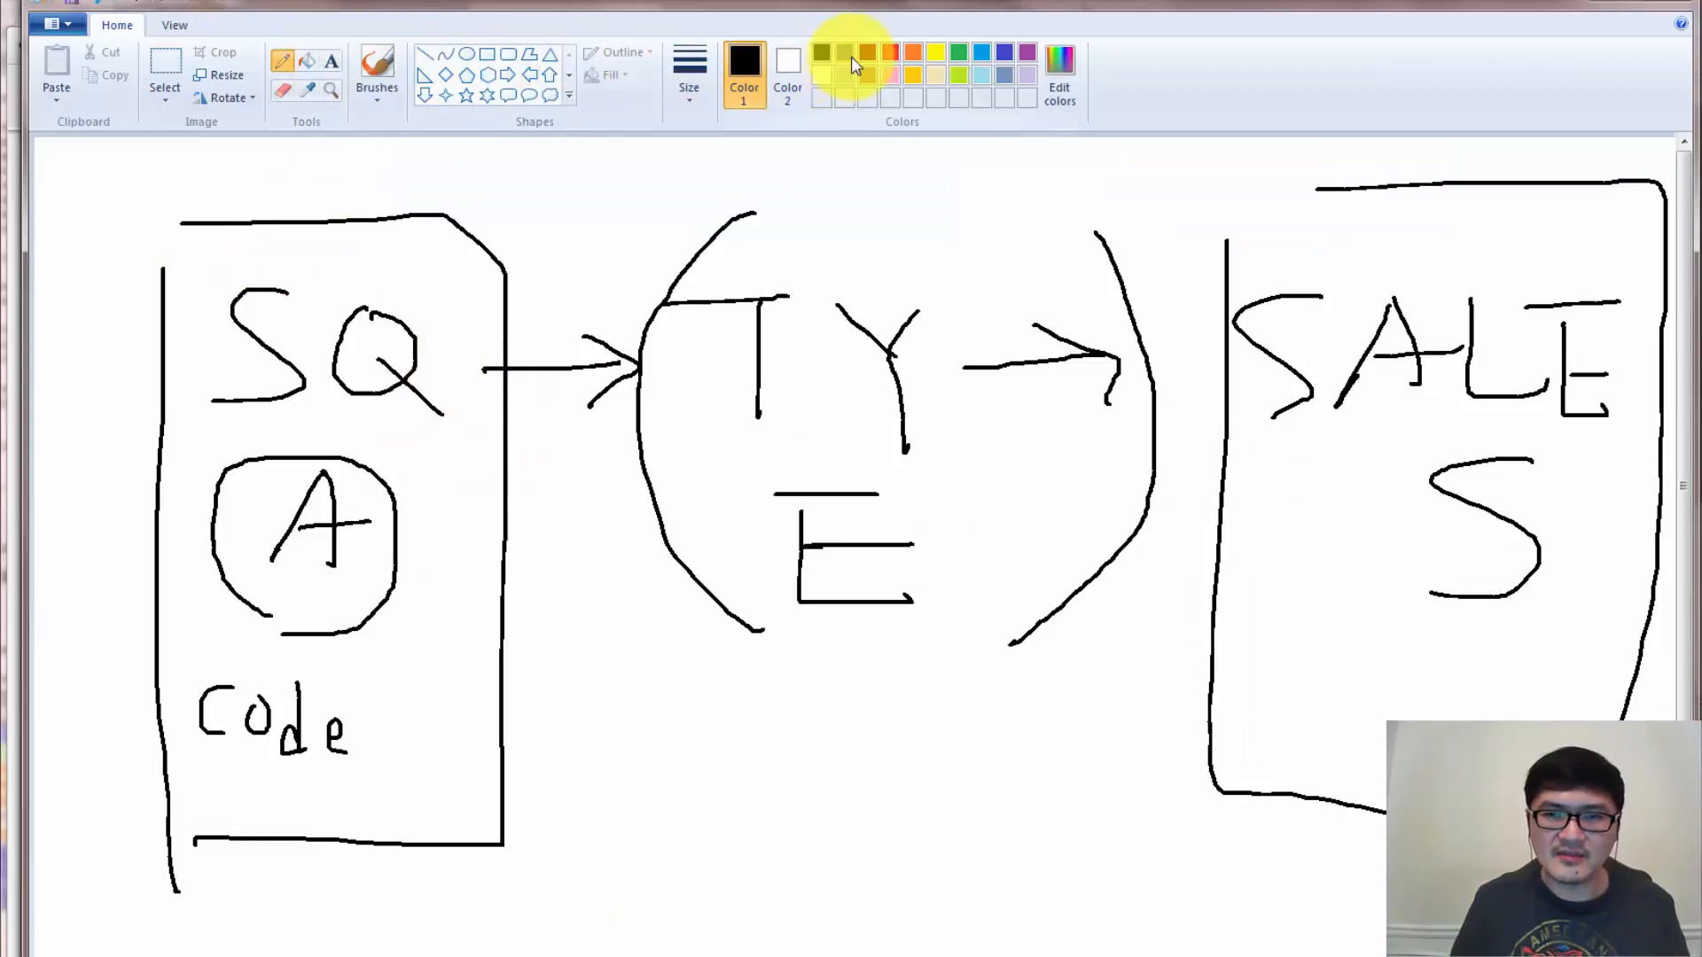
# Set Color 1 to red in the Paint Colors palette.
pyautogui.click(865, 51)
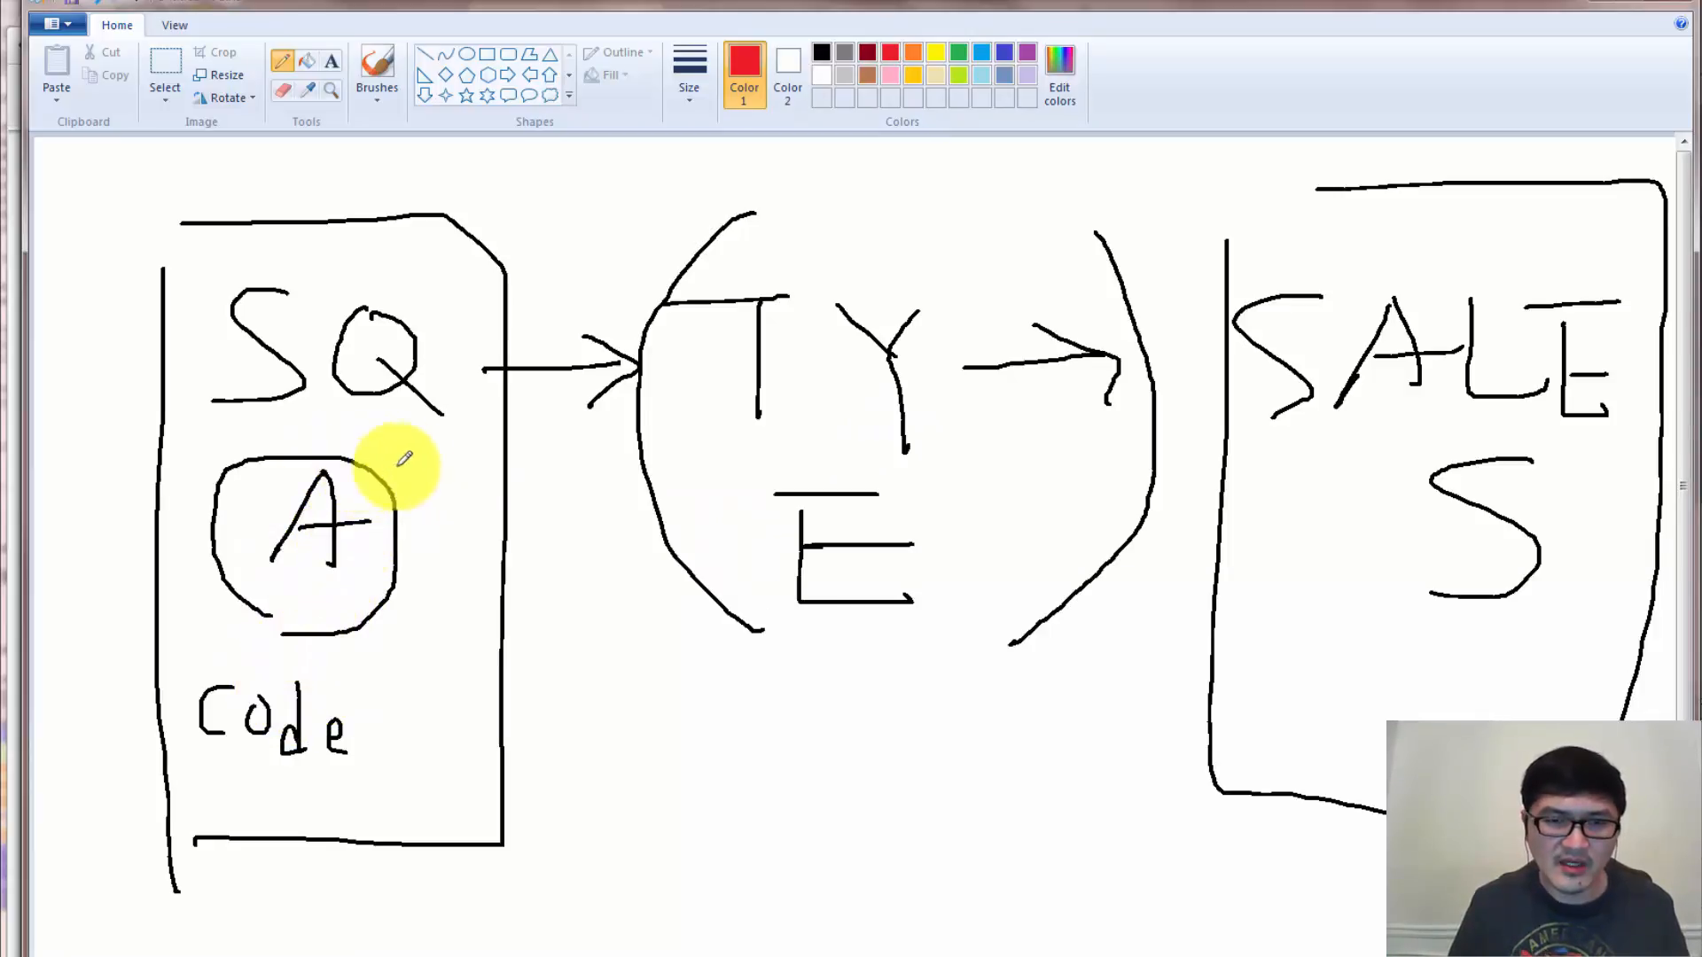
pyautogui.moveTo(635, 645)
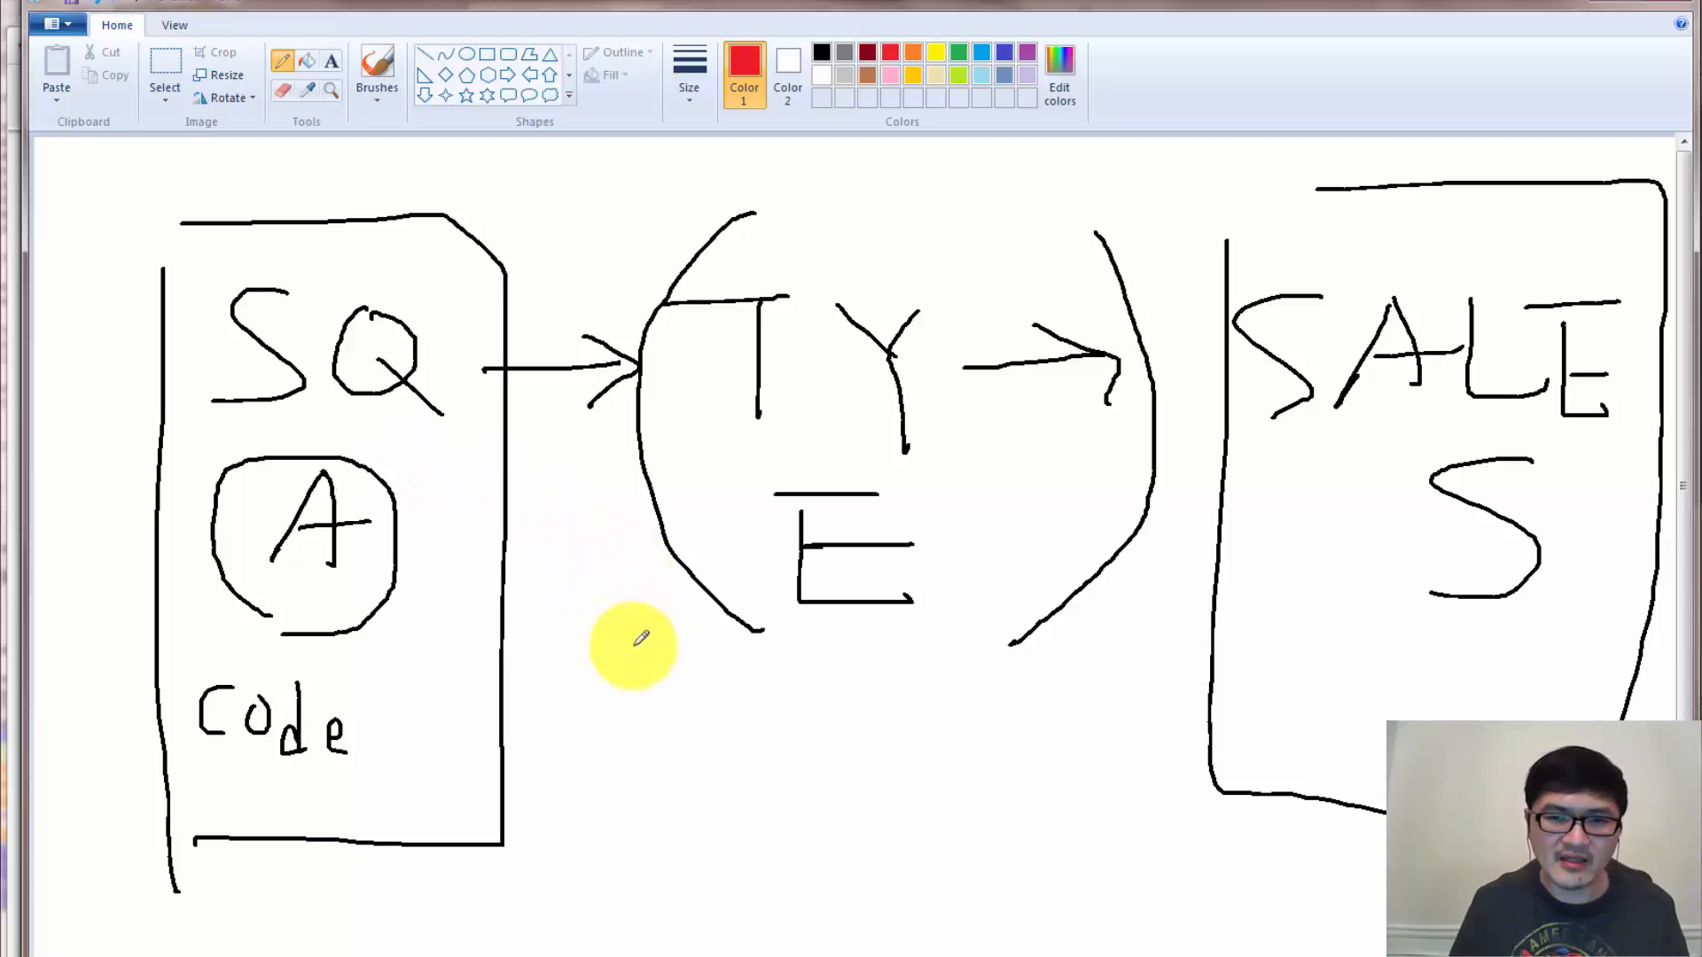
pyautogui.moveTo(642, 711)
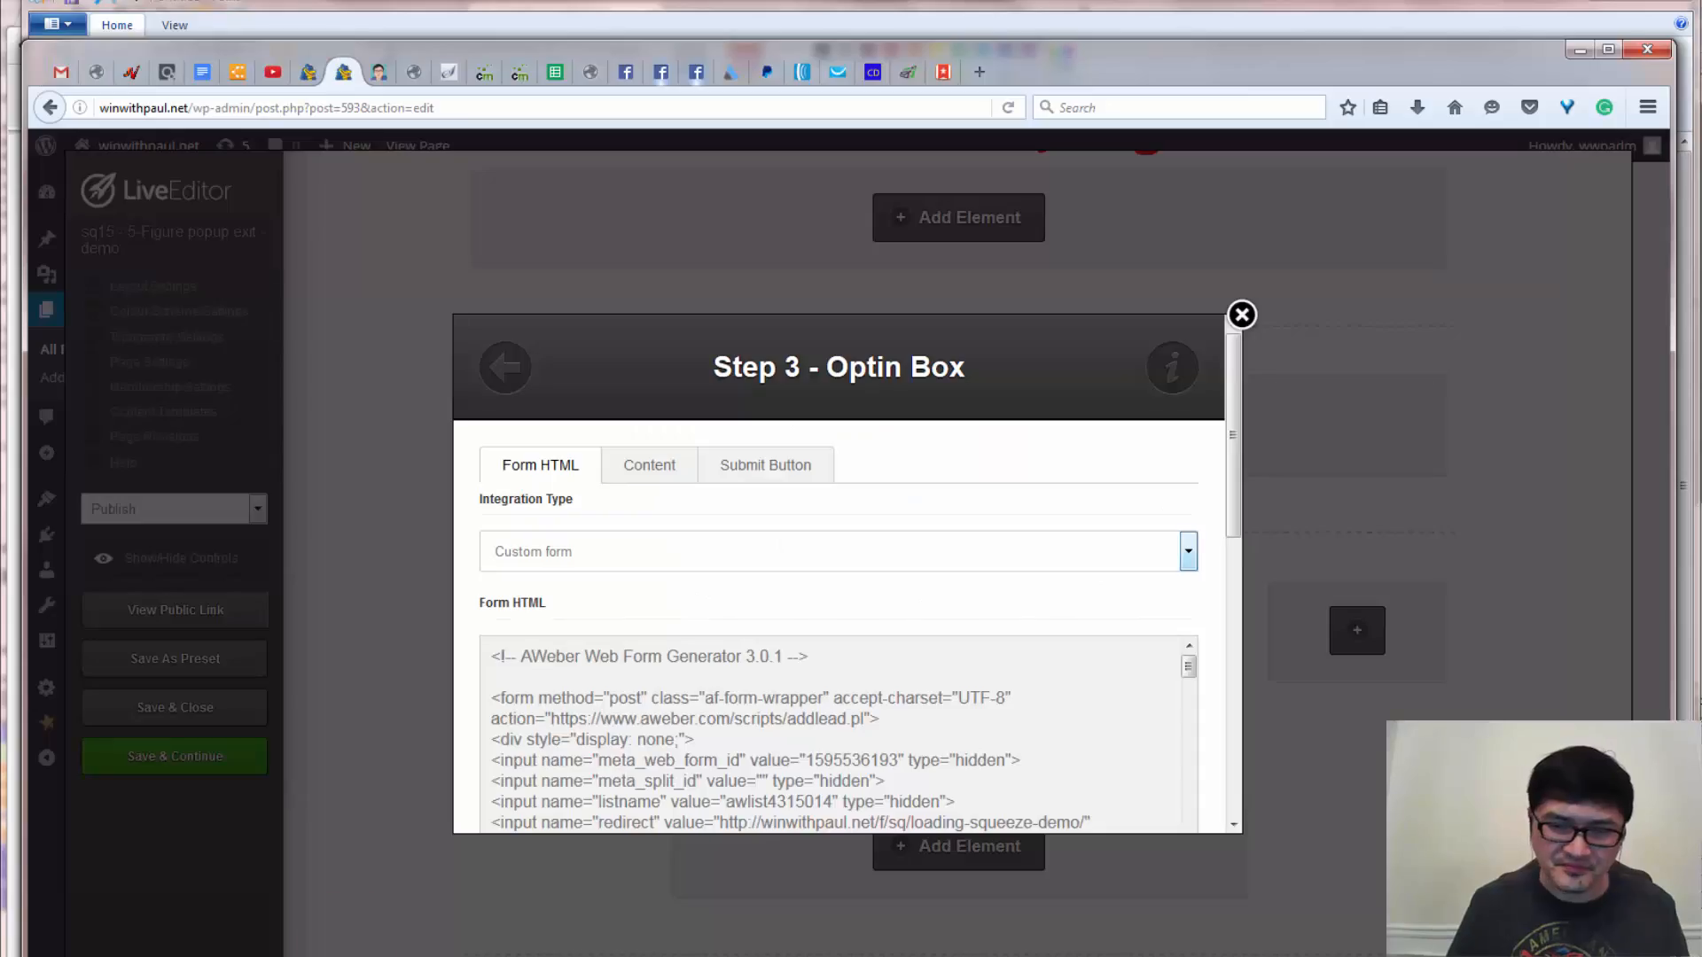
pyautogui.moveTo(1244, 486)
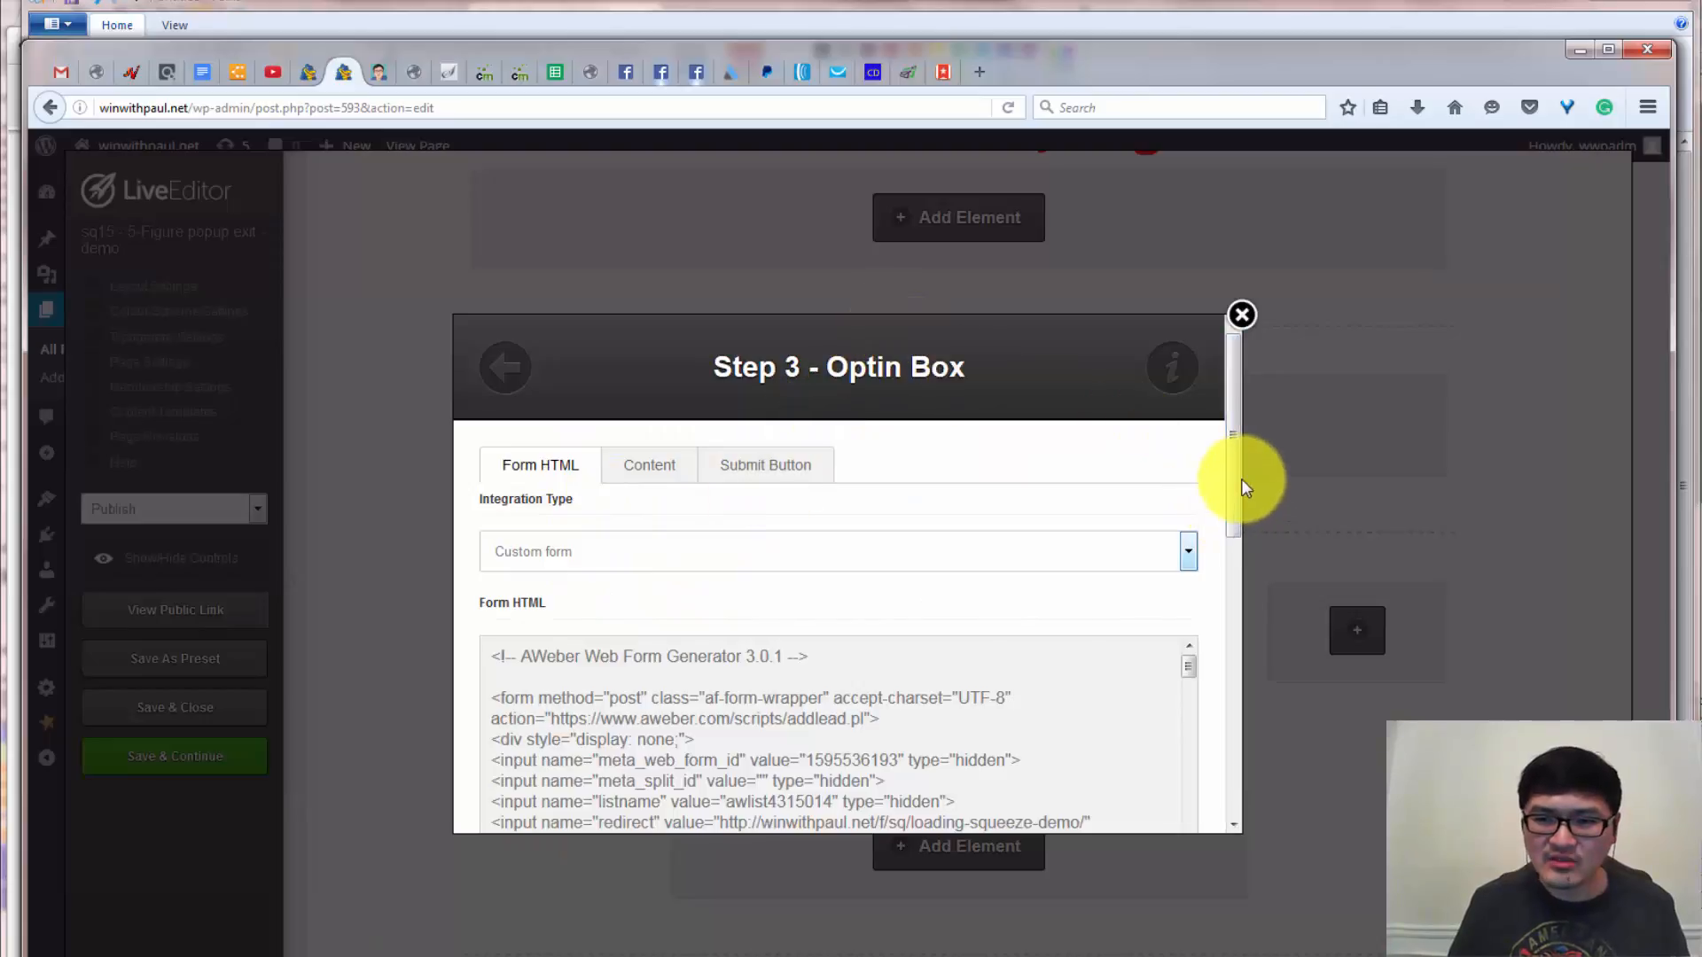
# Scroll the Optin Box Form HTML down to the AWeber redirect URL.
pyautogui.scroll(-3)
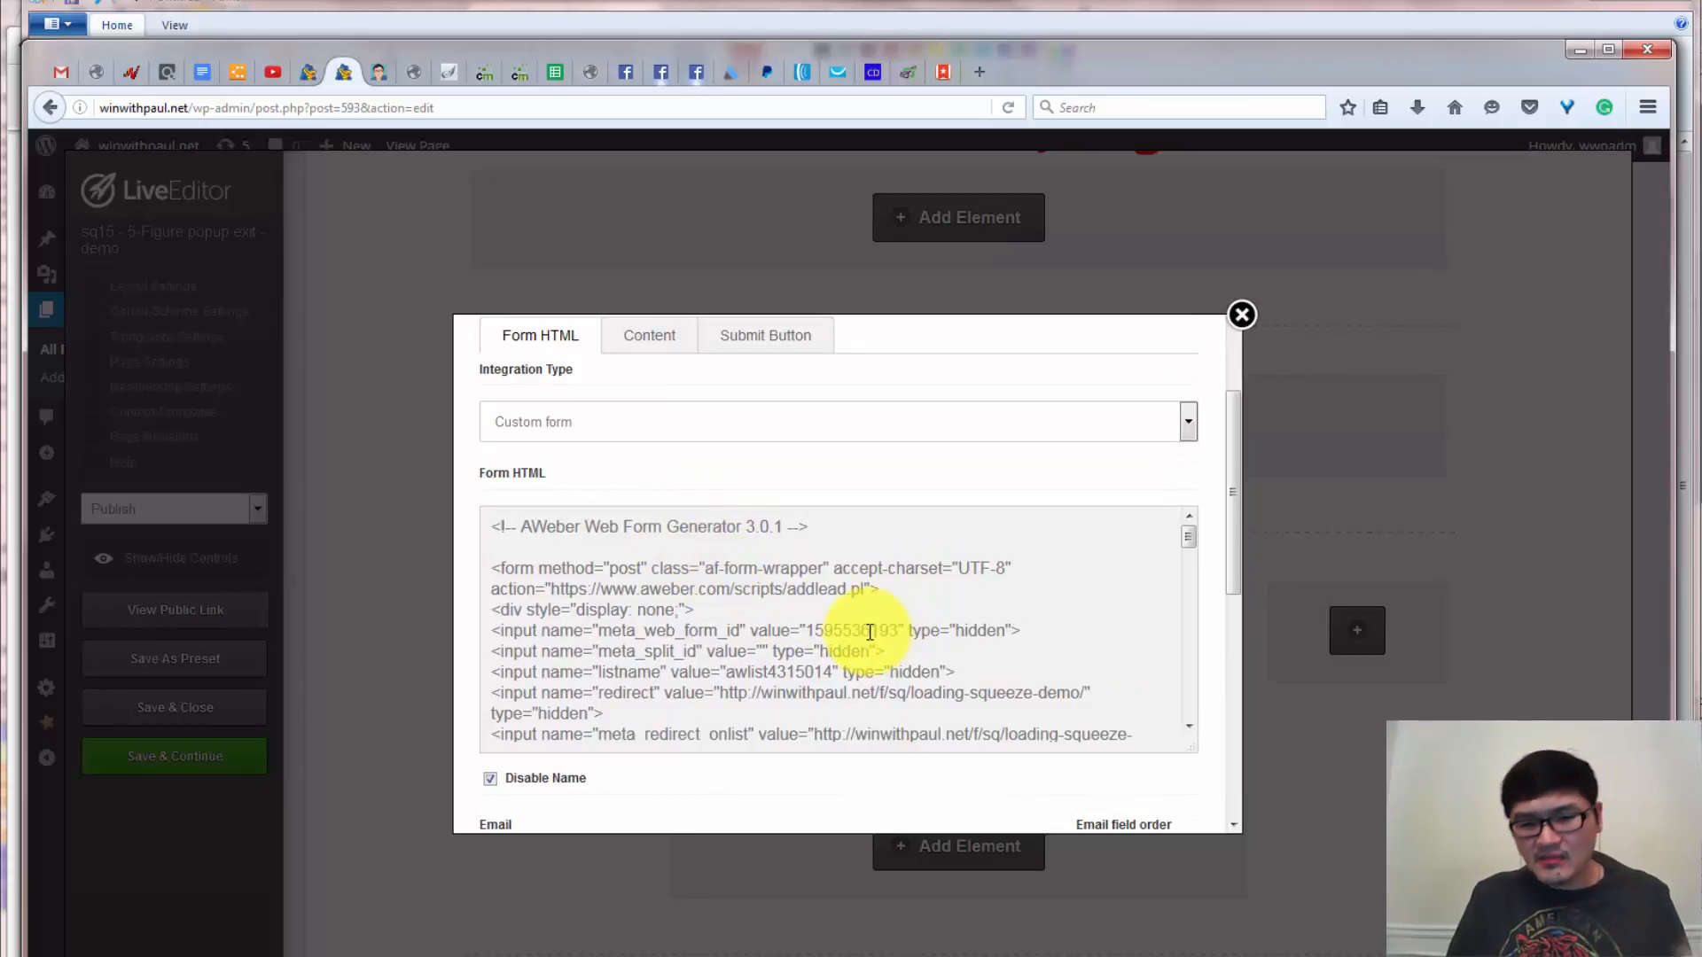
pyautogui.scroll(-3)
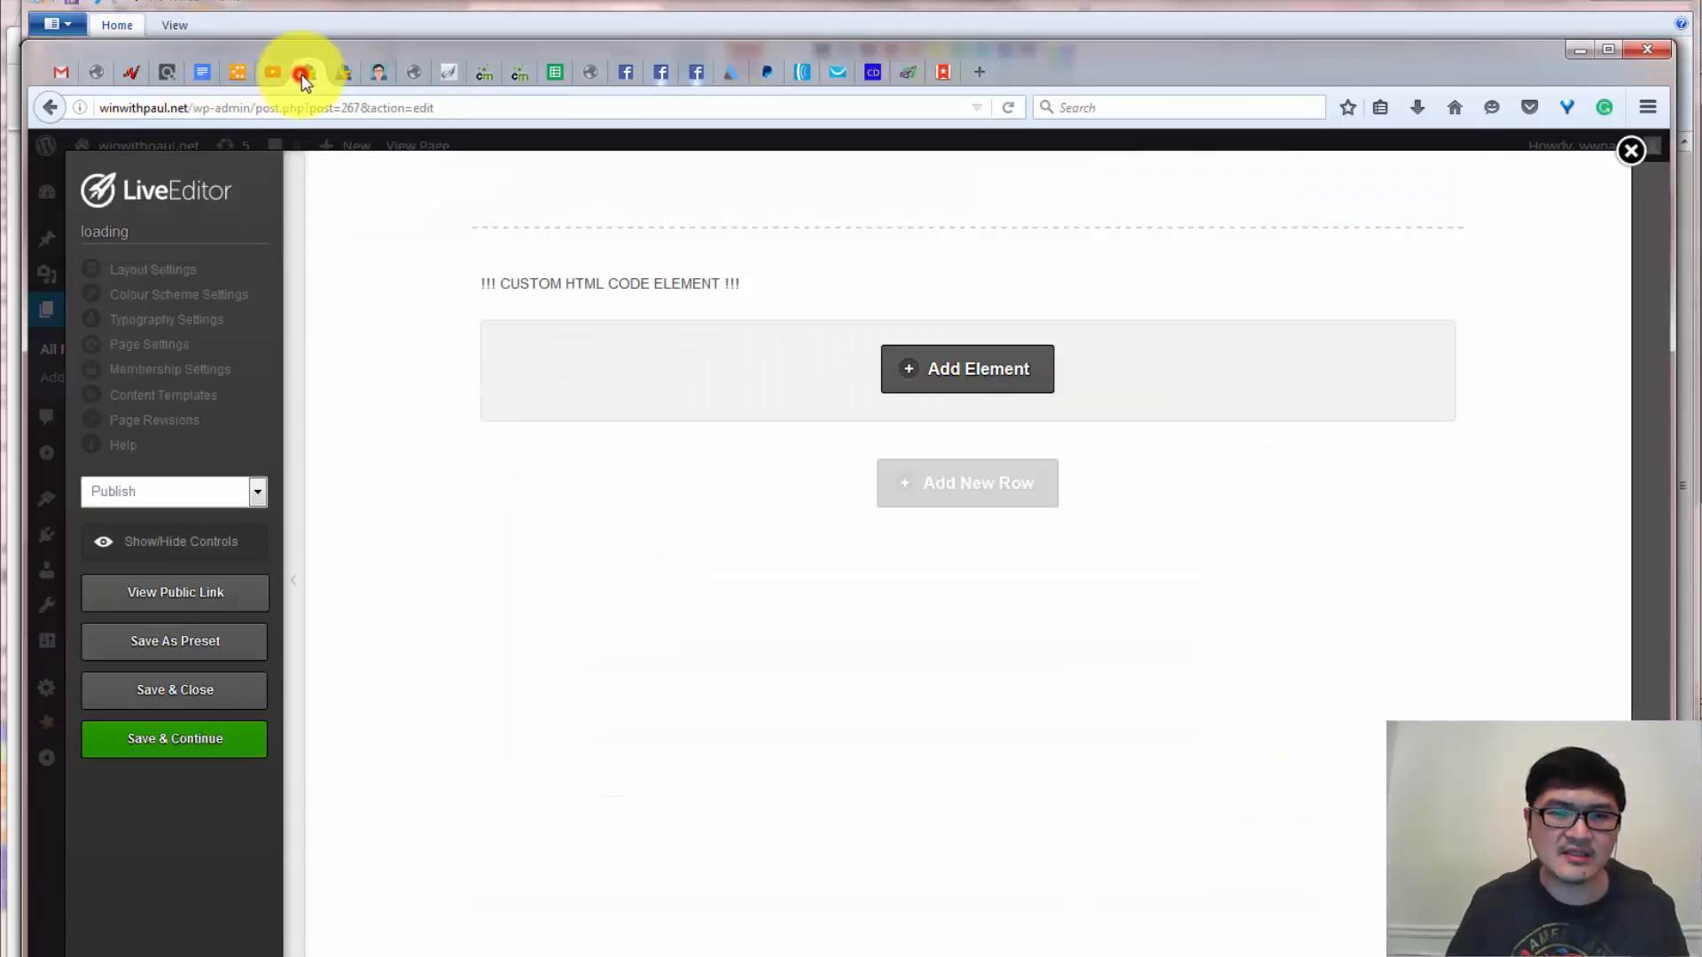
pyautogui.moveTo(1221, 165)
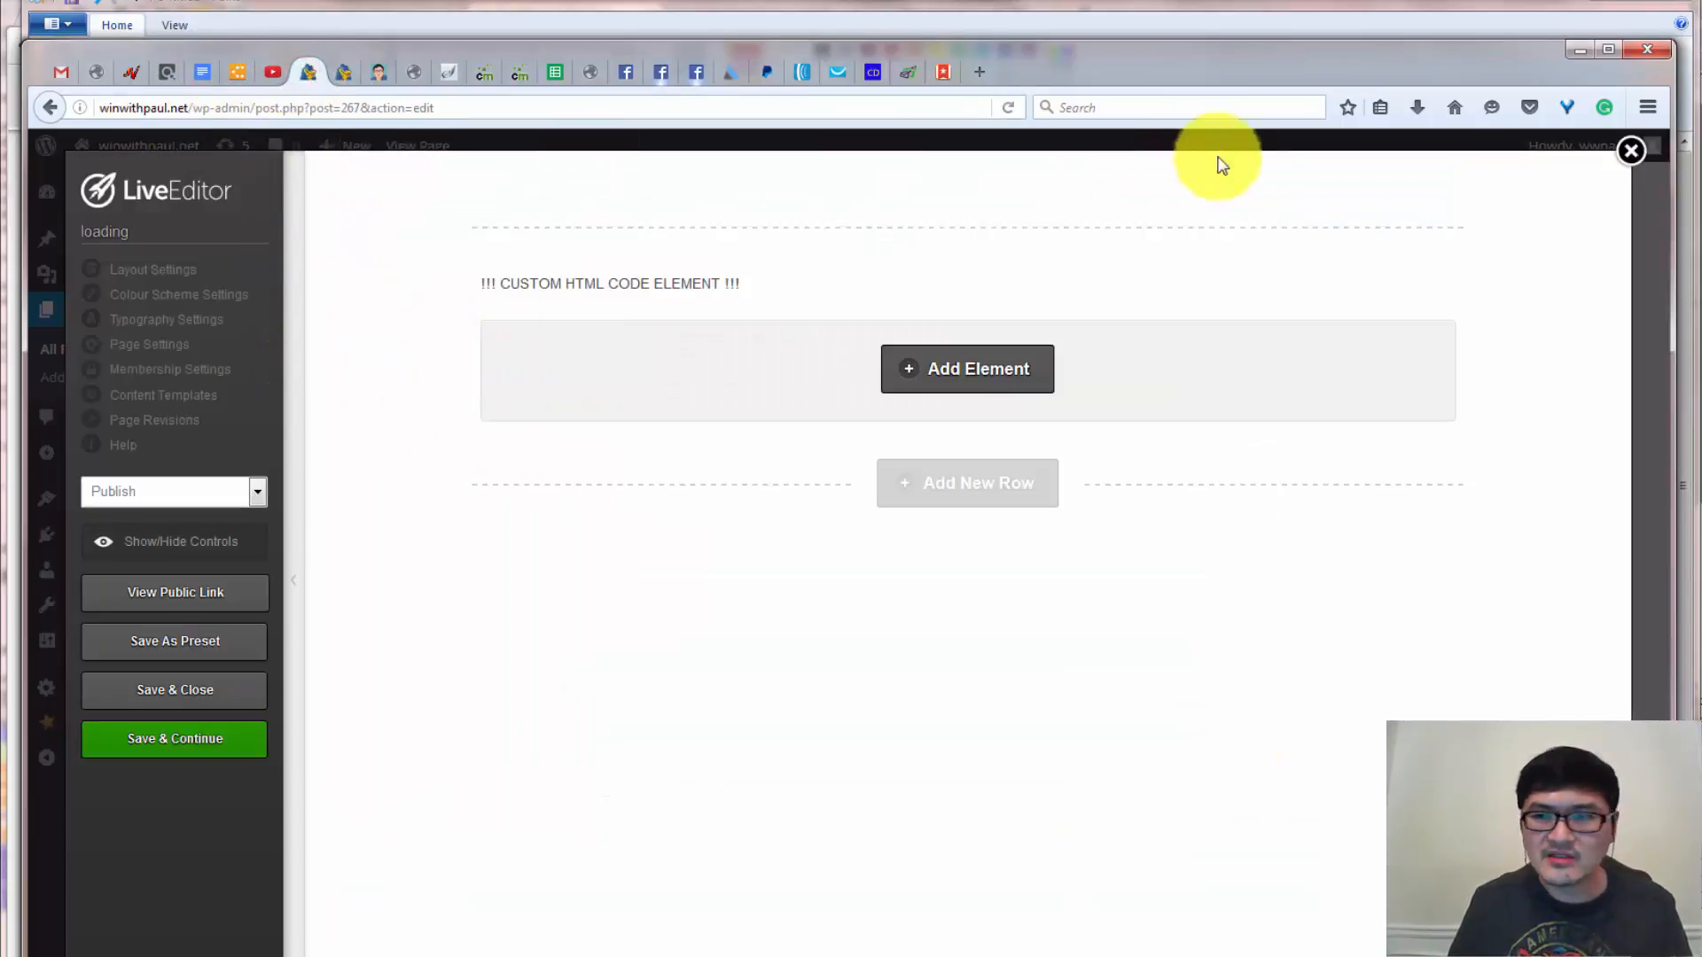
# Save and close the loading page's LiveEditor, then go back to the 'loading - squeeze - demo' Edit Page screen.
pyautogui.click(1631, 149)
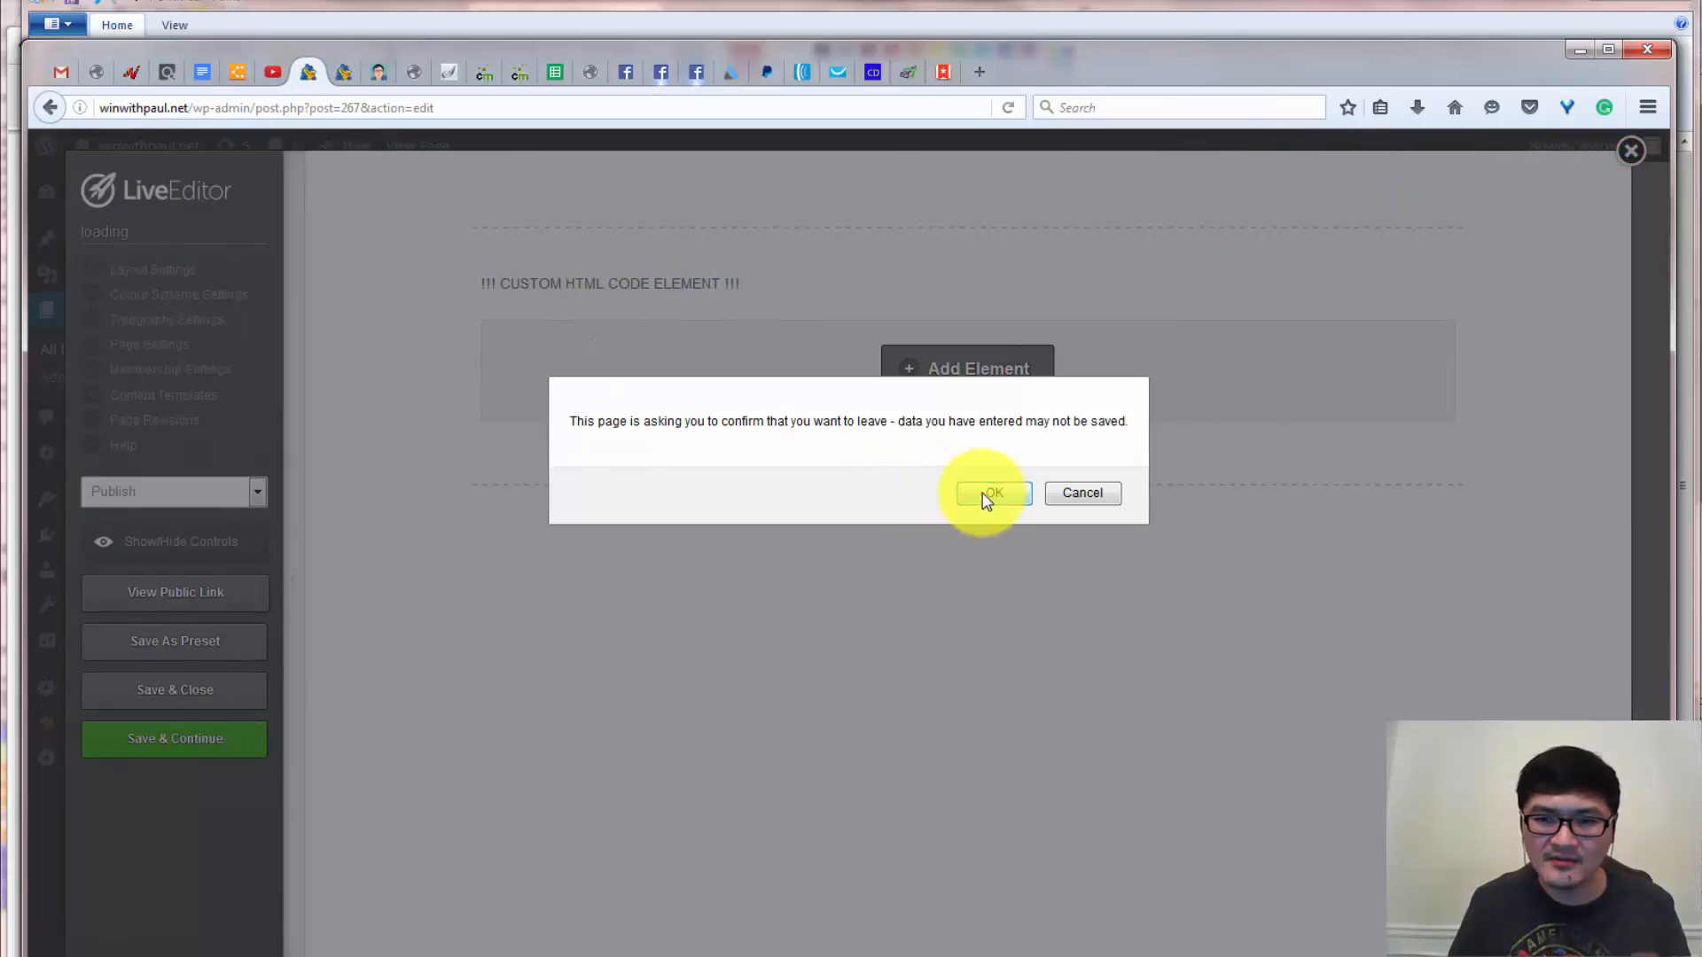
pyautogui.moveTo(1081, 493)
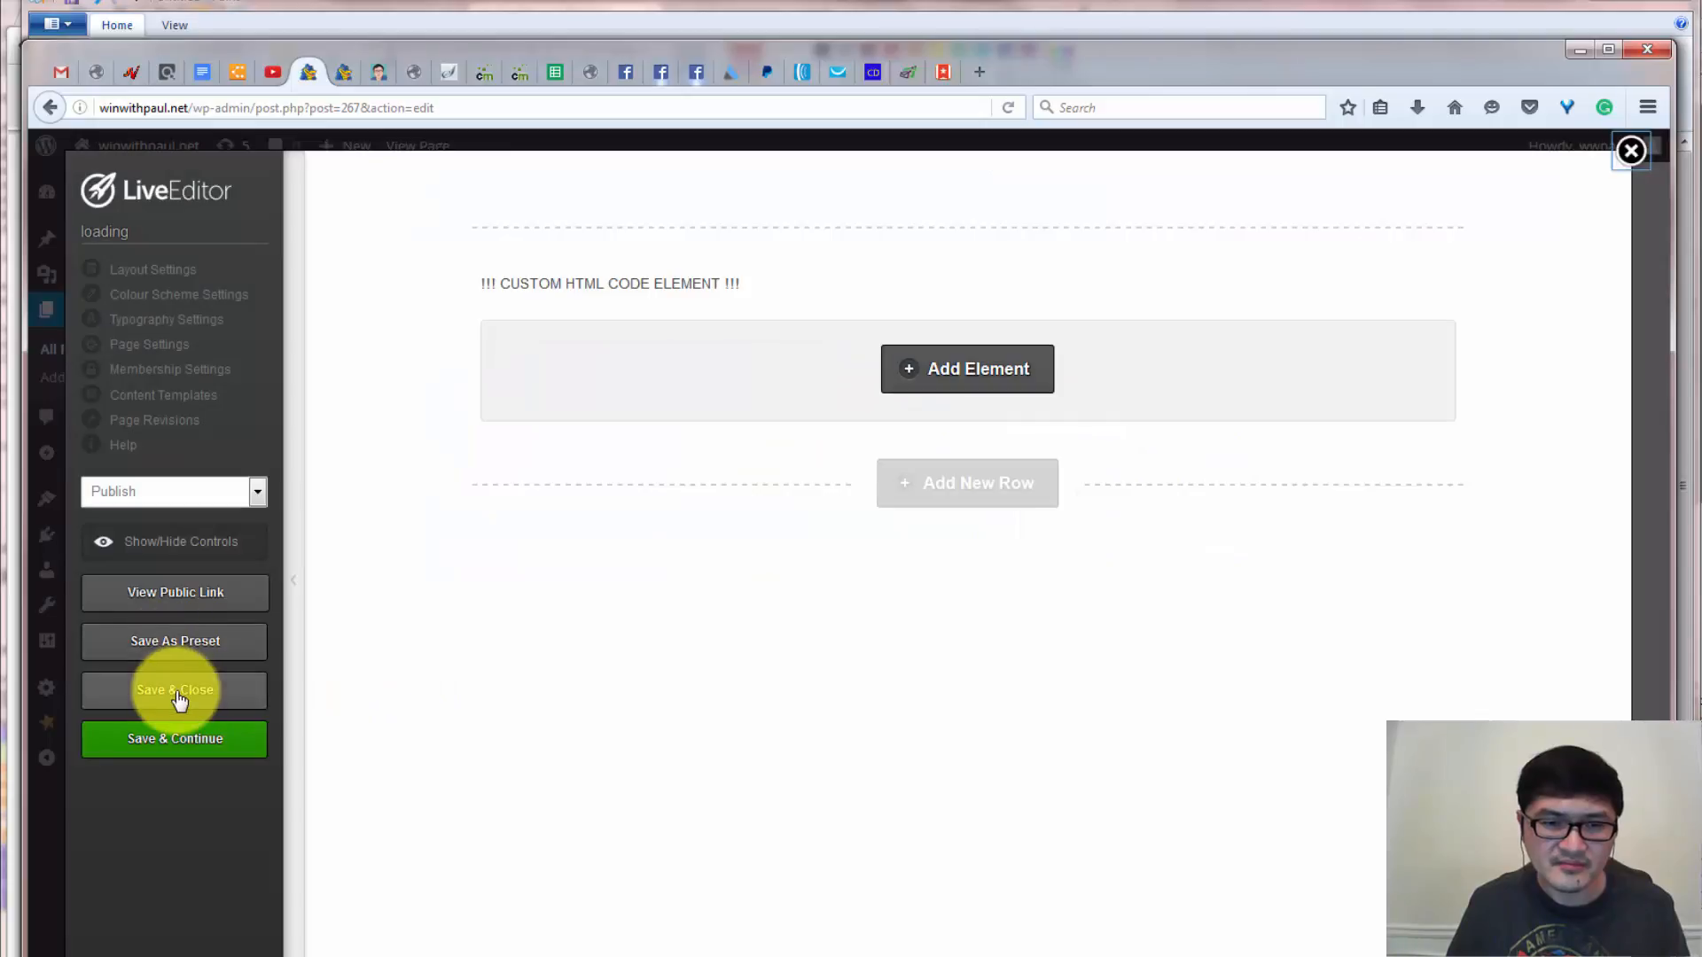
pyautogui.click(176, 689)
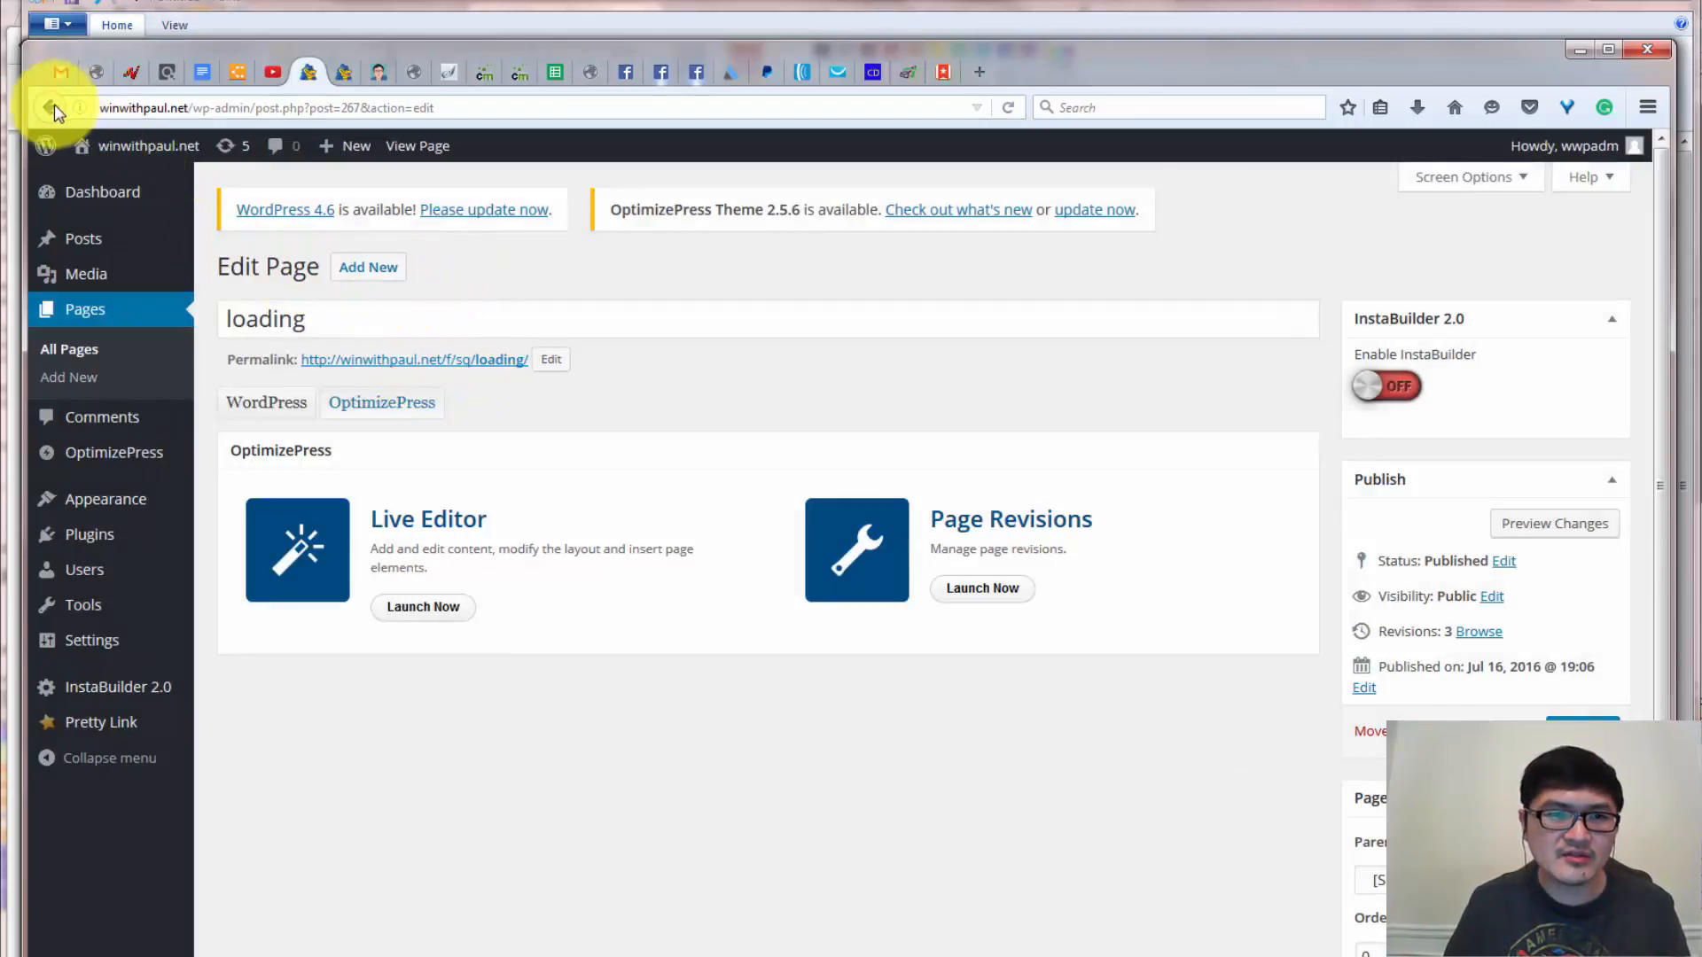
pyautogui.click(50, 107)
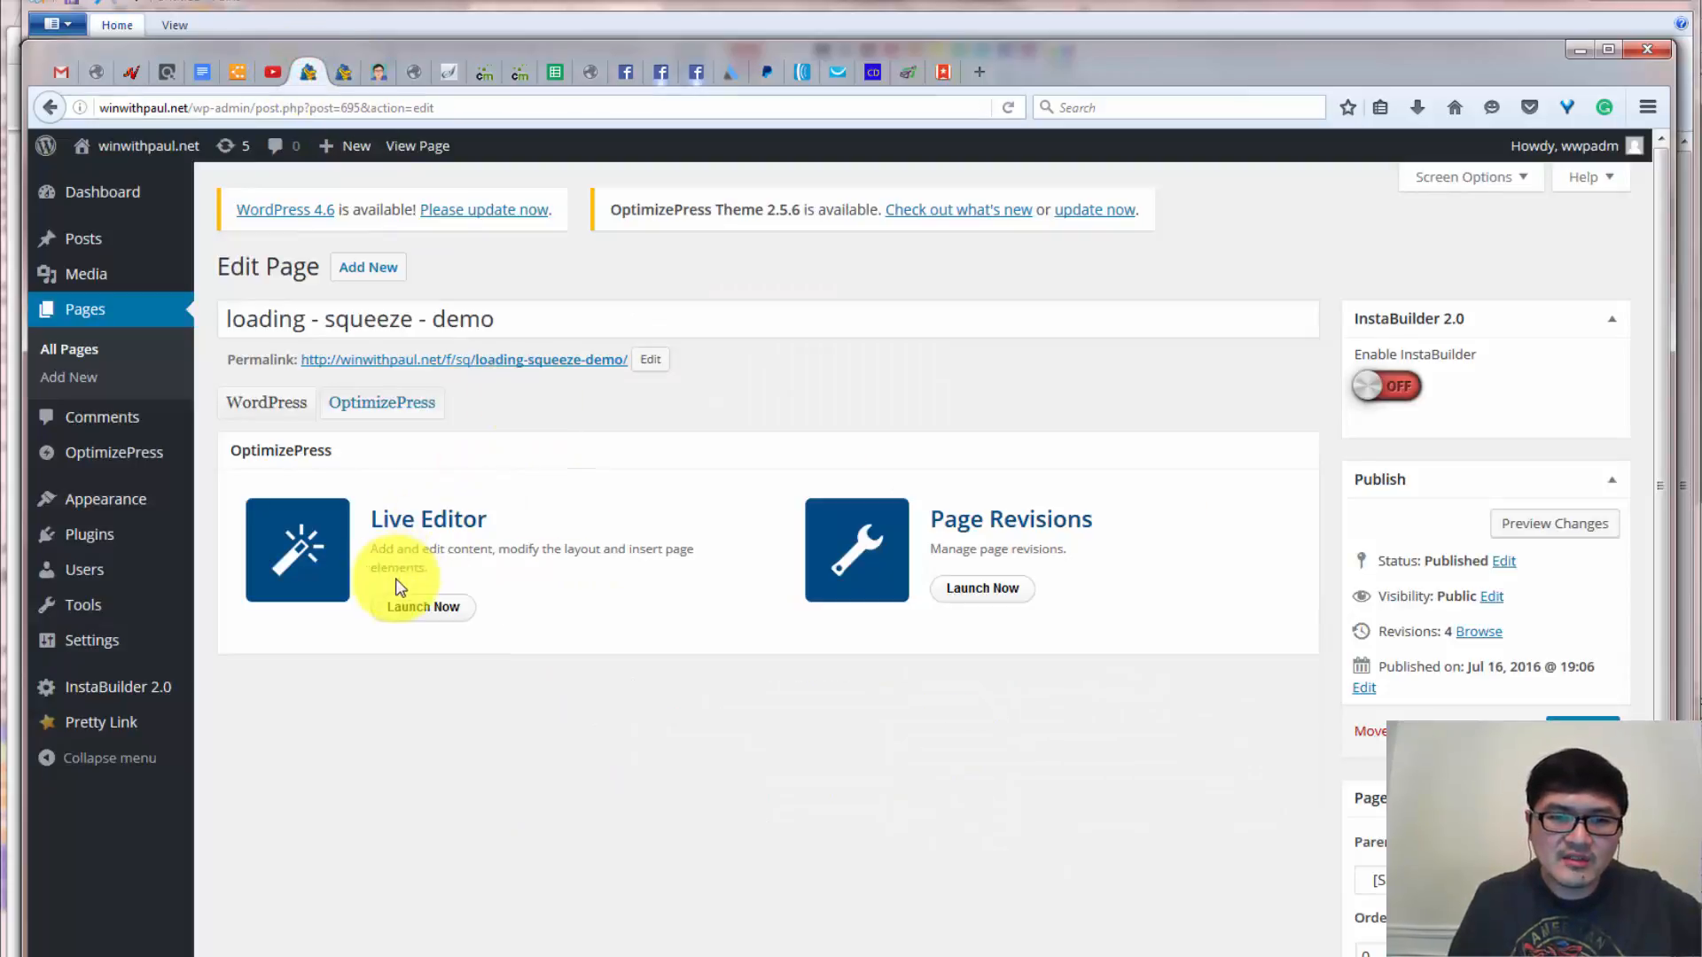
# Launch the LiveEditor for 'loading - squeeze - demo' and edit its Custom HTML Code element.
pyautogui.click(422, 606)
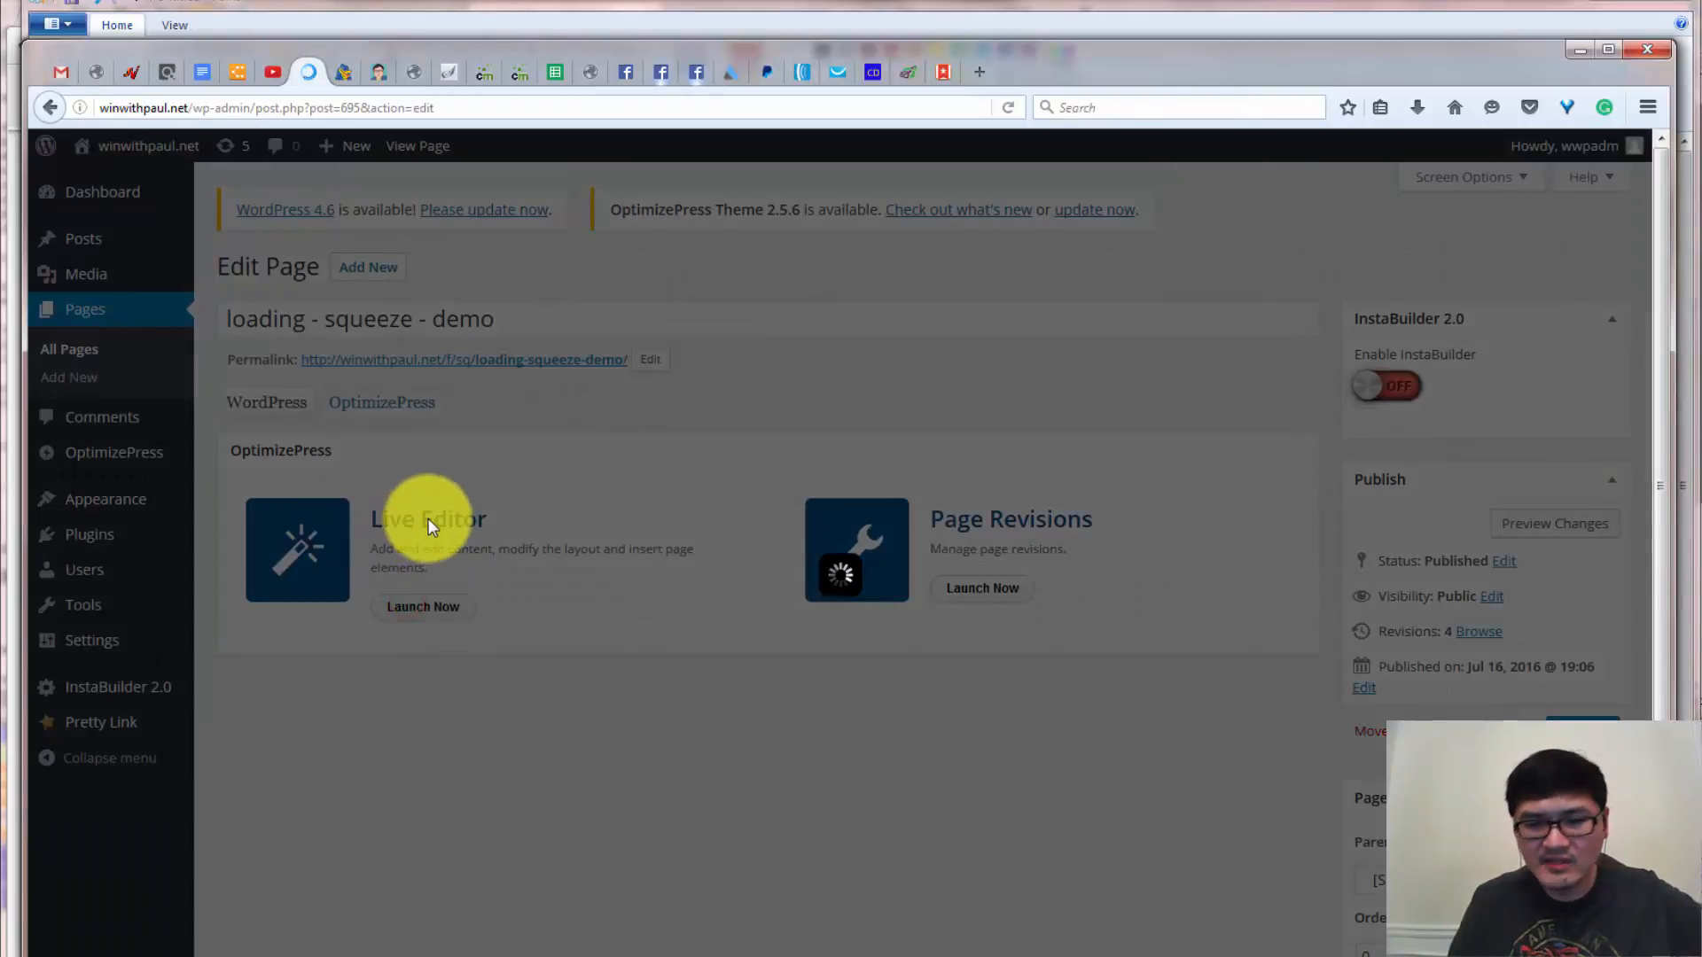
pyautogui.moveTo(505, 532)
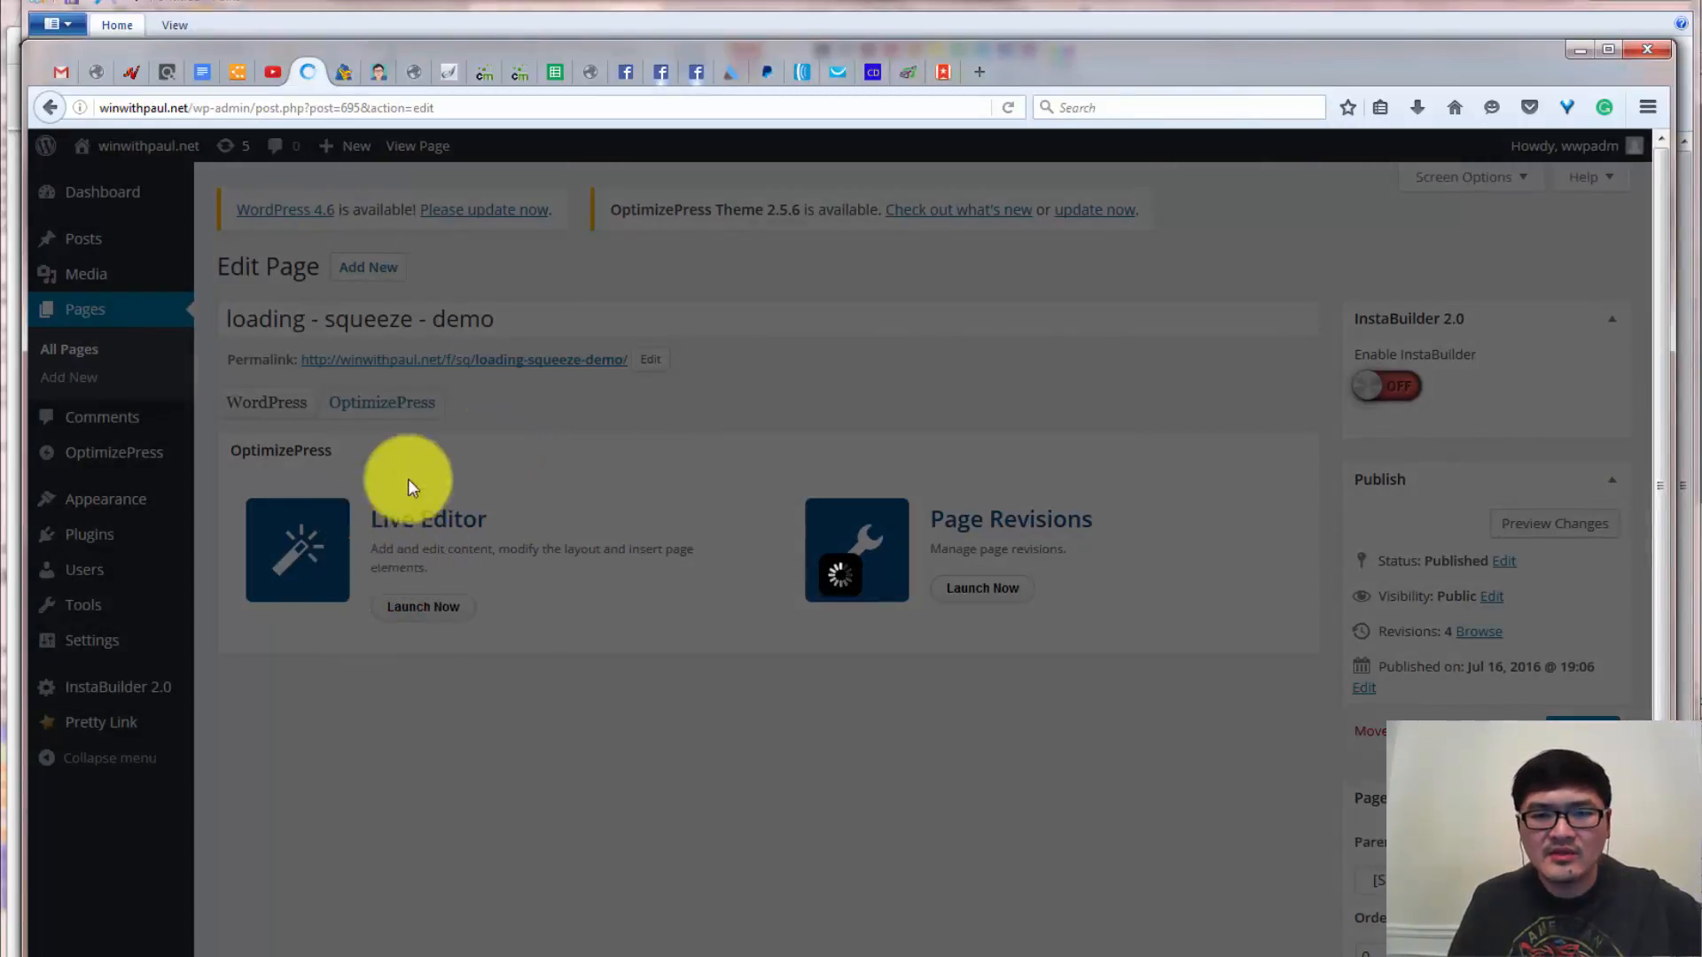
pyautogui.click(421, 606)
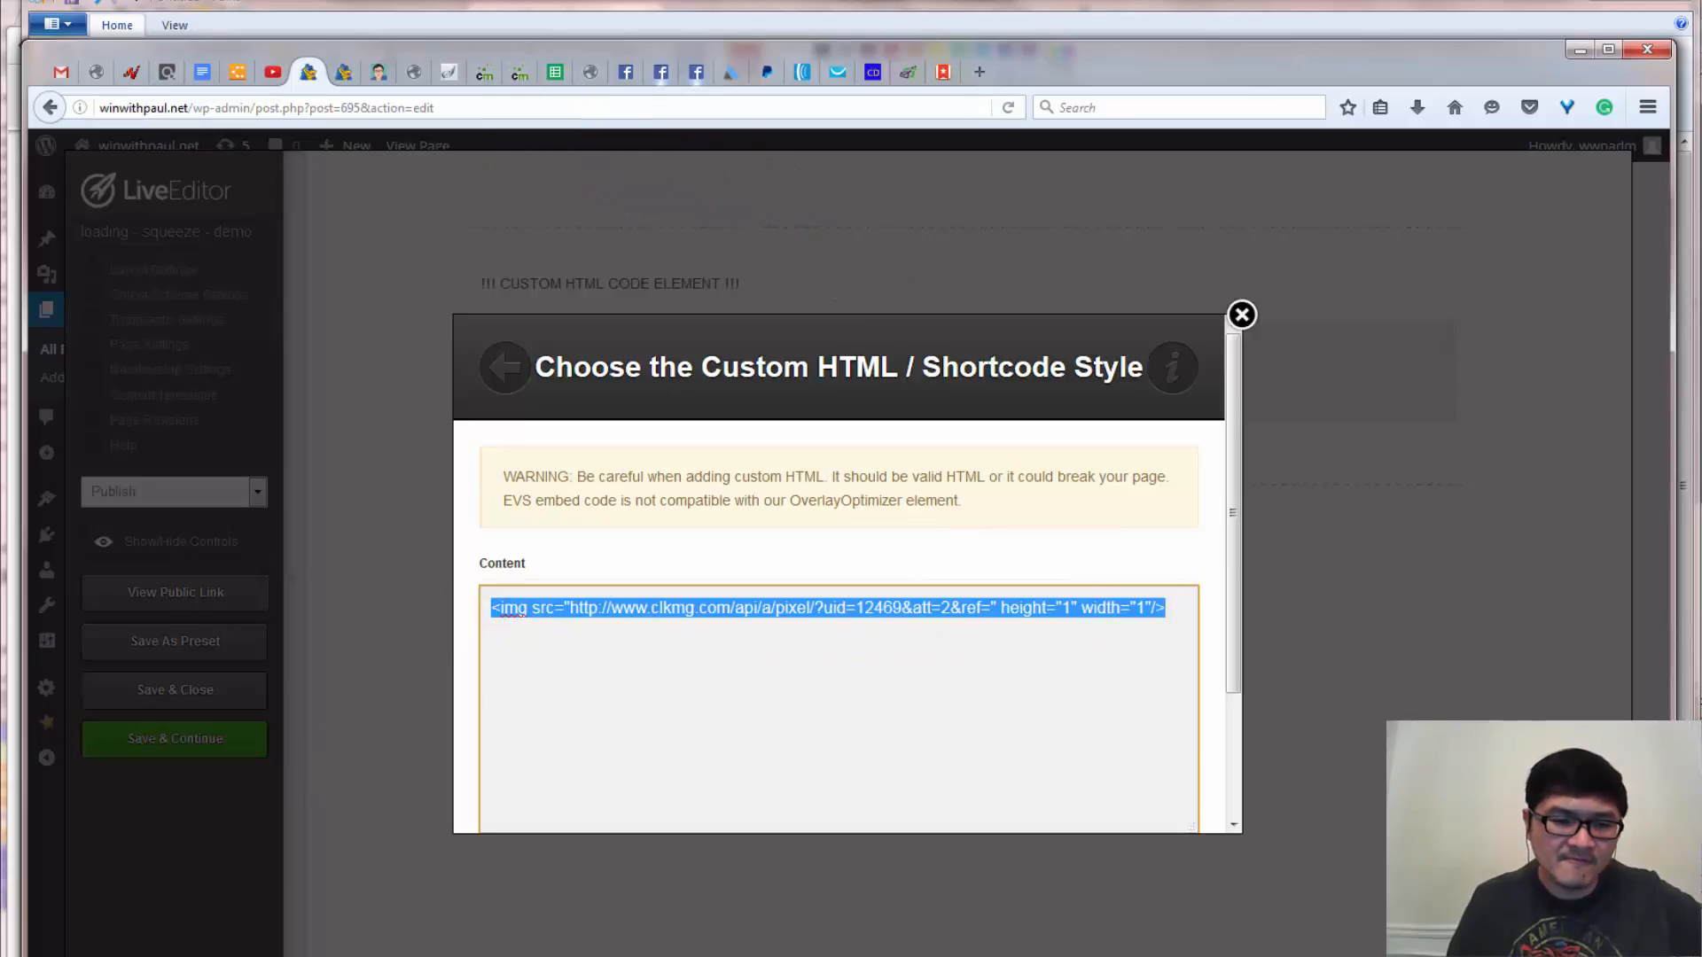
# In ClickMagick's Links list, bring up Track Conversions for the incoming solo link to show its Action Tracking Pixel.
pyautogui.click(553, 14)
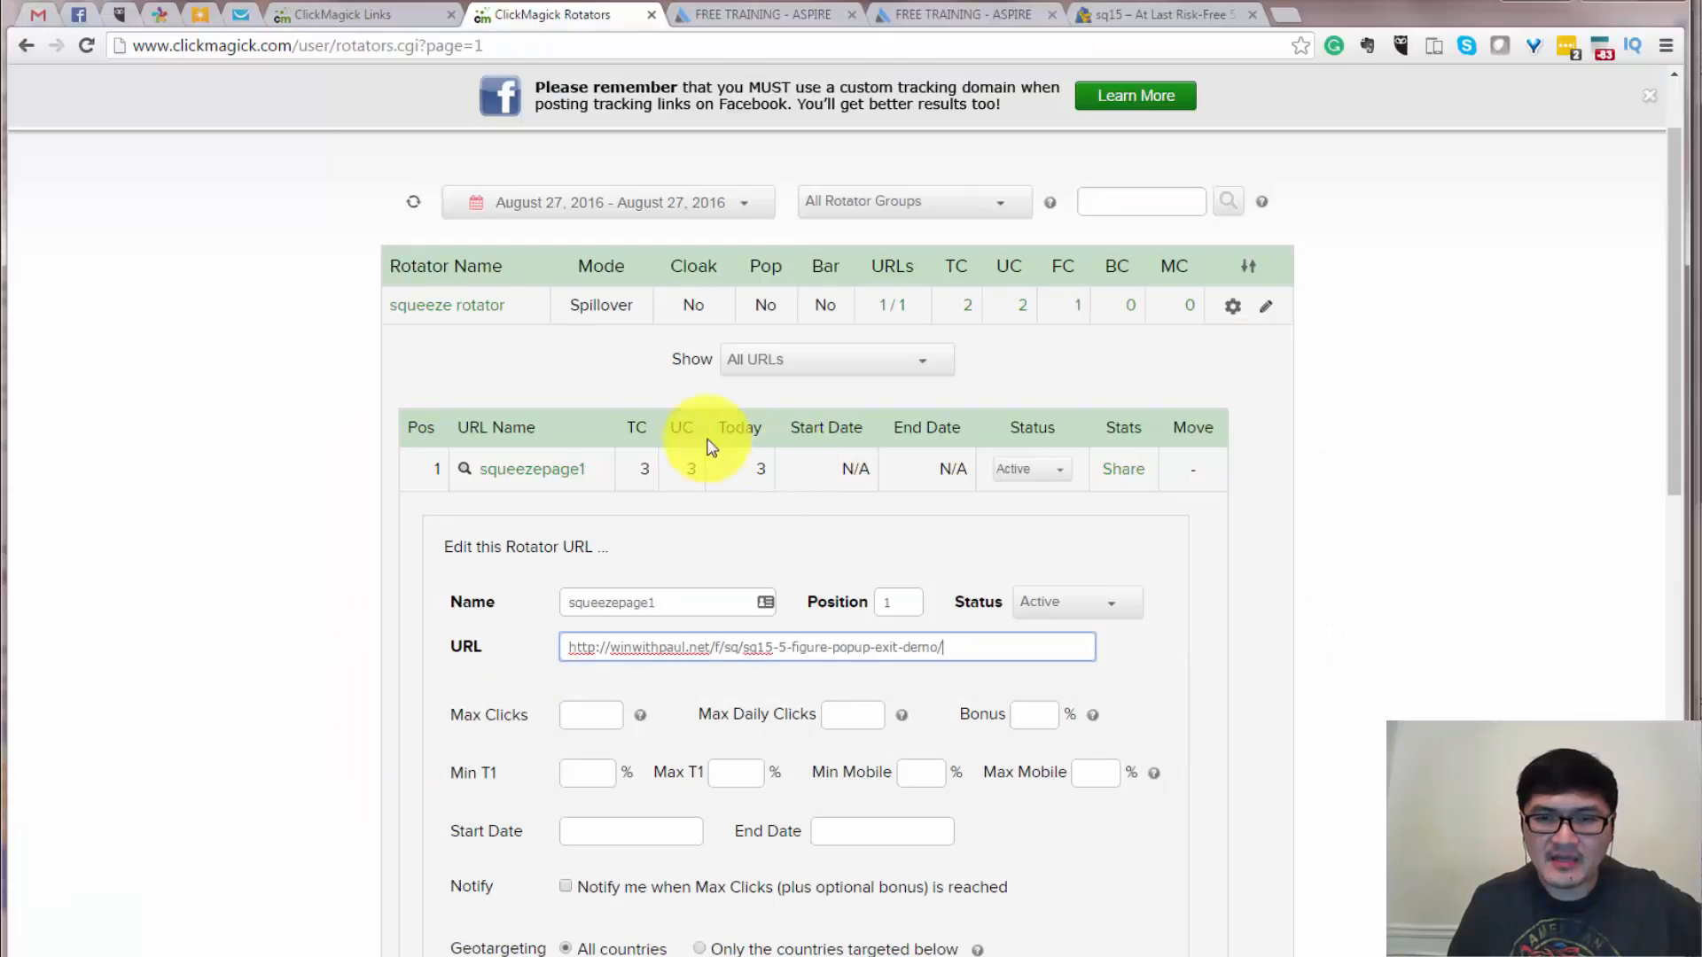
pyautogui.click(358, 14)
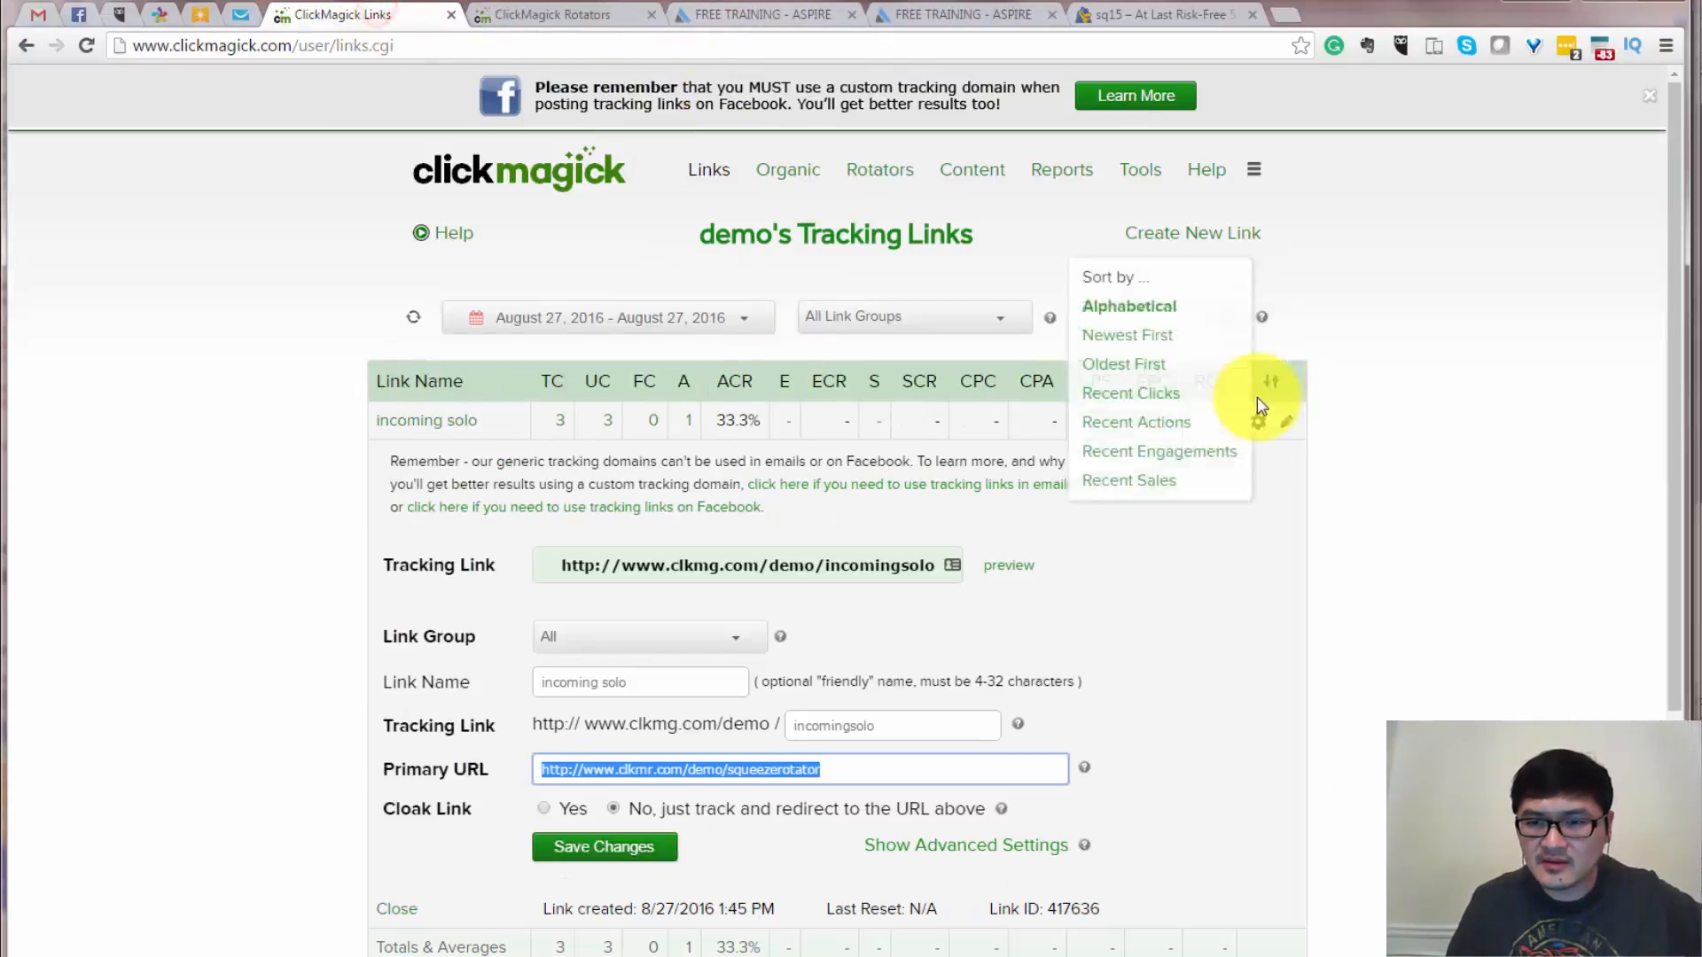
pyautogui.click(1269, 381)
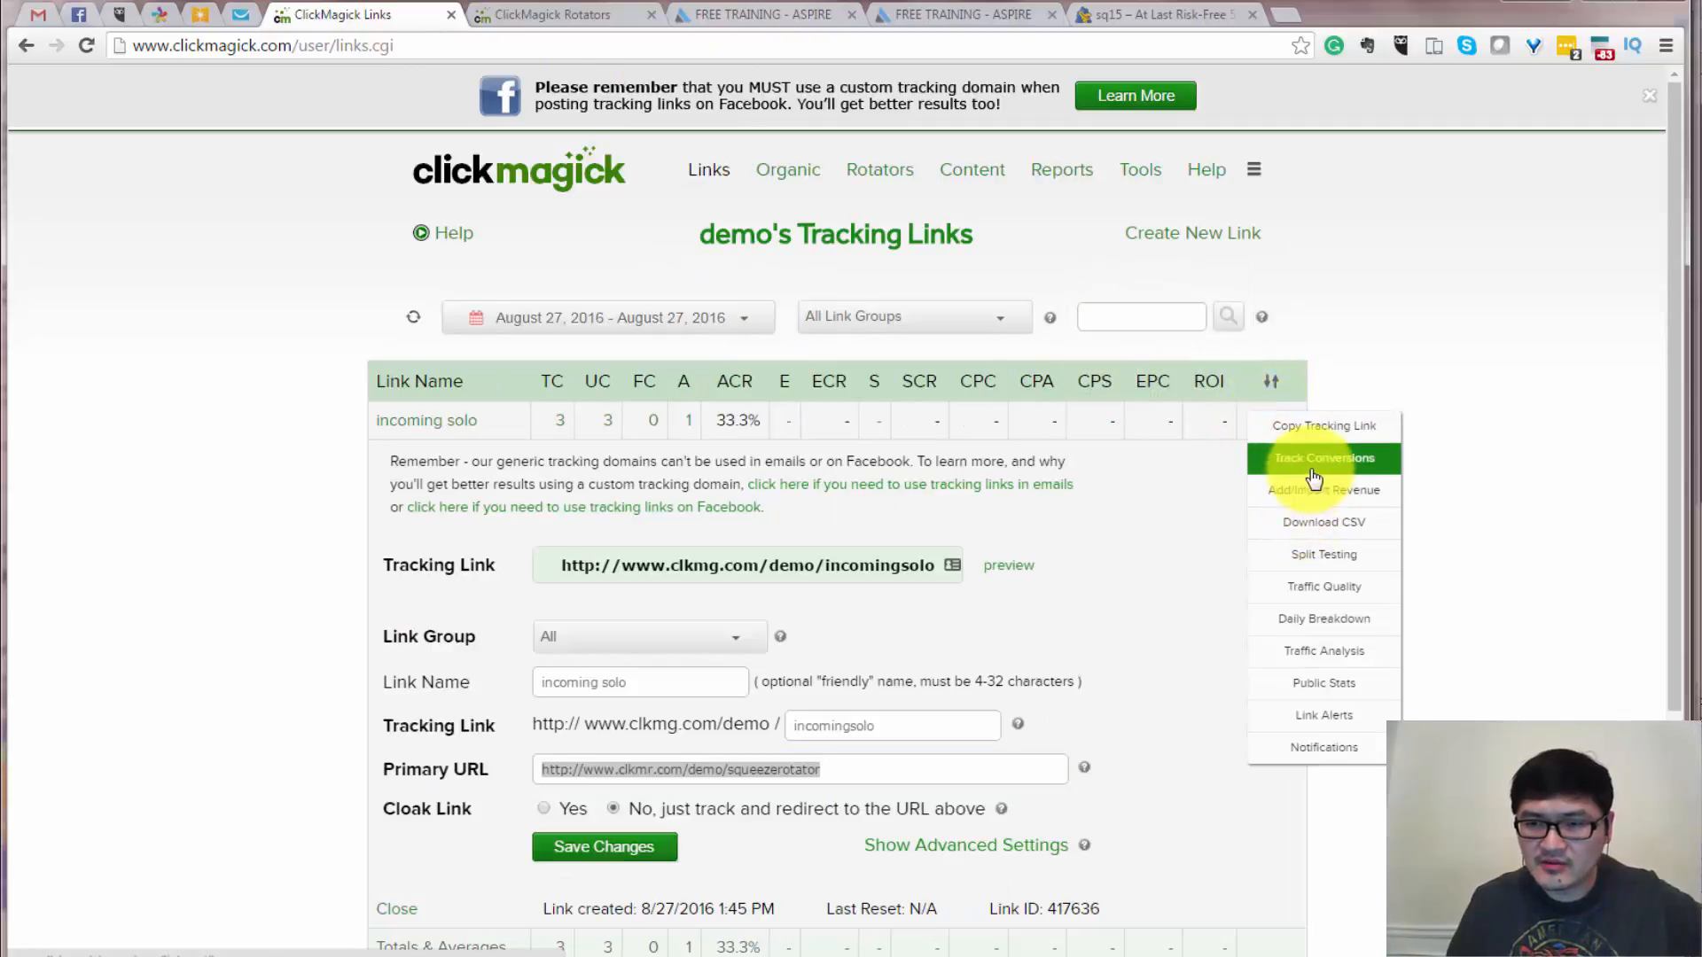
pyautogui.click(1323, 457)
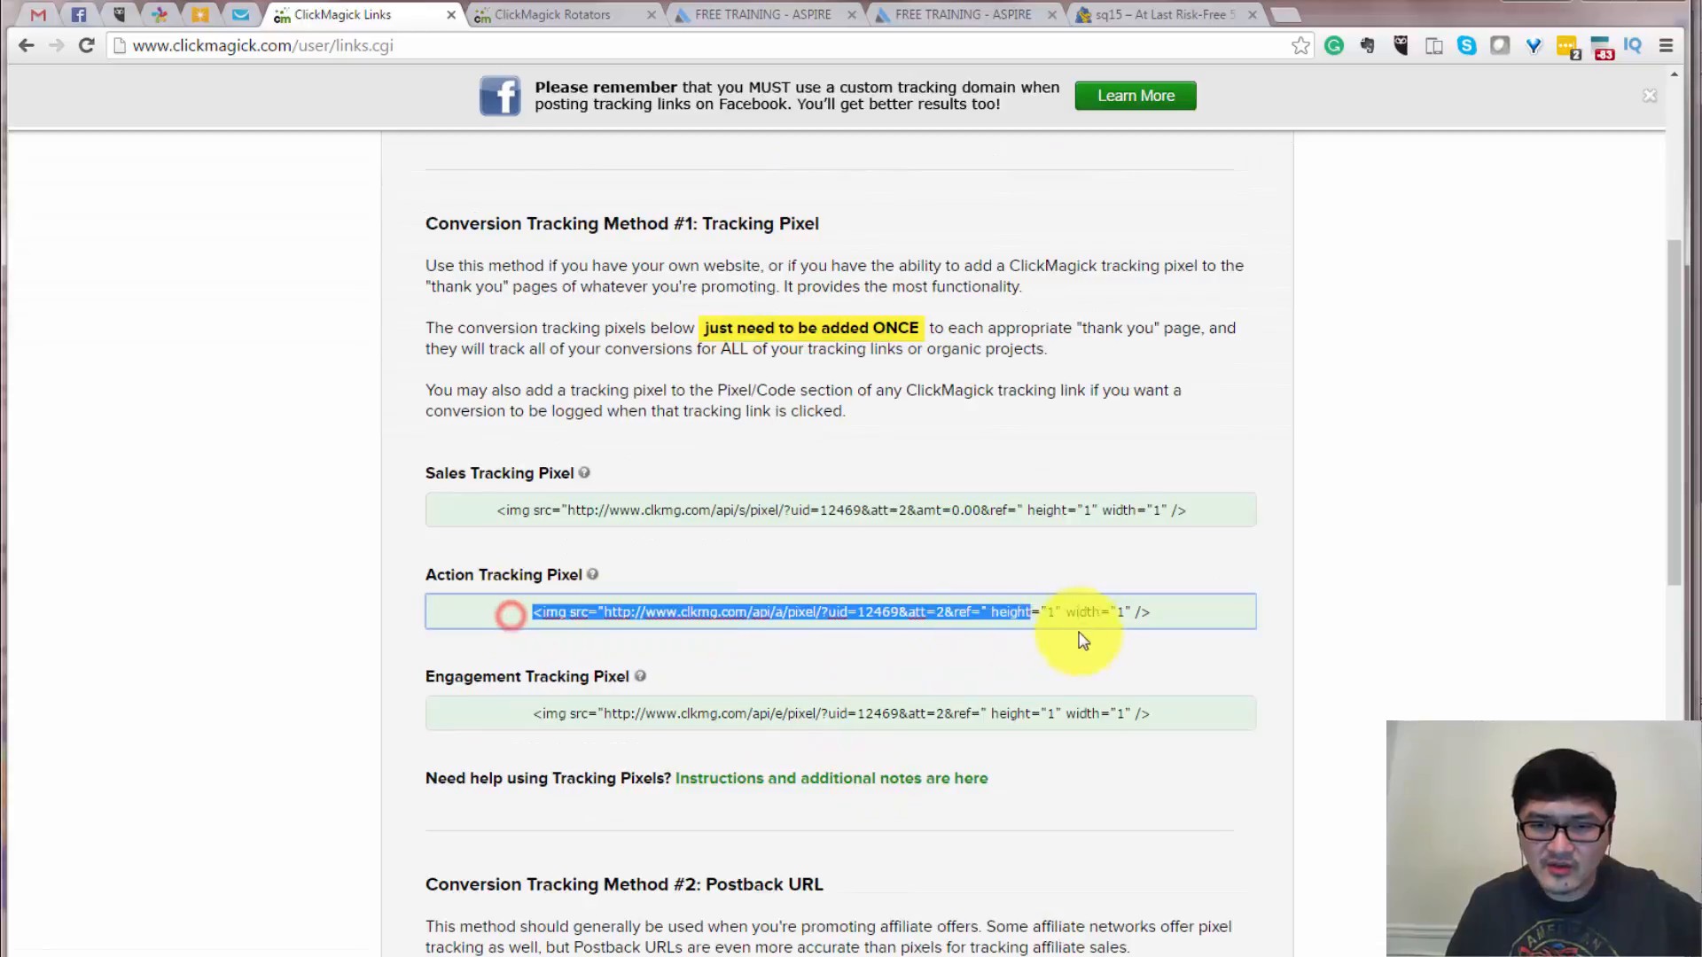
pyautogui.moveTo(904, 640)
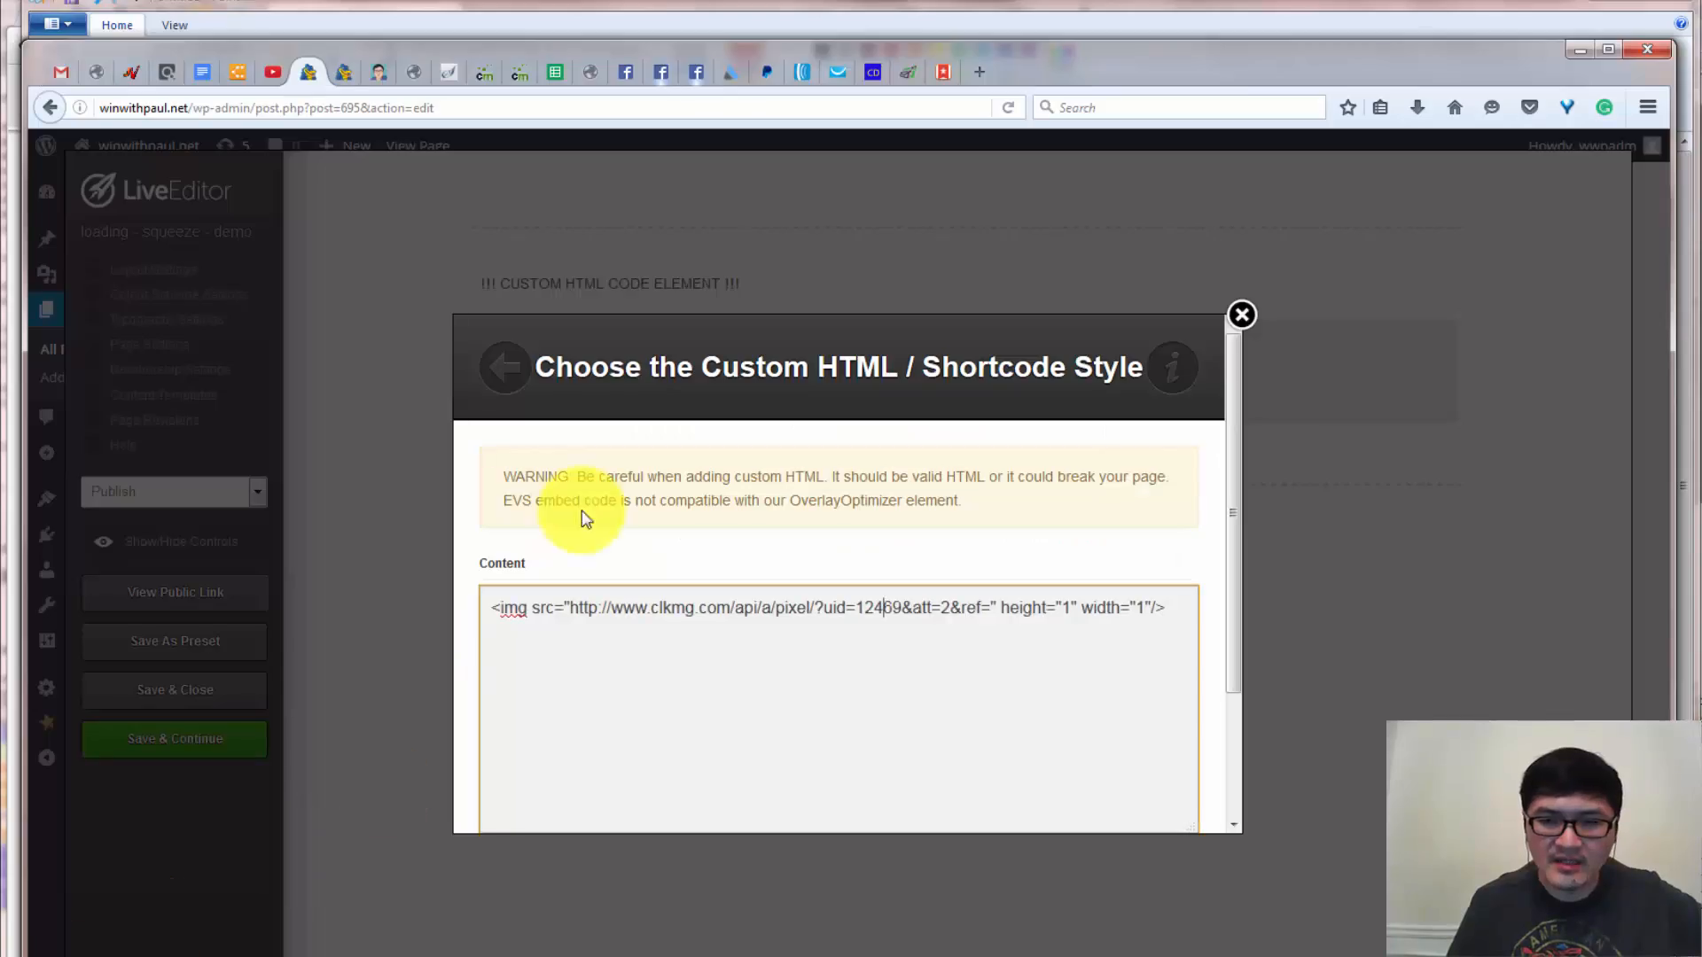
pyautogui.moveTo(588, 615)
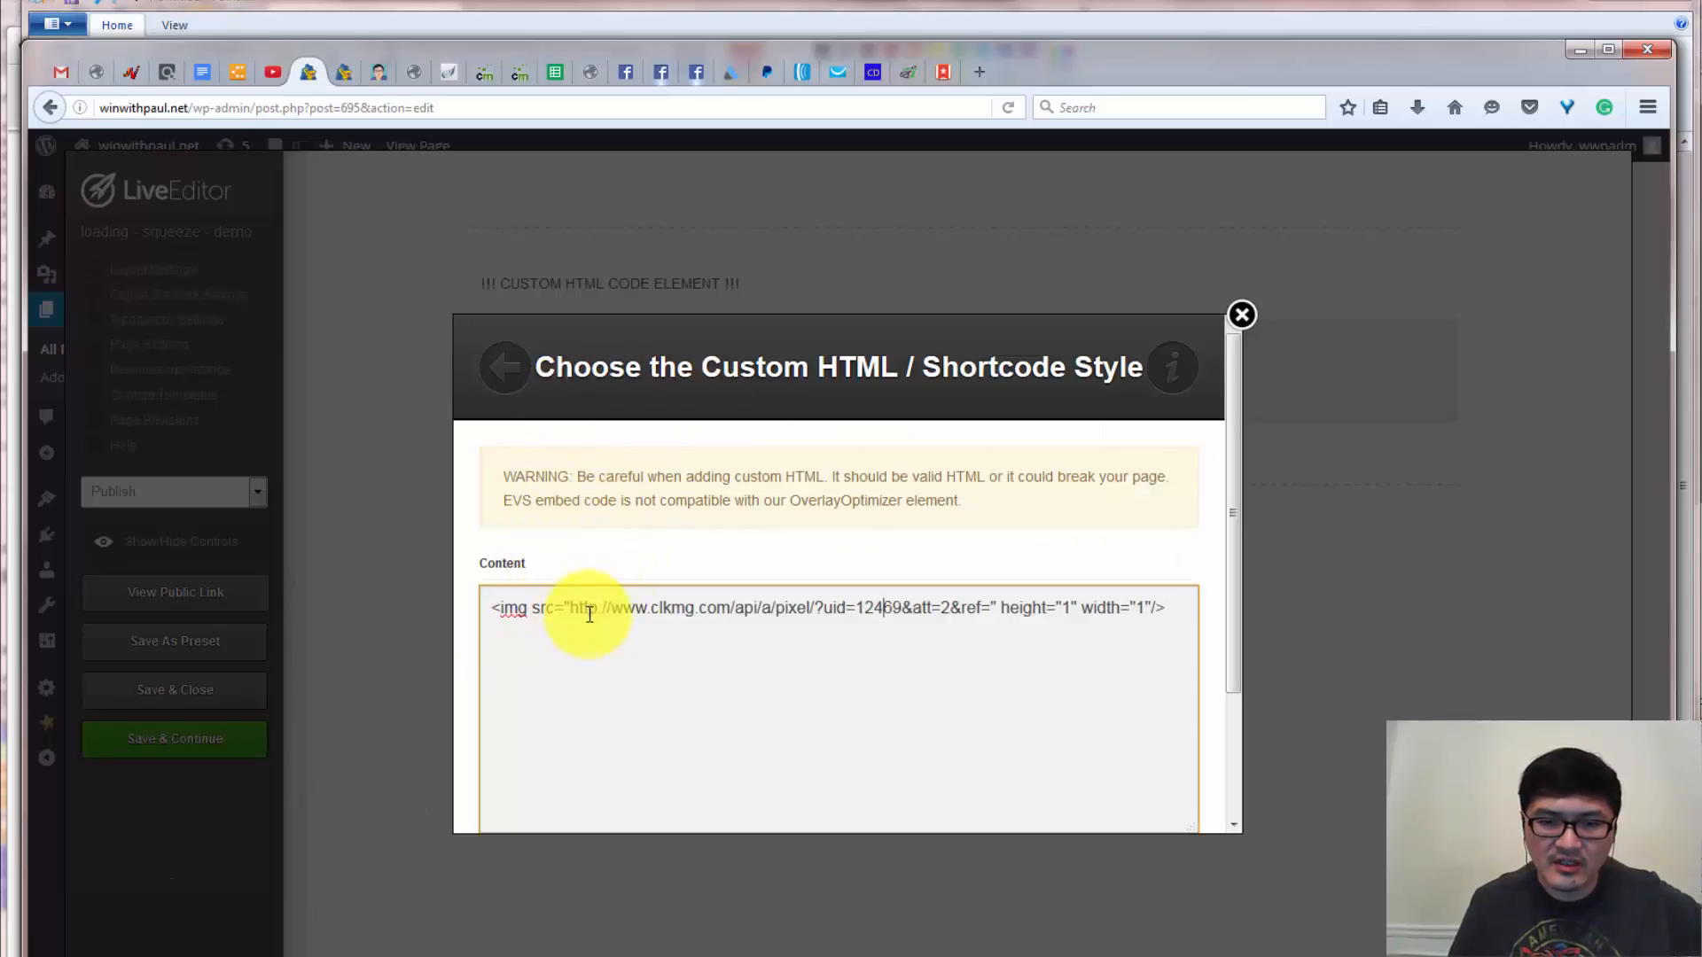
pyautogui.moveTo(1240, 316)
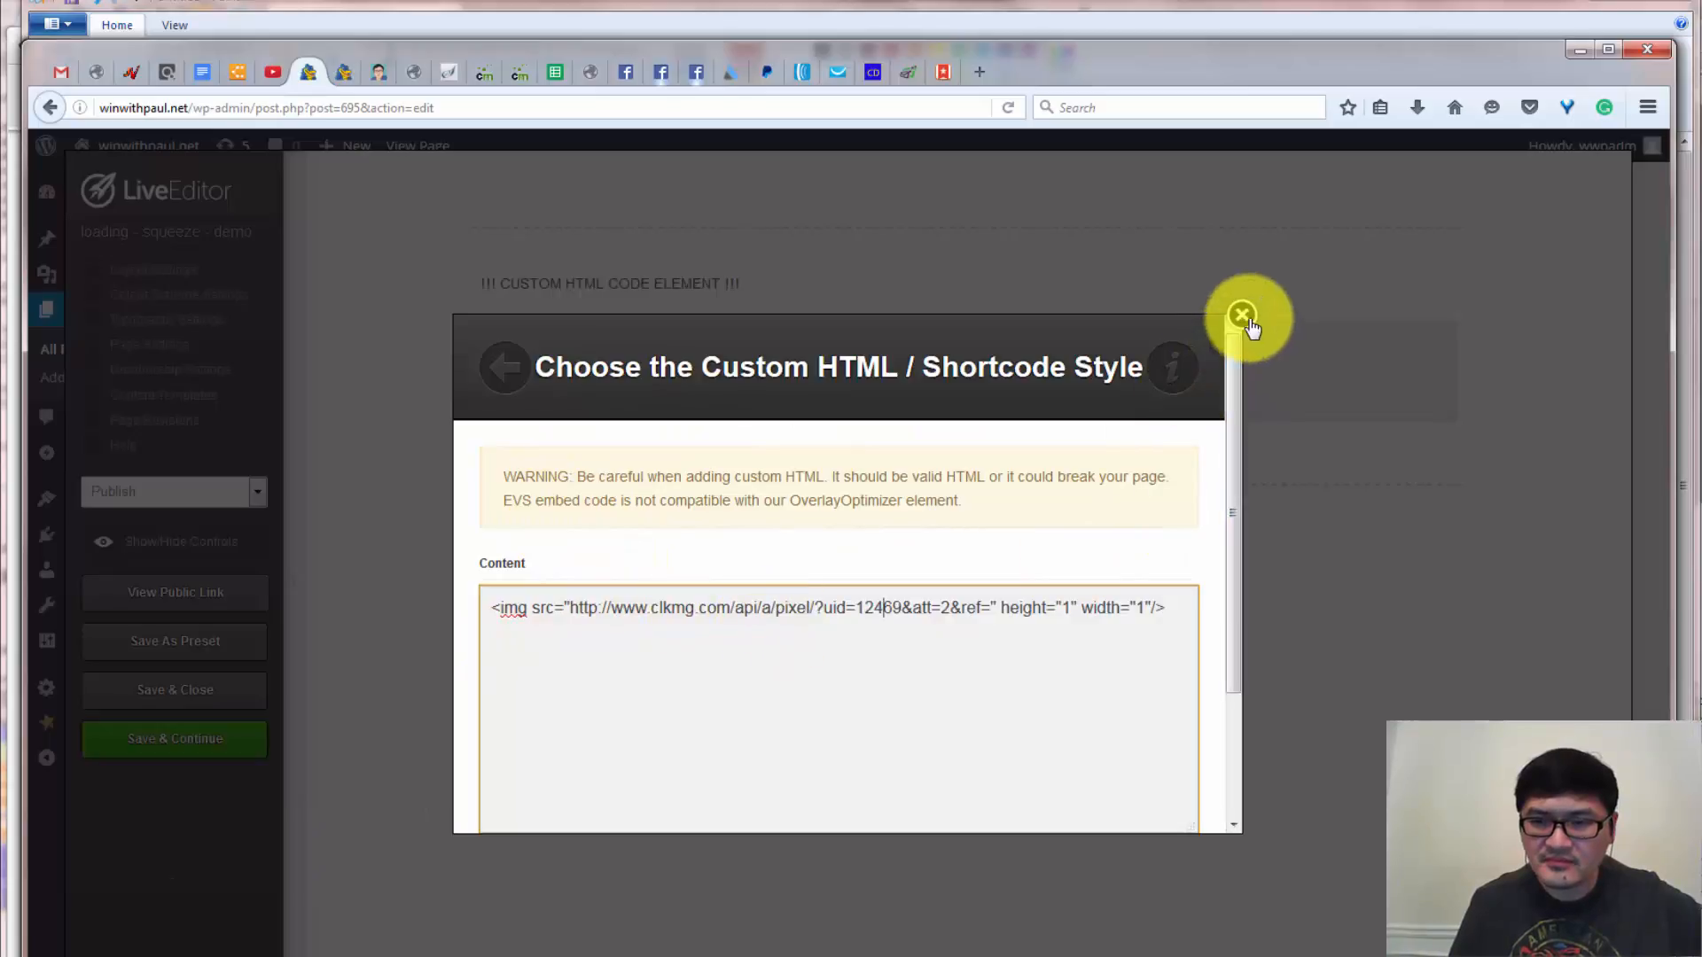
# Close the Custom HTML / Shortcode Style dialog, returning to the loading page layout.
pyautogui.click(1243, 316)
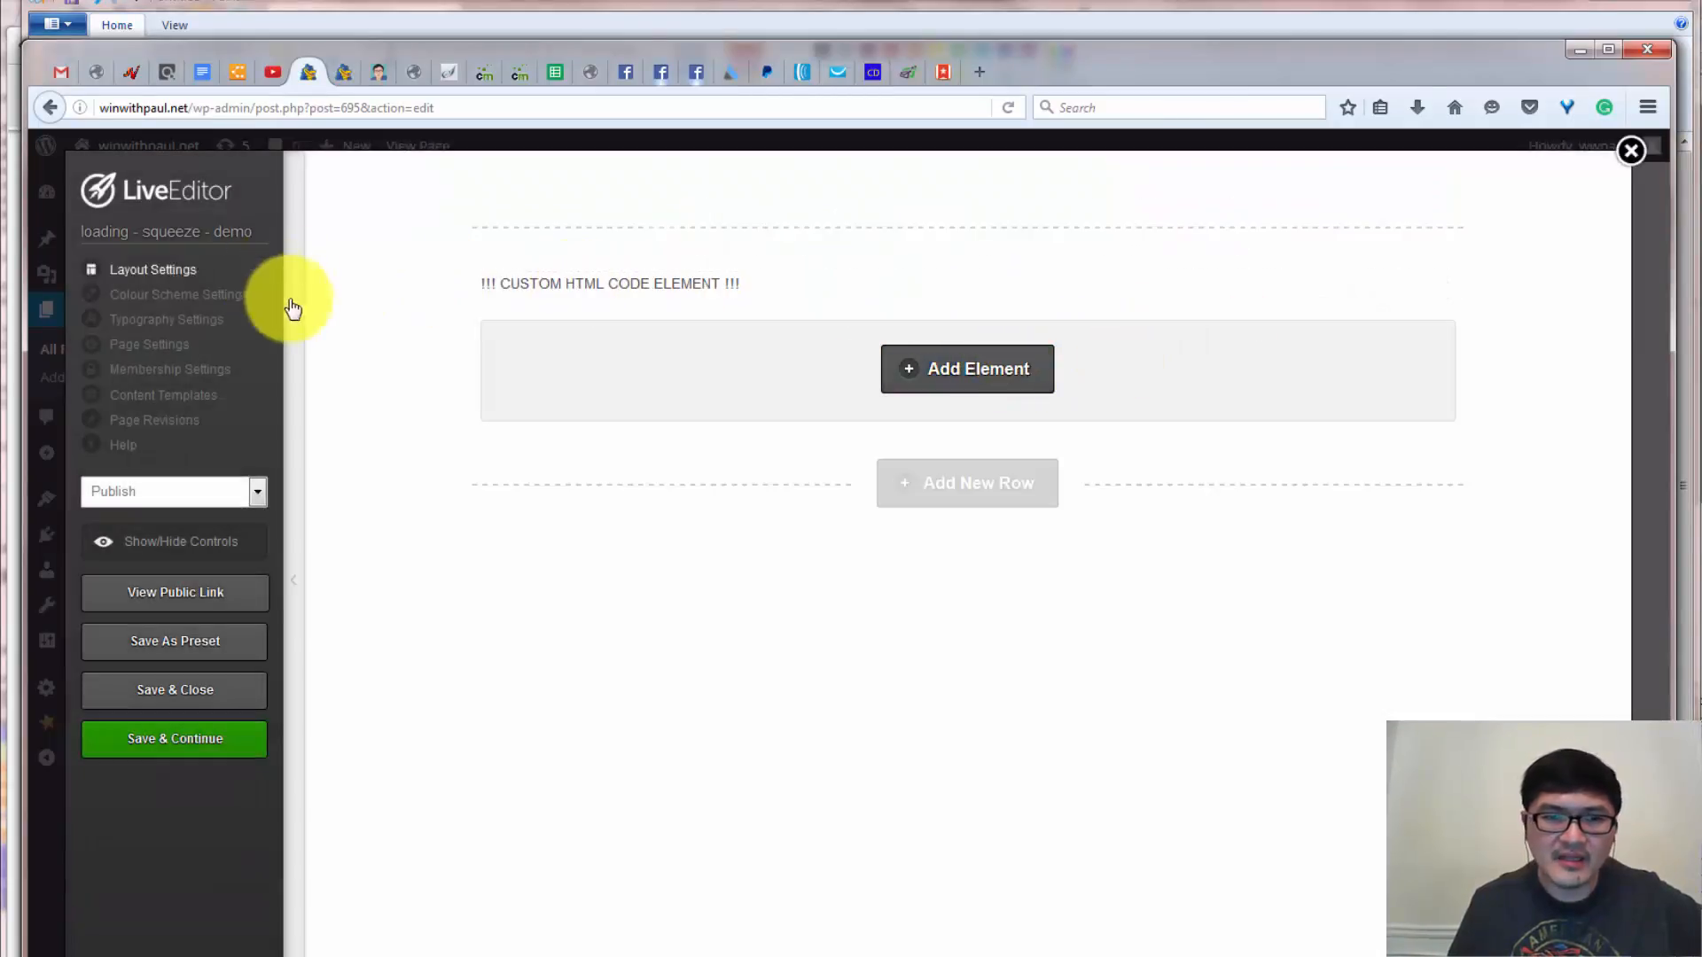
pyautogui.moveTo(700, 291)
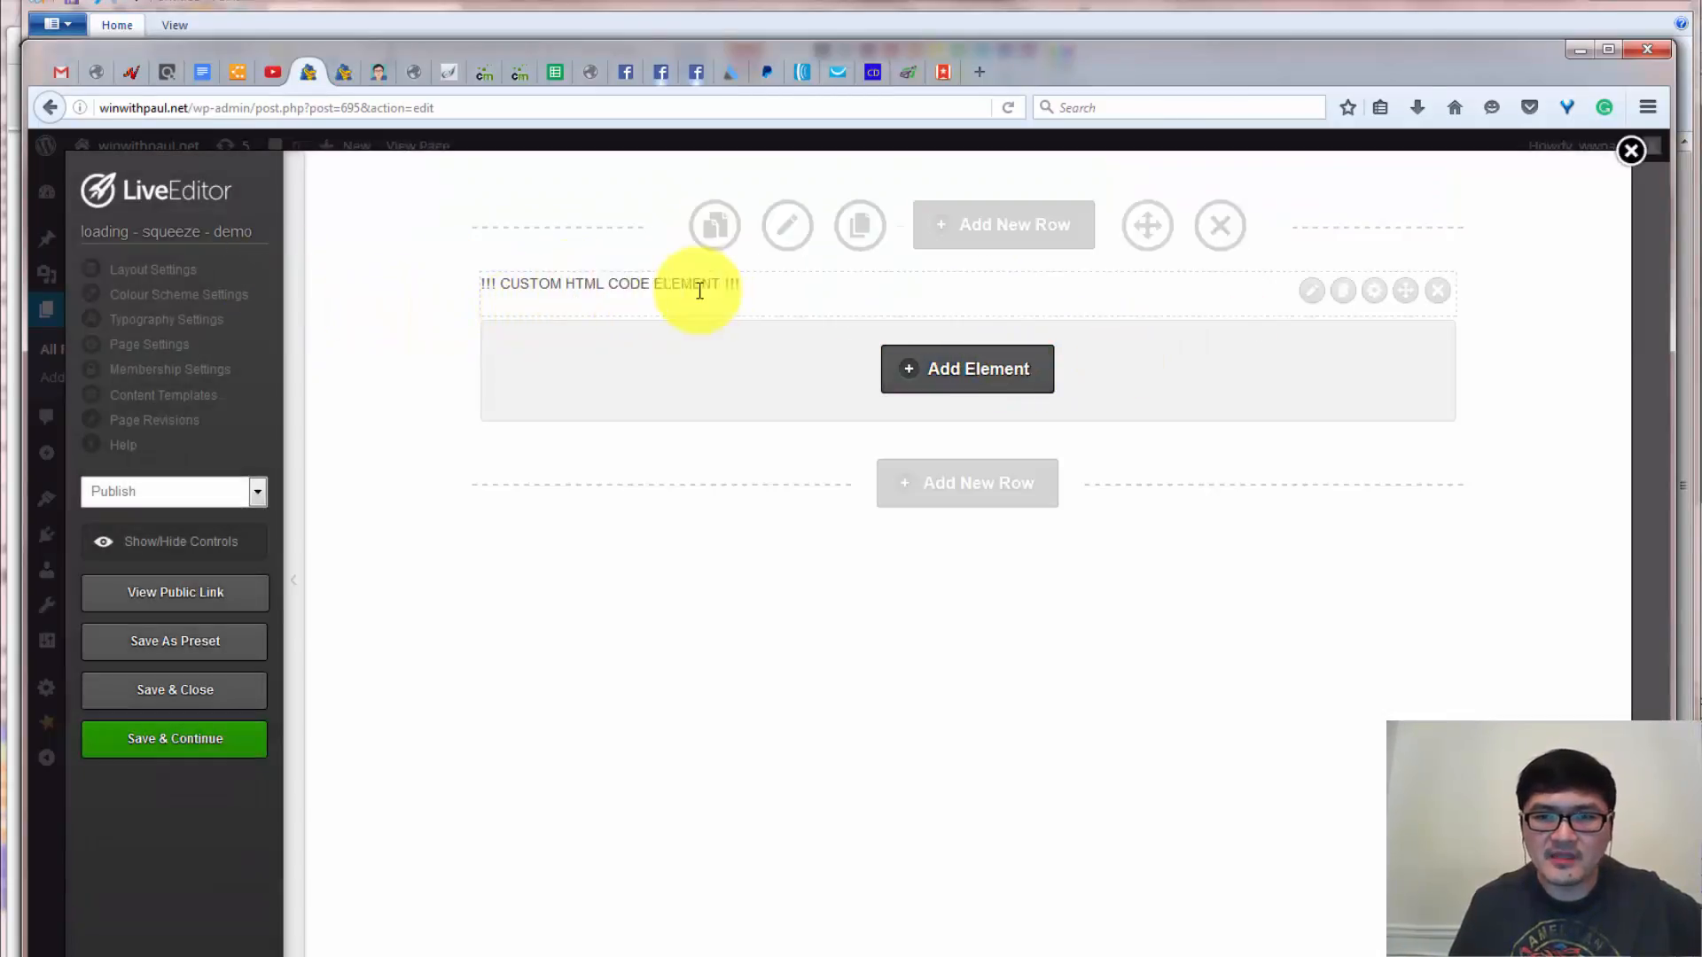
pyautogui.moveTo(1200, 289)
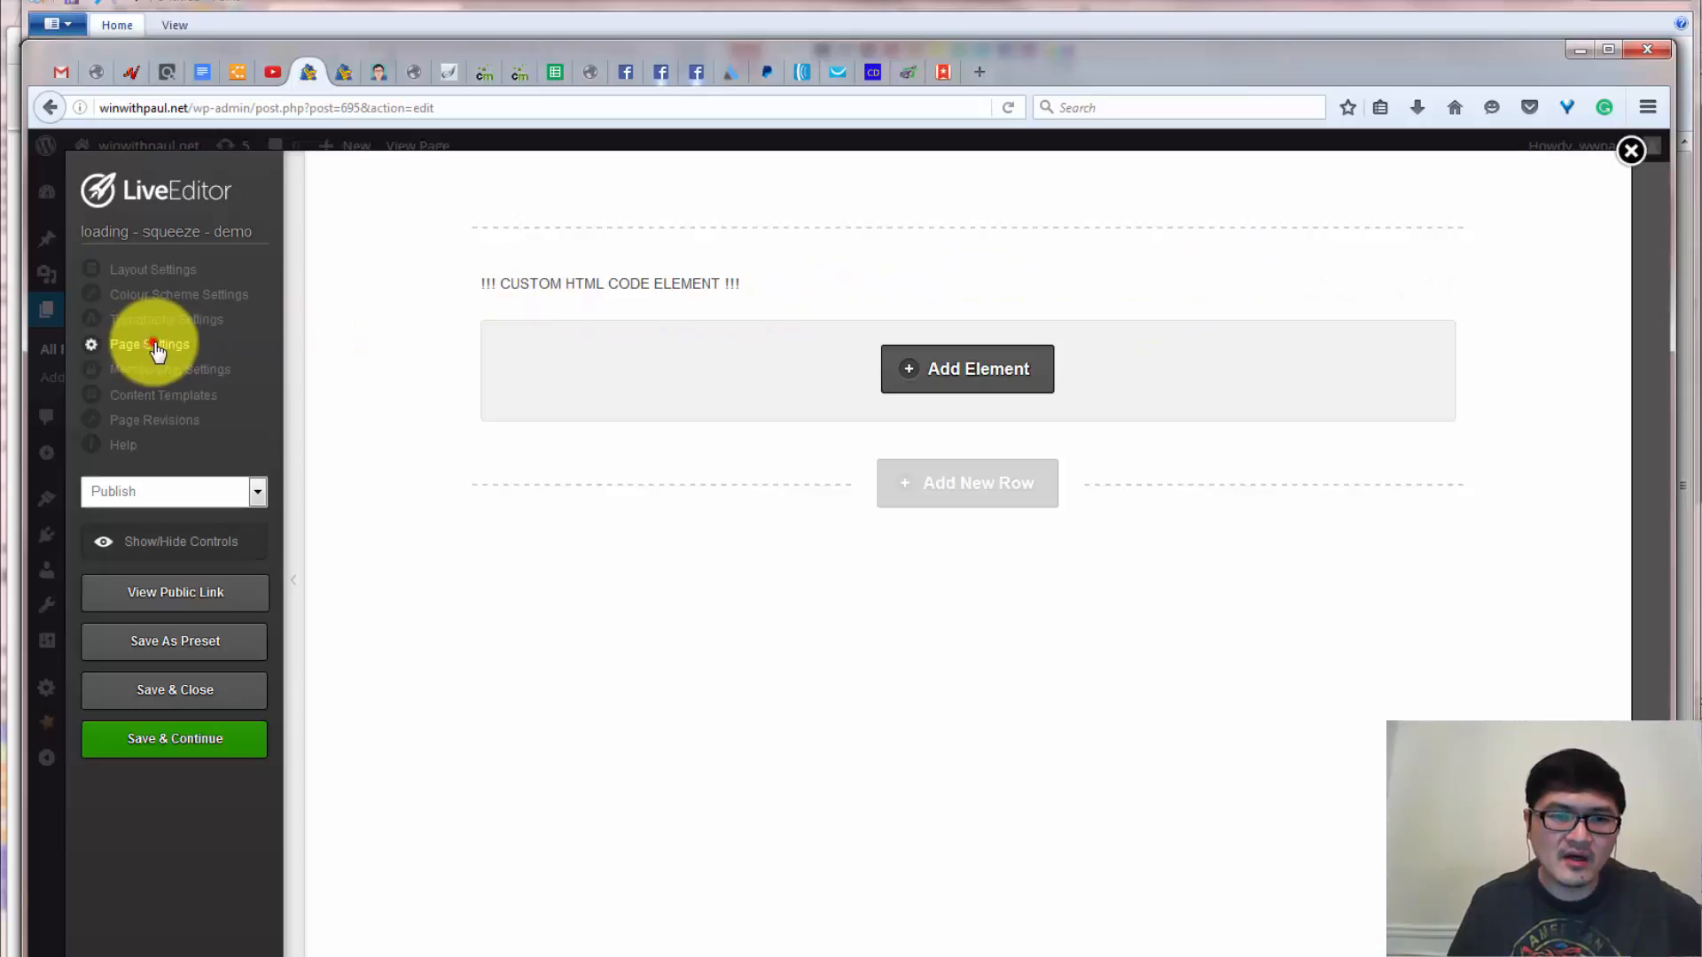
pyautogui.click(149, 344)
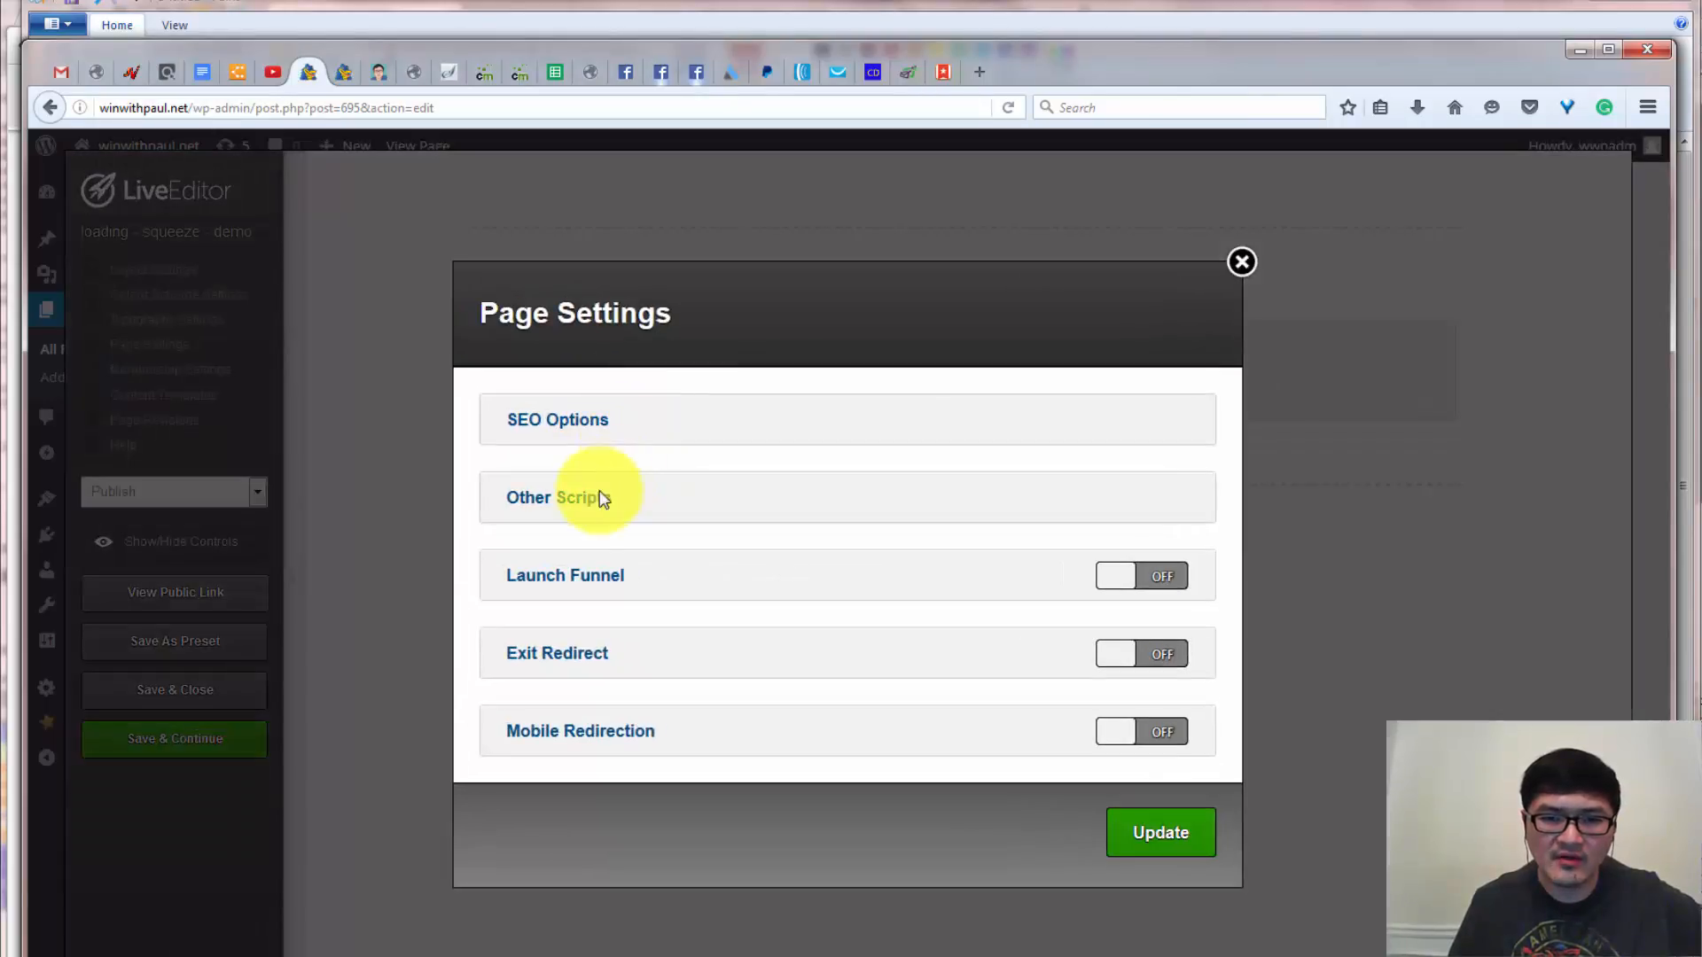
pyautogui.click(559, 496)
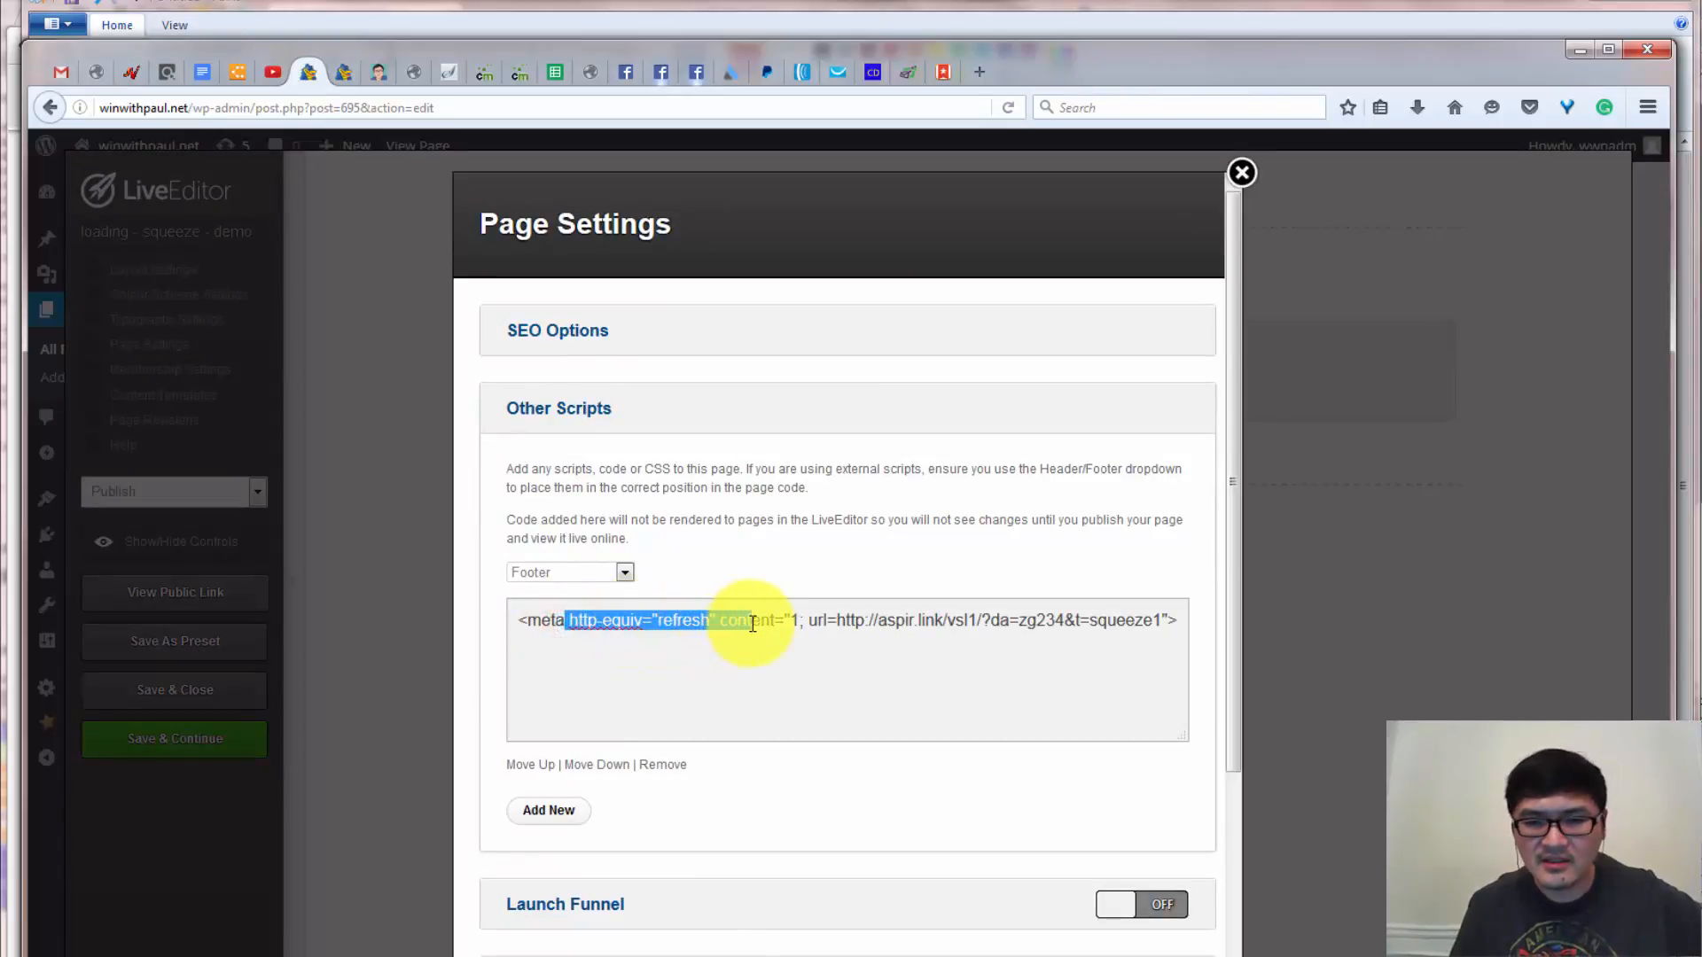
pyautogui.click(721, 620)
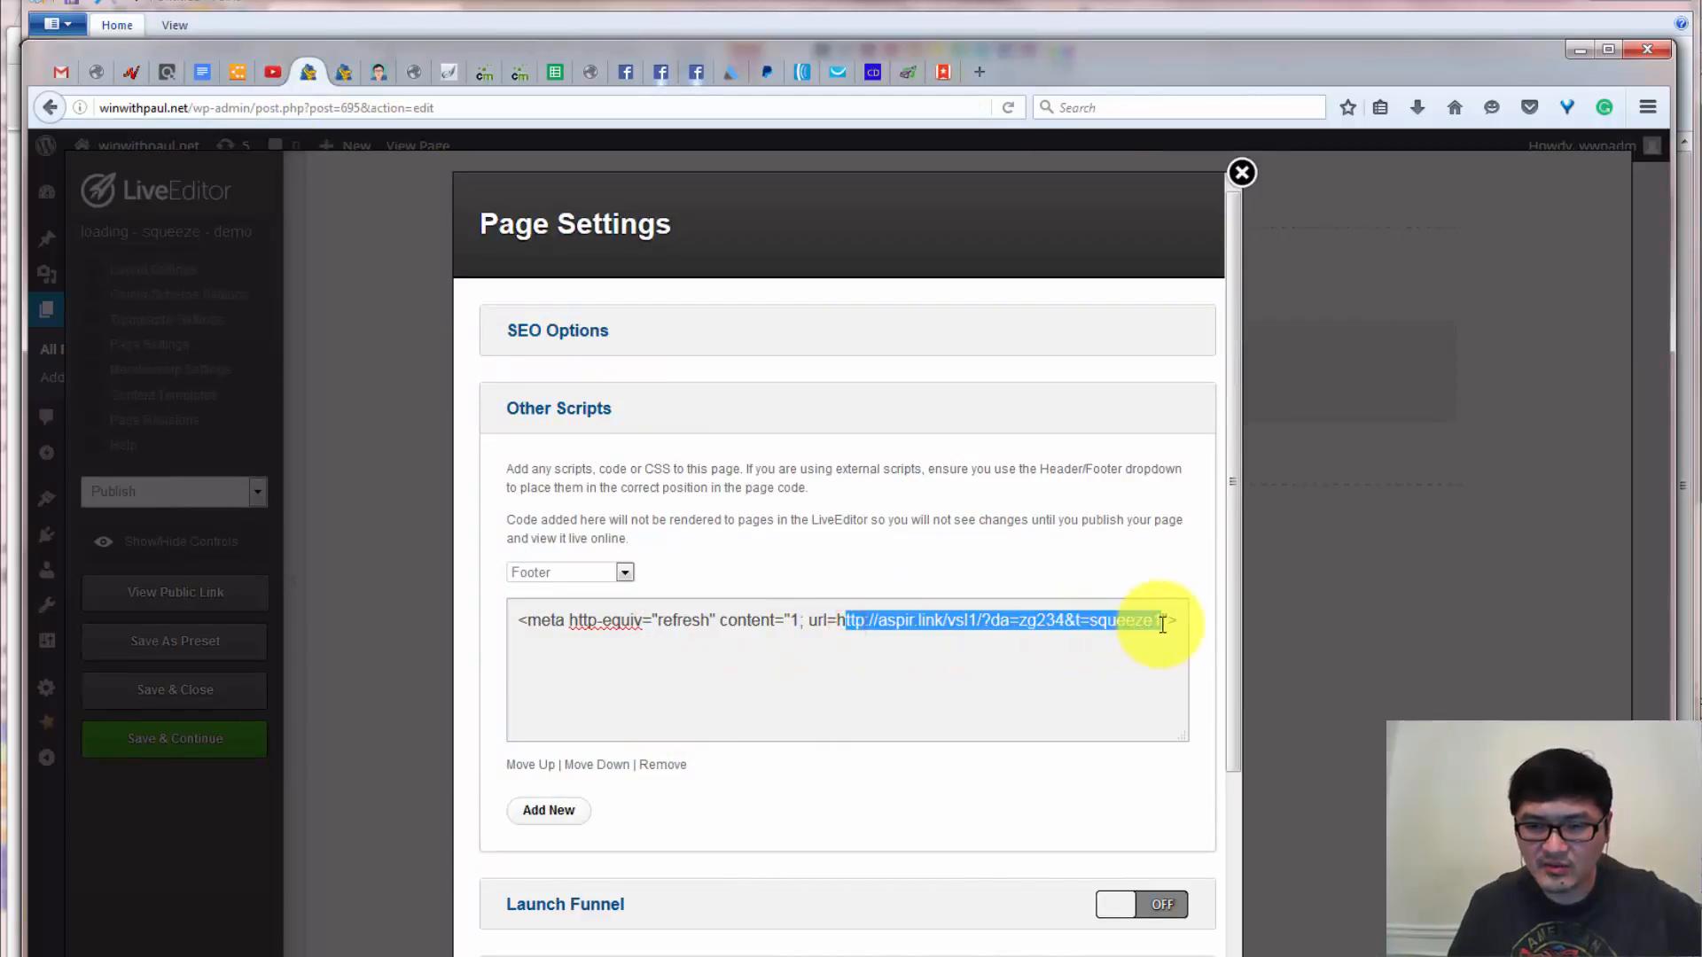
pyautogui.click(1241, 172)
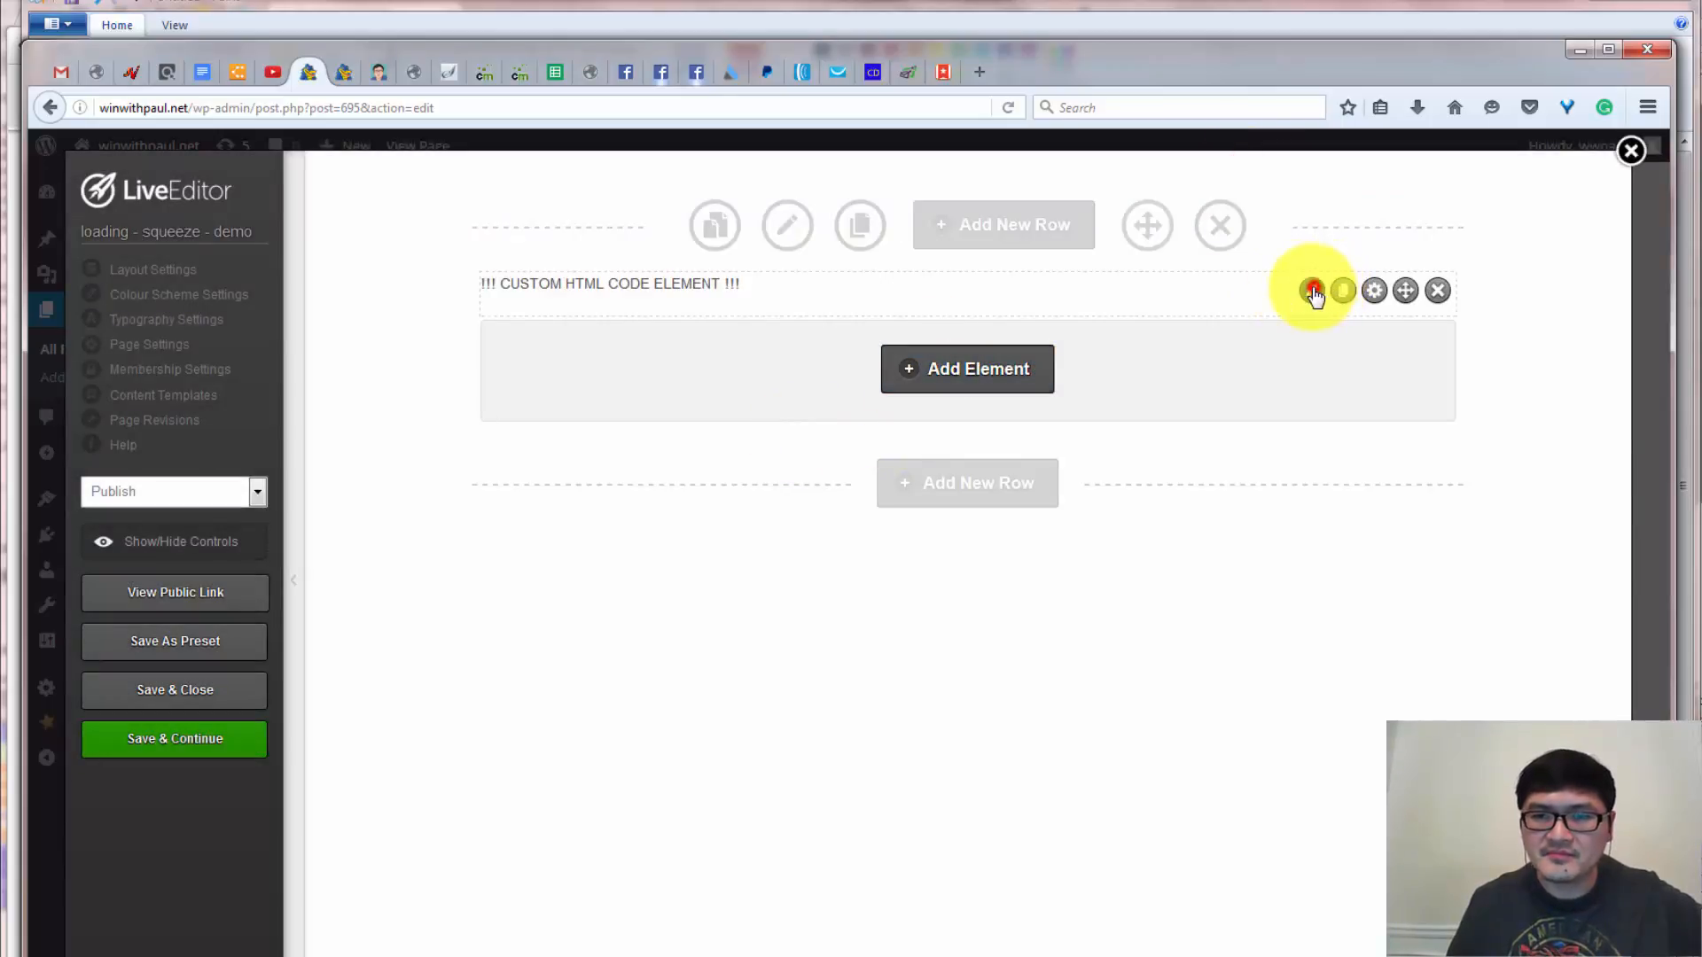
# Recheck the custom HTML element's pixel code, then return to ClickMagick's Links page showing 1 action at 33.3% ACR.
pyautogui.click(1313, 289)
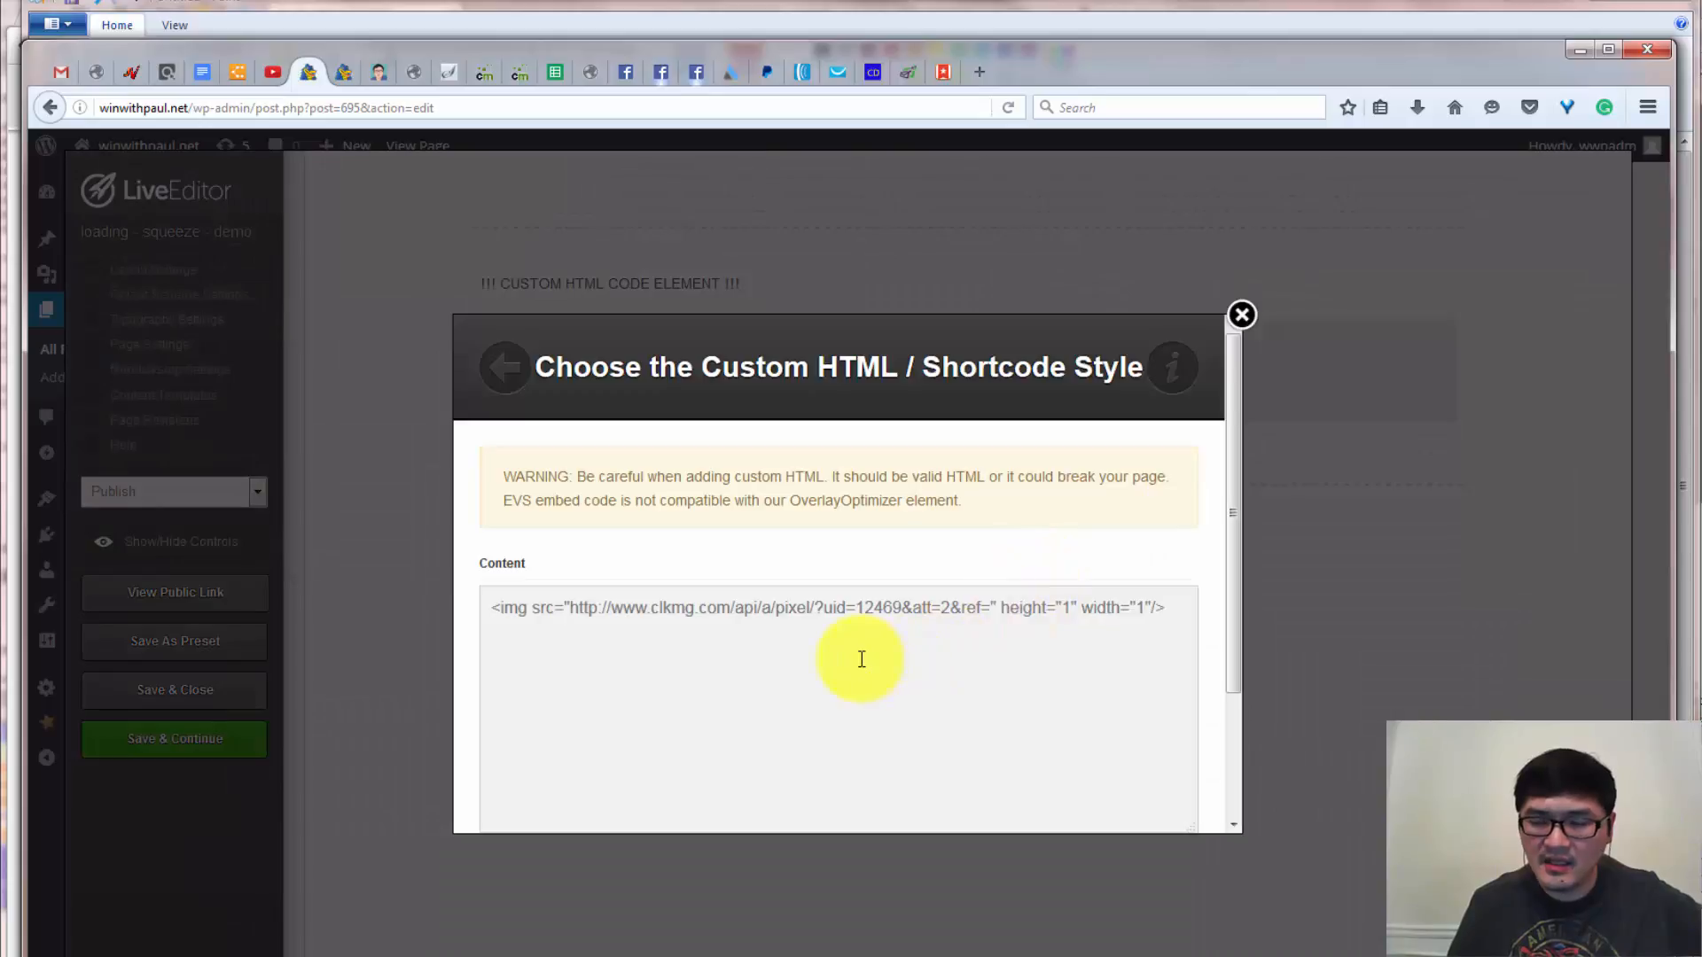
pyautogui.moveTo(553, 615)
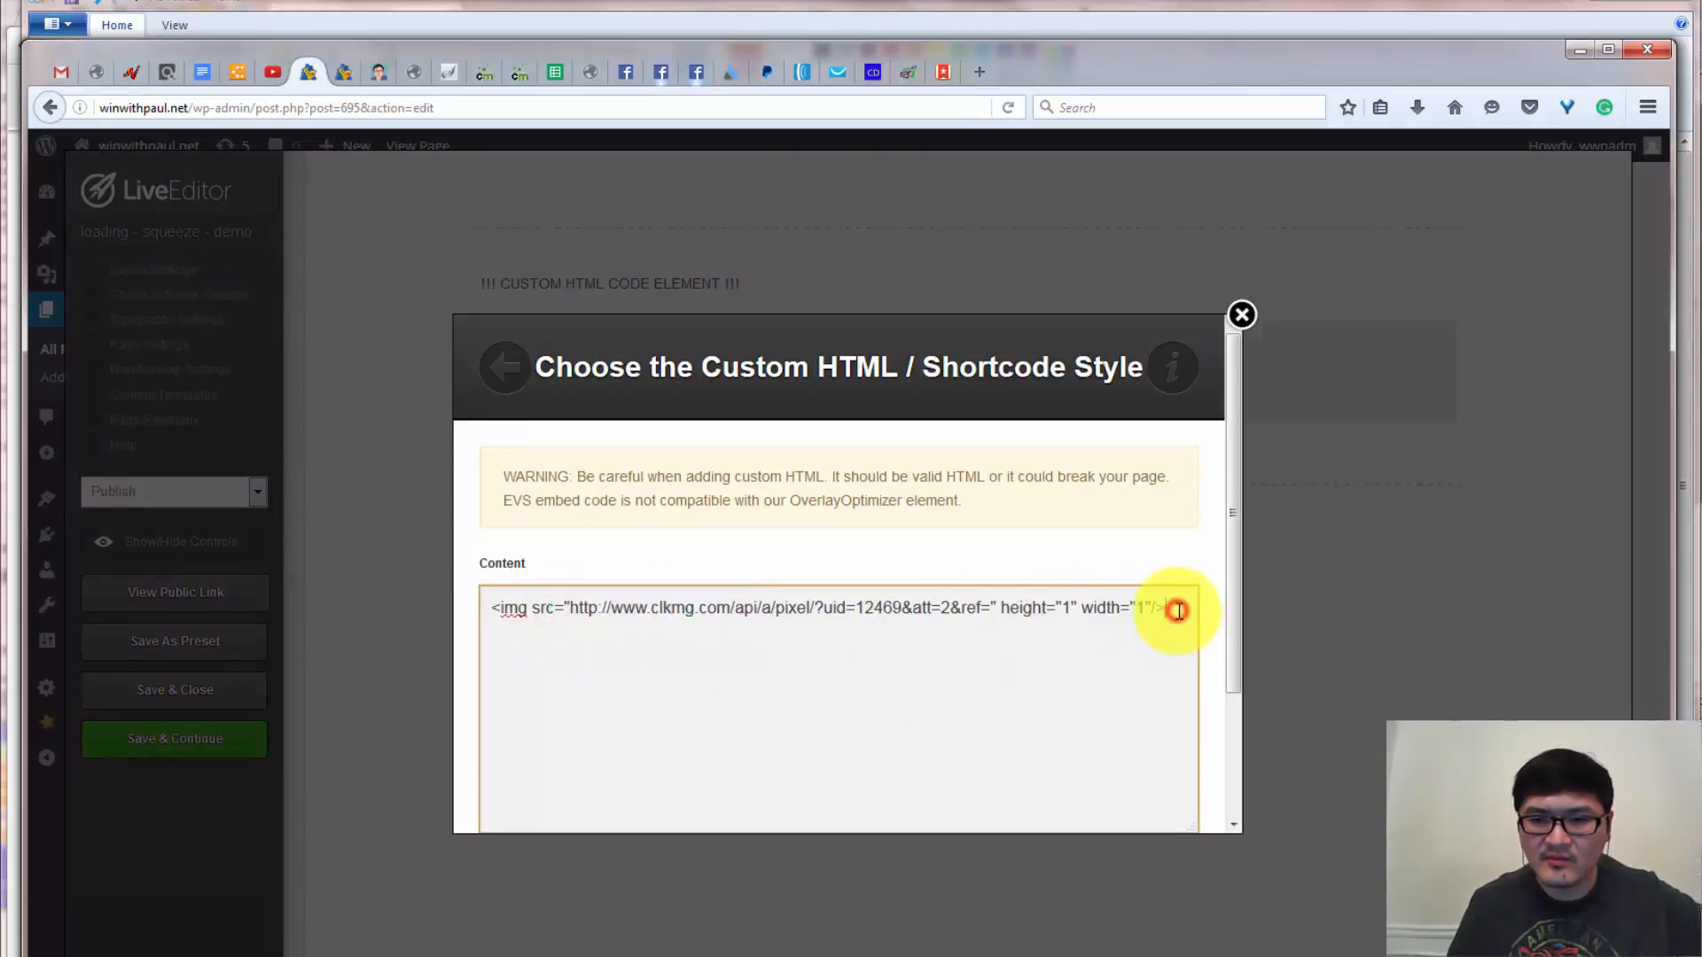
pyautogui.click(1241, 315)
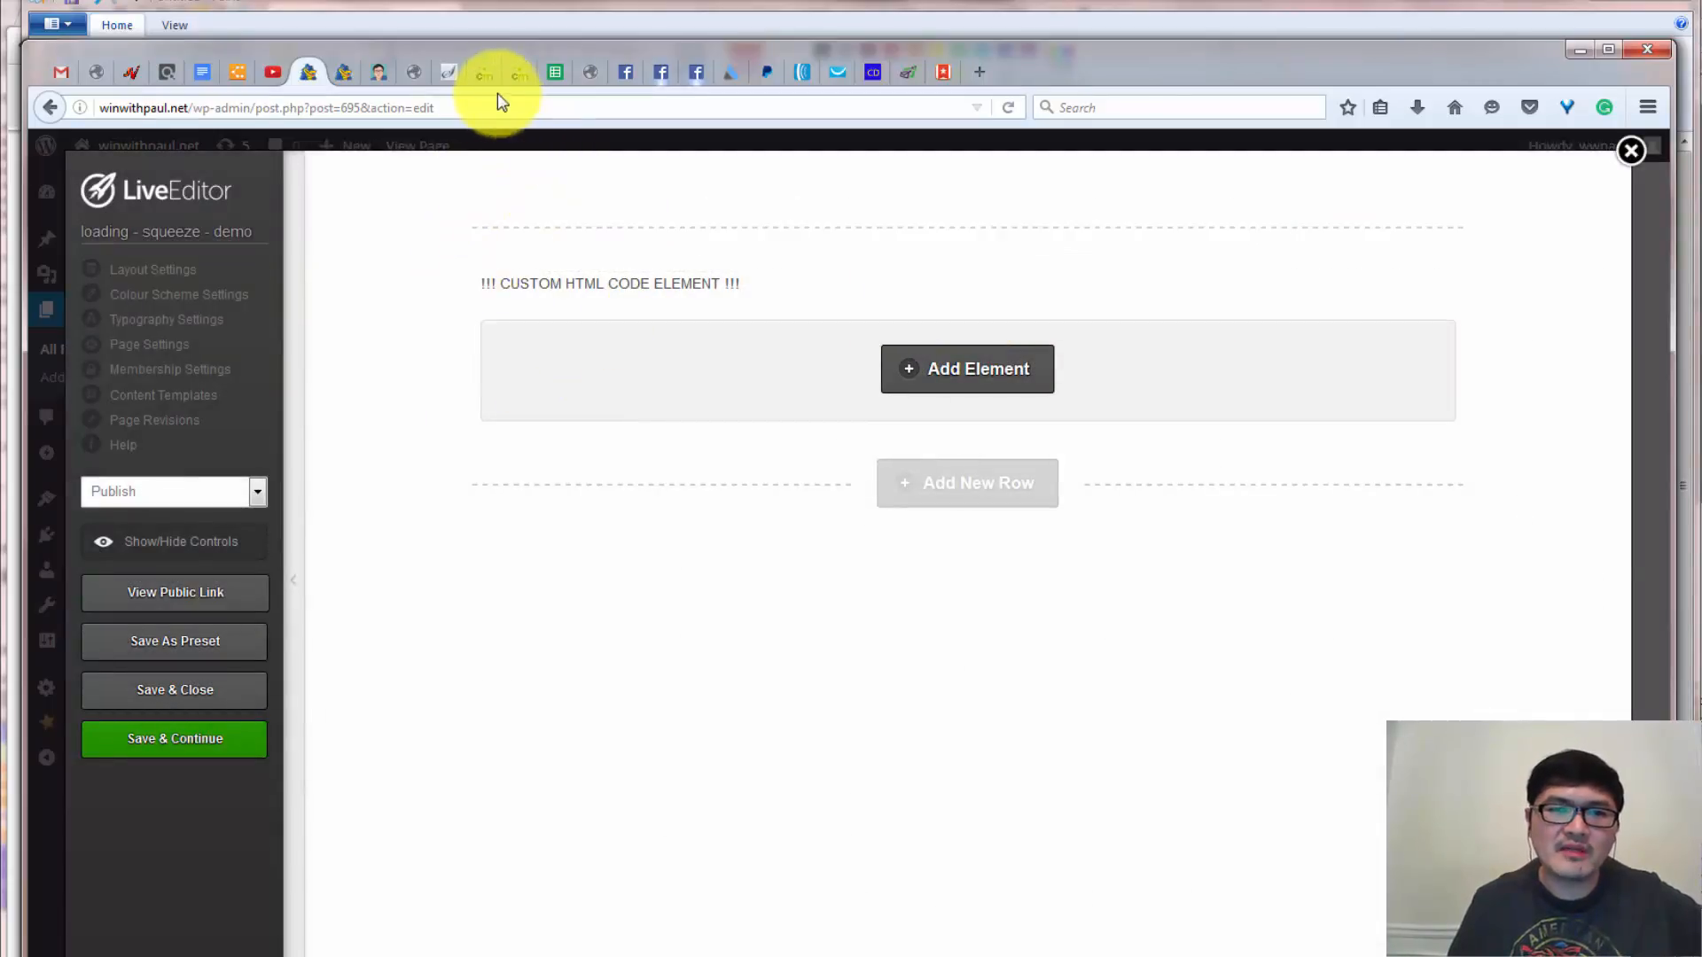
pyautogui.moveTo(519, 72)
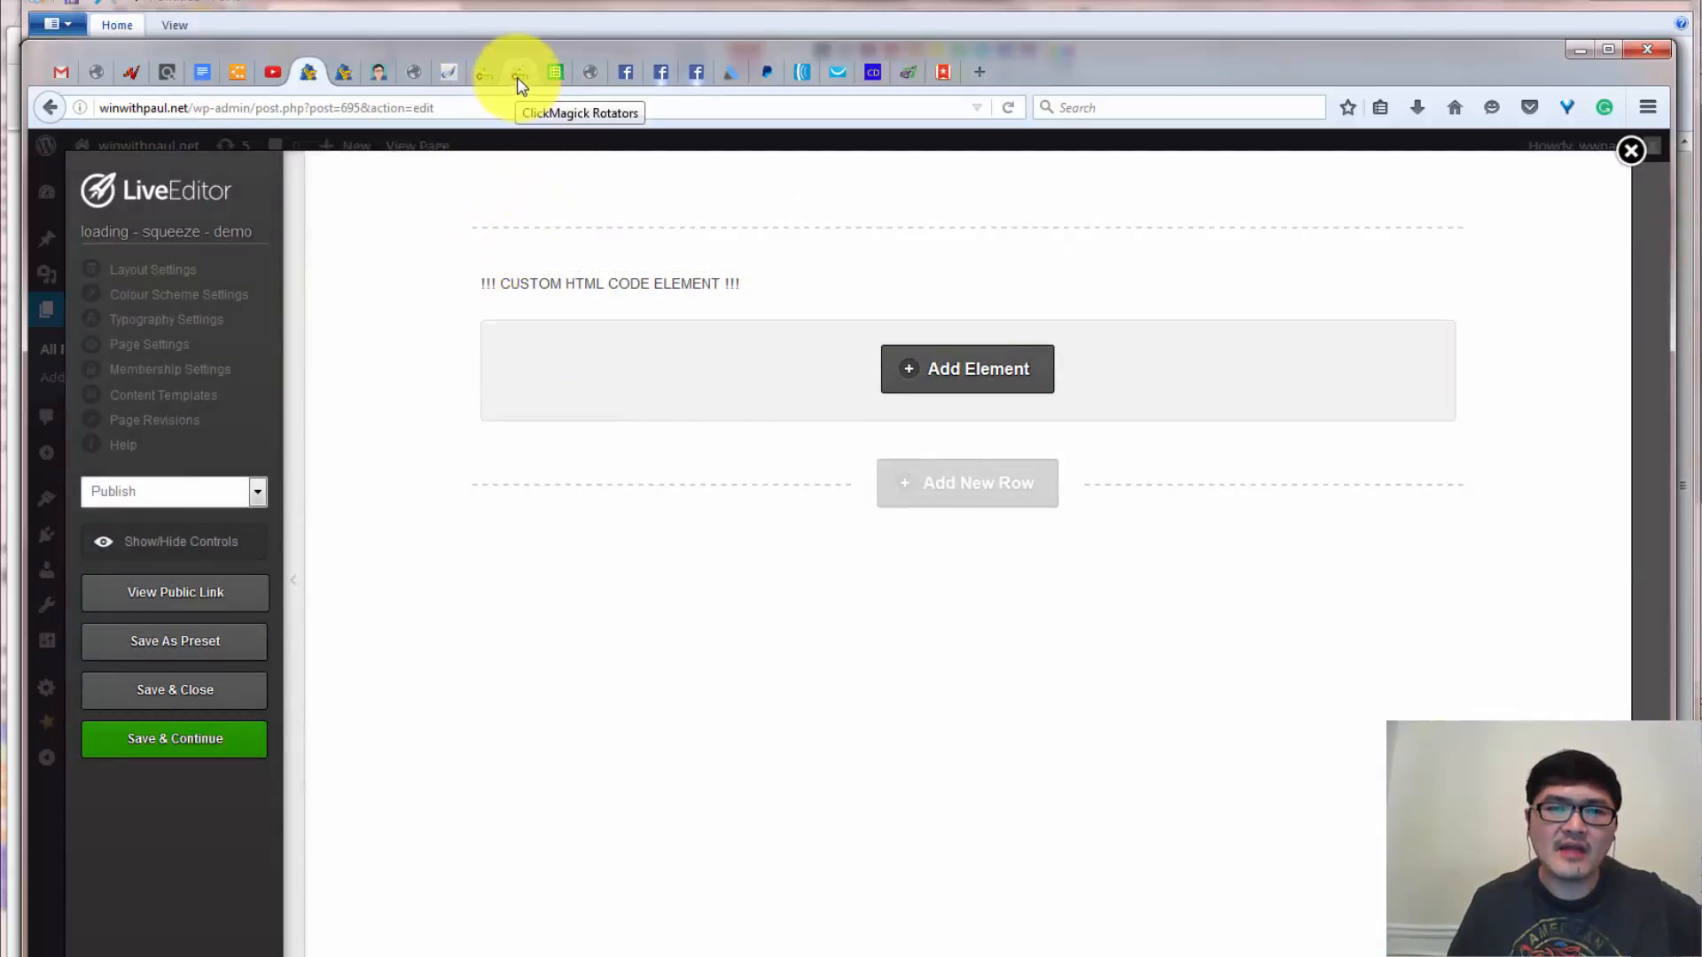
pyautogui.moveTo(163, 782)
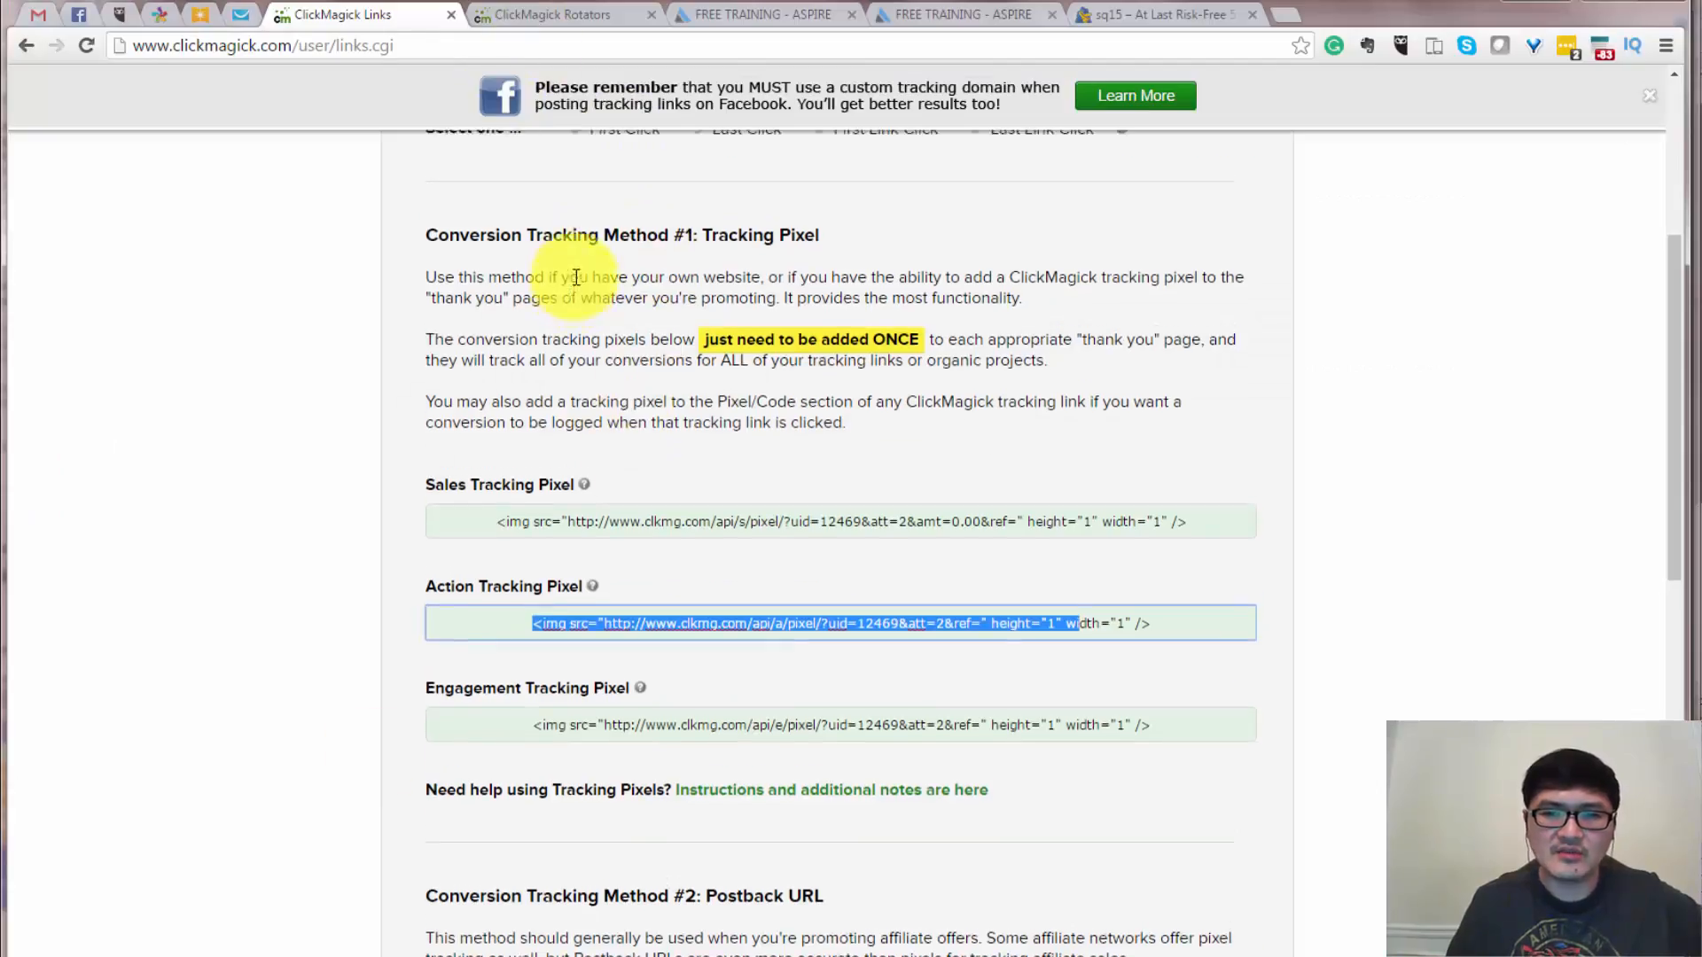
pyautogui.scroll(3)
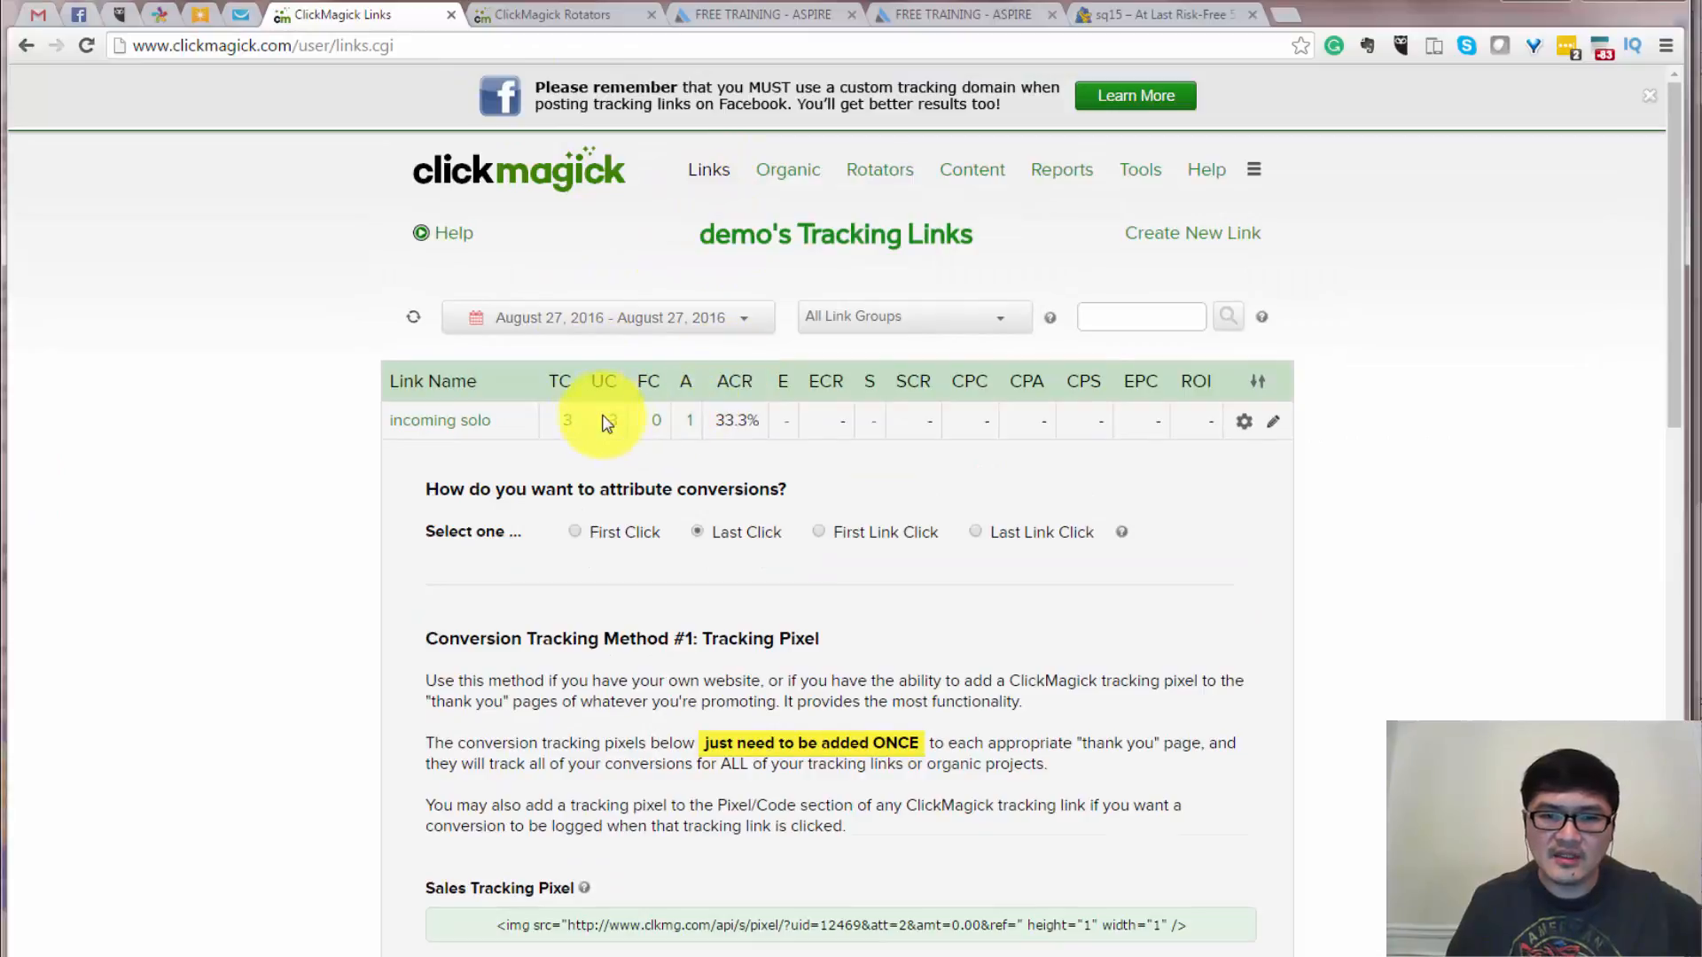